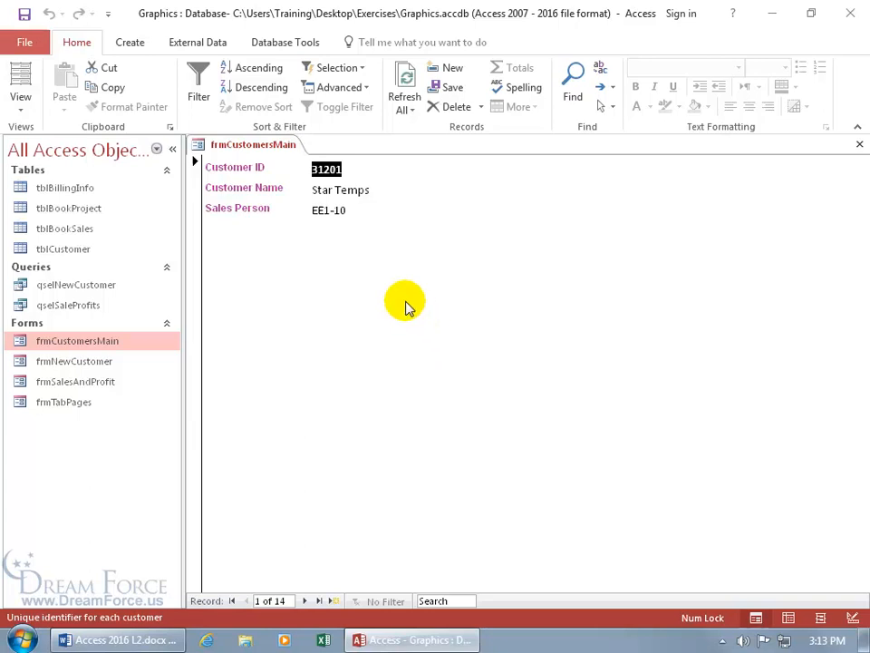
pyautogui.moveTo(413, 340)
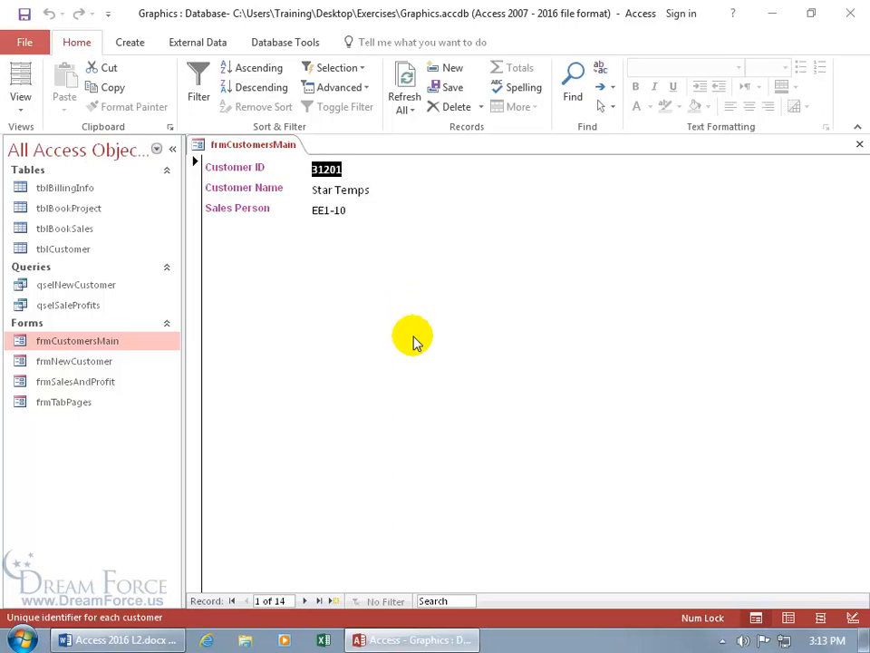
pyautogui.moveTo(299, 544)
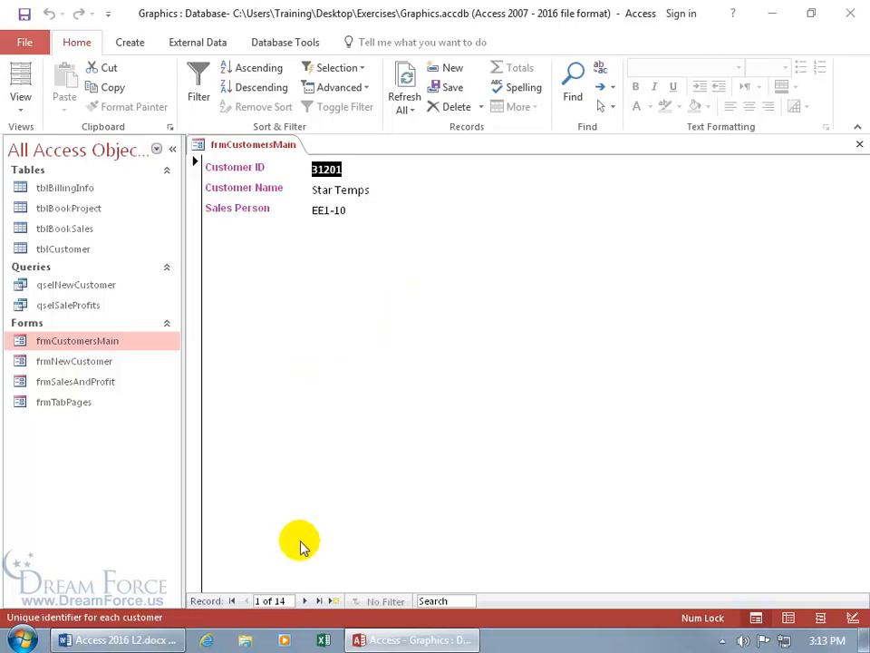
pyautogui.moveTo(304, 571)
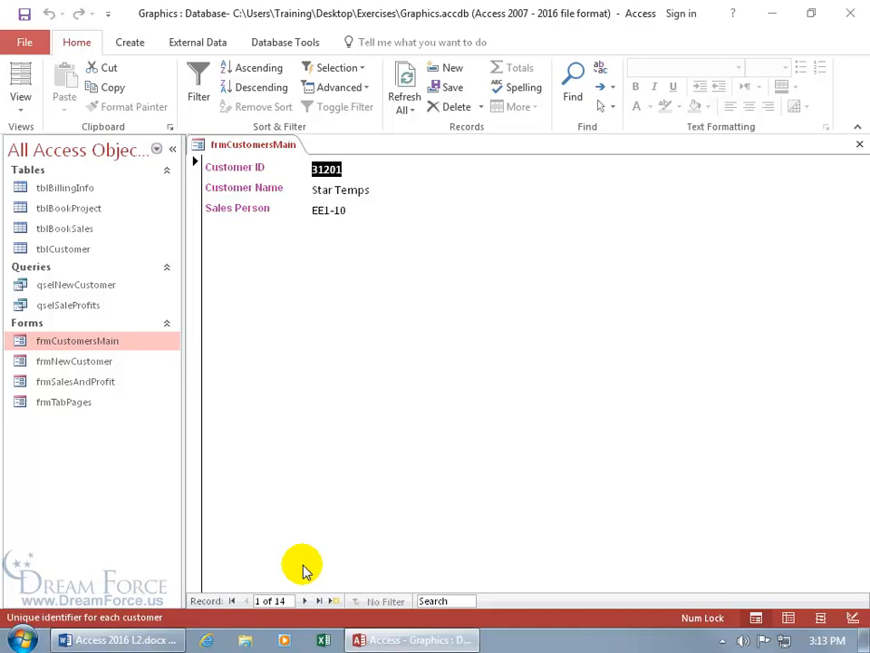
pyautogui.moveTo(333, 318)
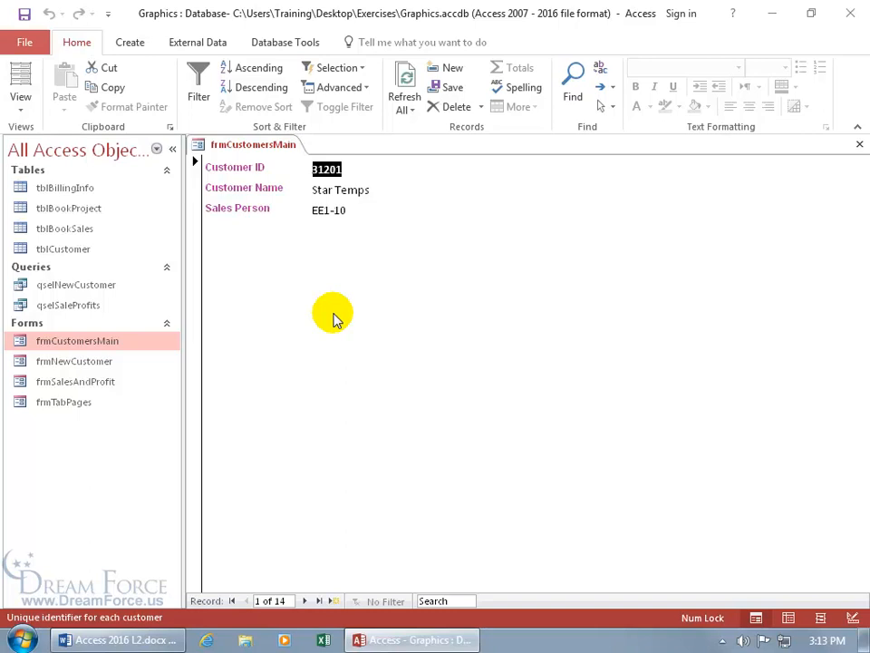
pyautogui.moveTo(380, 301)
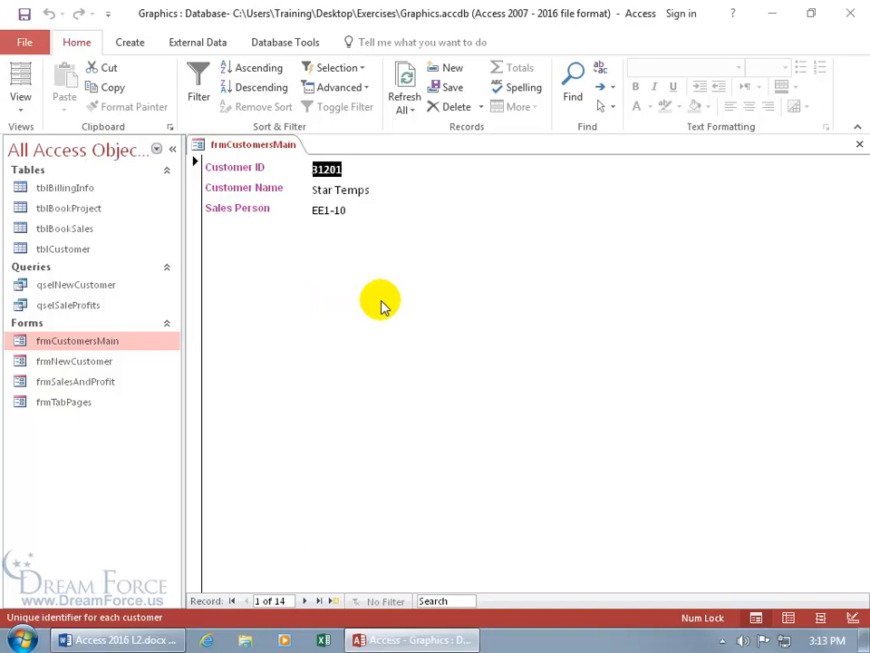
pyautogui.moveTo(331, 263)
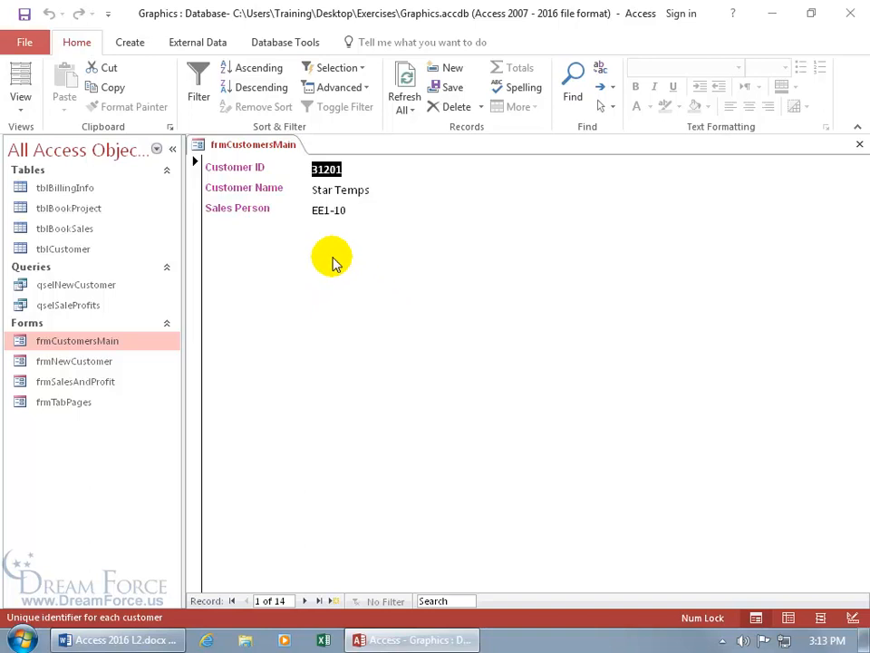
pyautogui.moveTo(332, 325)
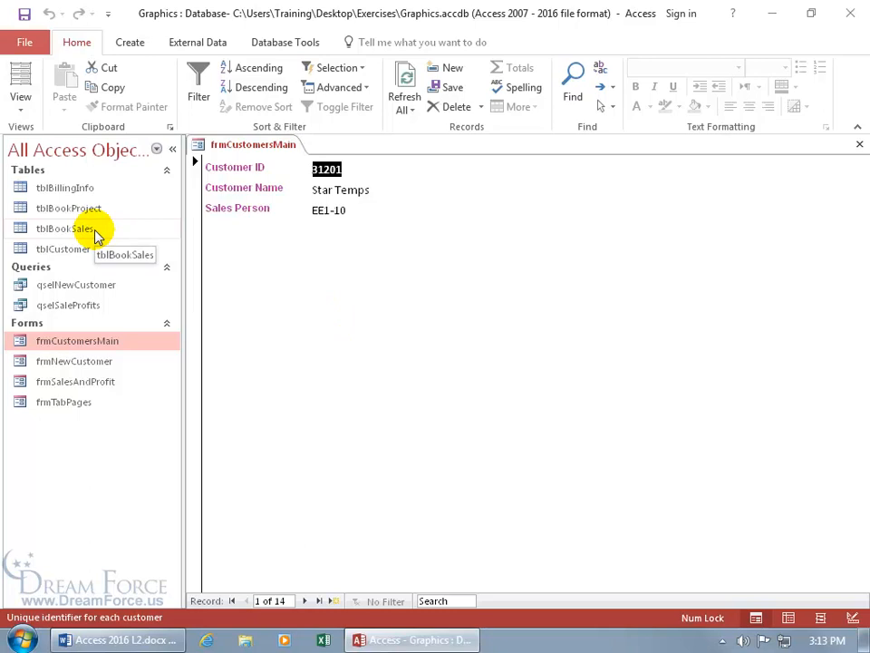
pyautogui.moveTo(232, 237)
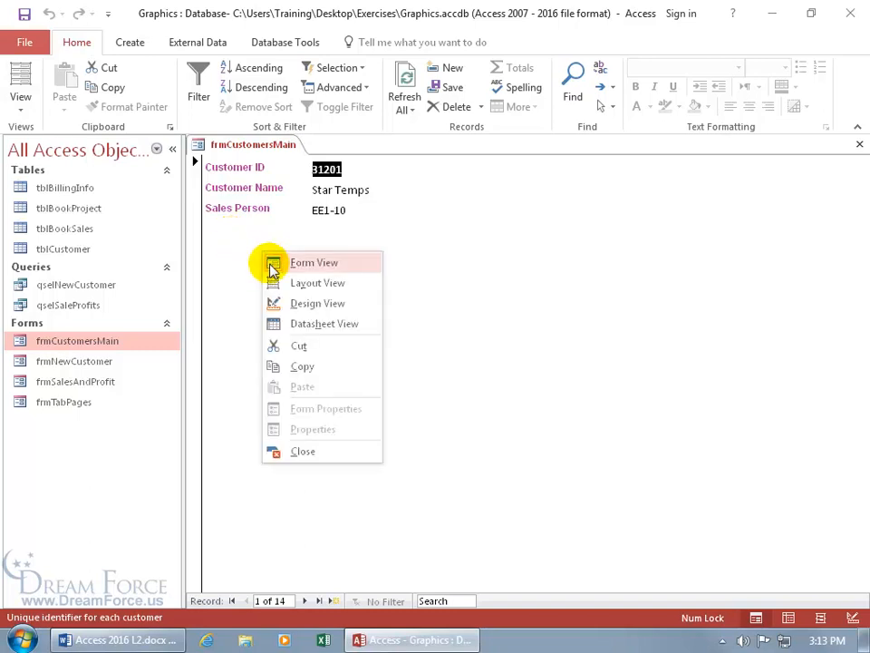
# Switch frmCustomersMain to Design View and show its Property Sheet
pyautogui.click(317, 303)
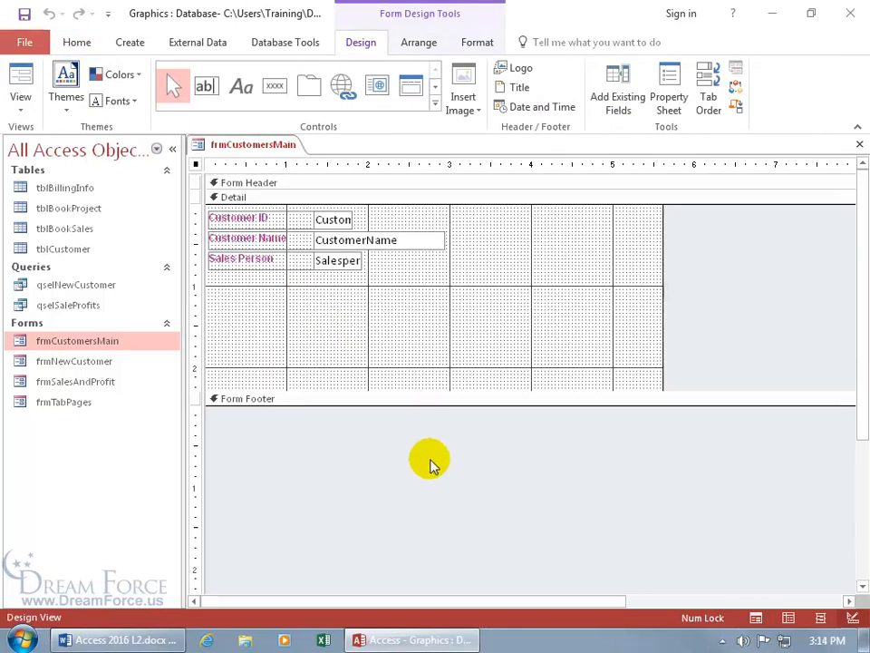
pyautogui.click(669, 82)
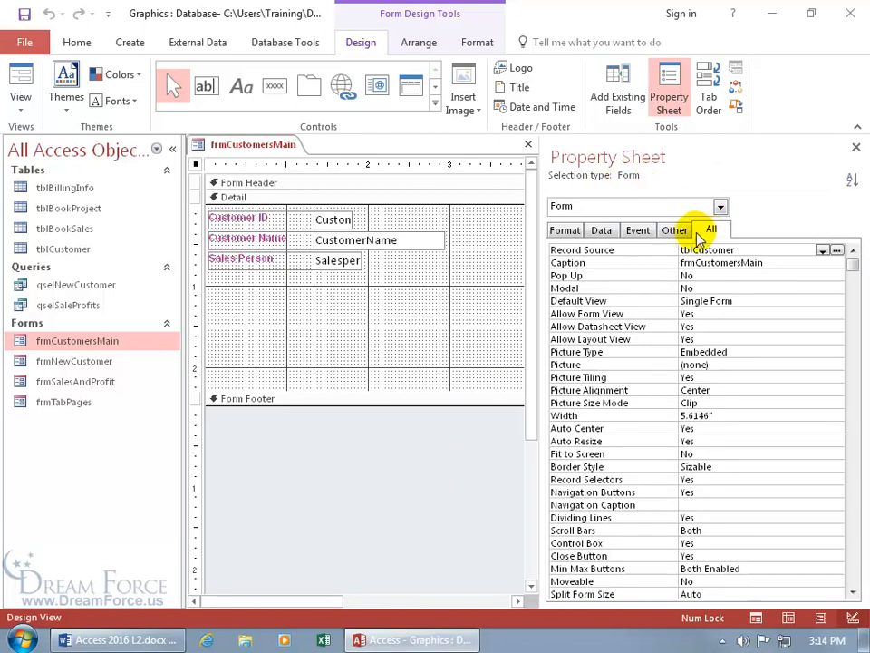
pyautogui.moveTo(637, 263)
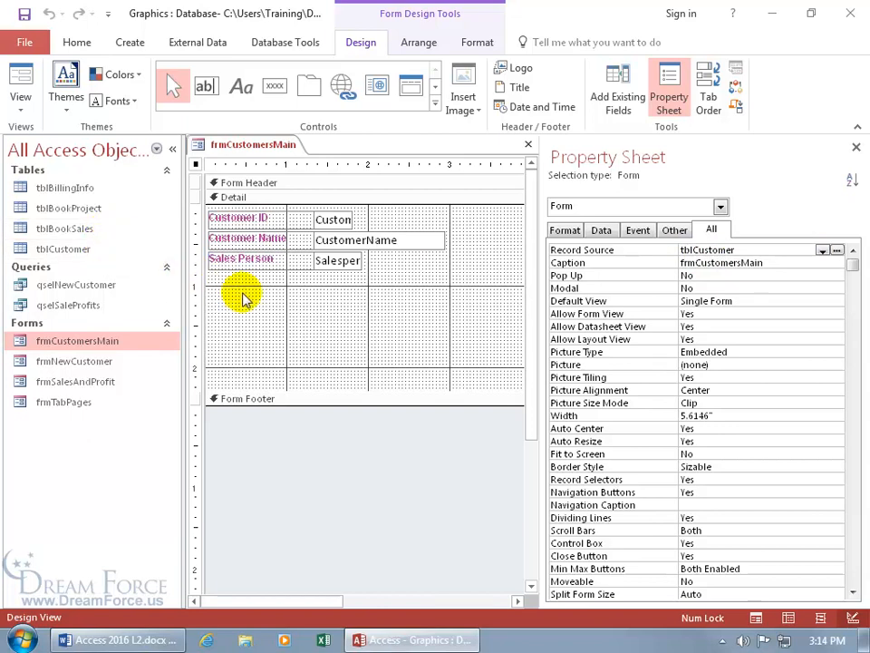
pyautogui.moveTo(112, 228)
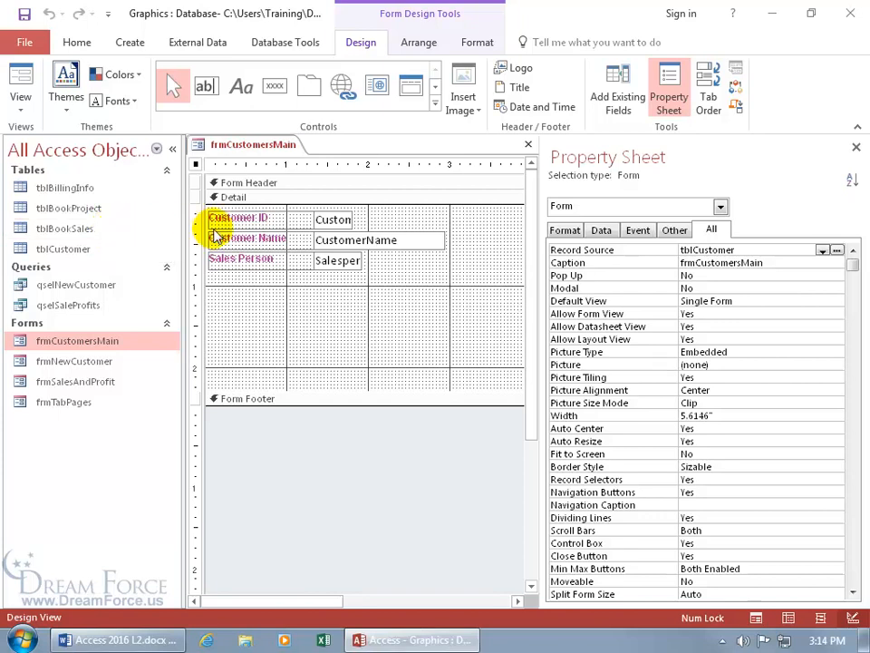
pyautogui.moveTo(266, 240)
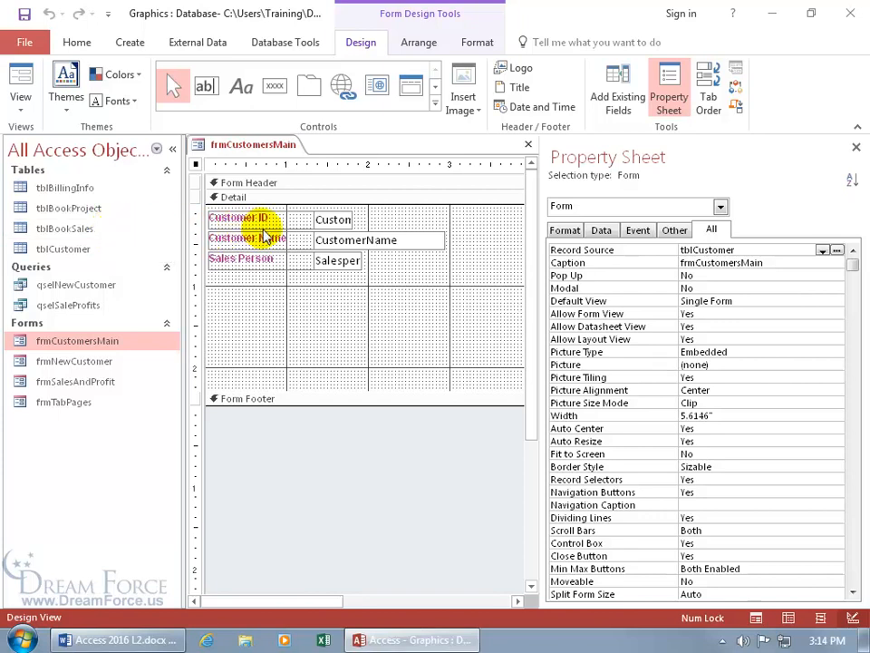
pyautogui.click(285, 42)
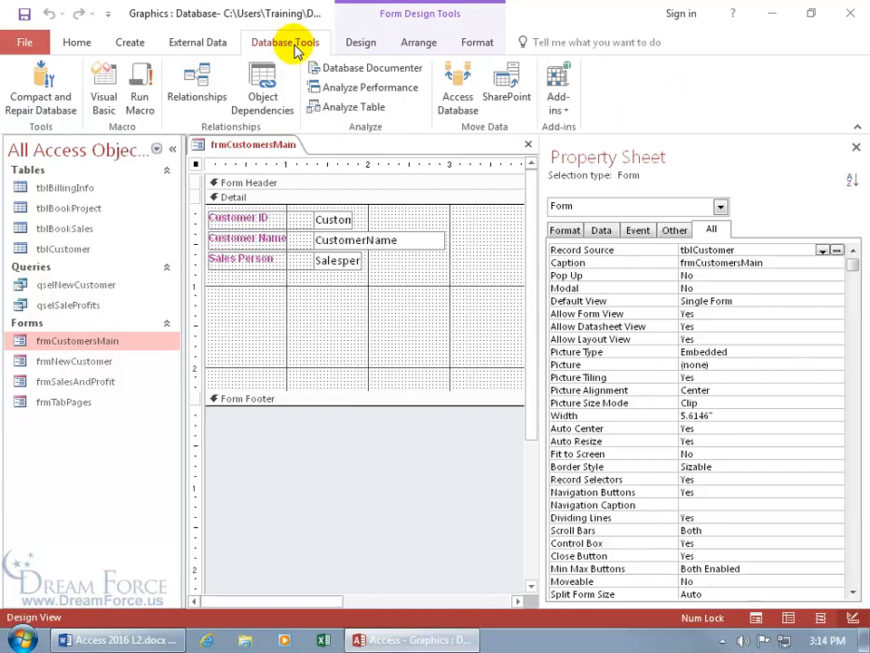
pyautogui.moveTo(232, 136)
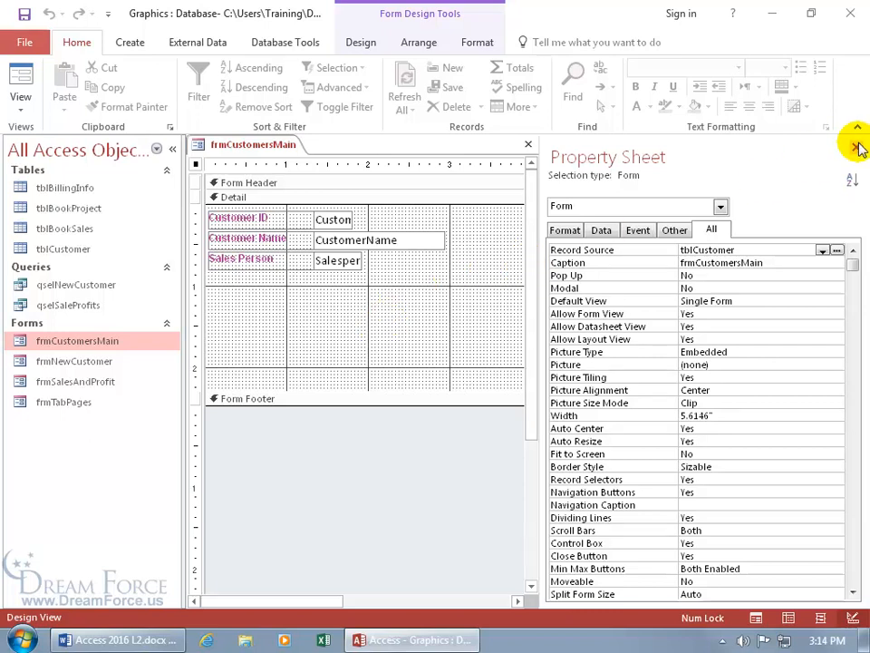
# Close the Property Sheet and expand the full Controls gallery on the Design tab
pyautogui.click(857, 147)
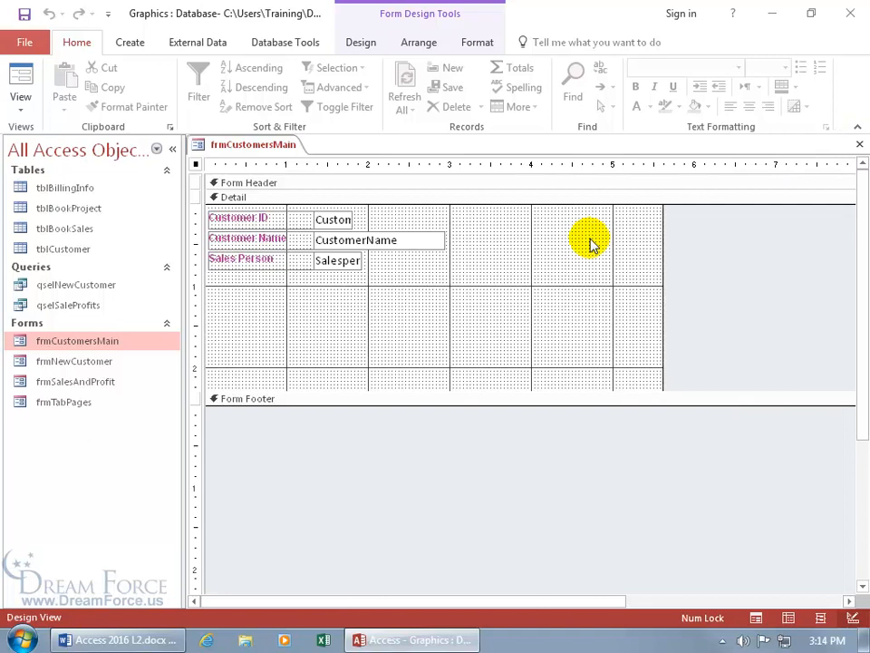
pyautogui.click(360, 42)
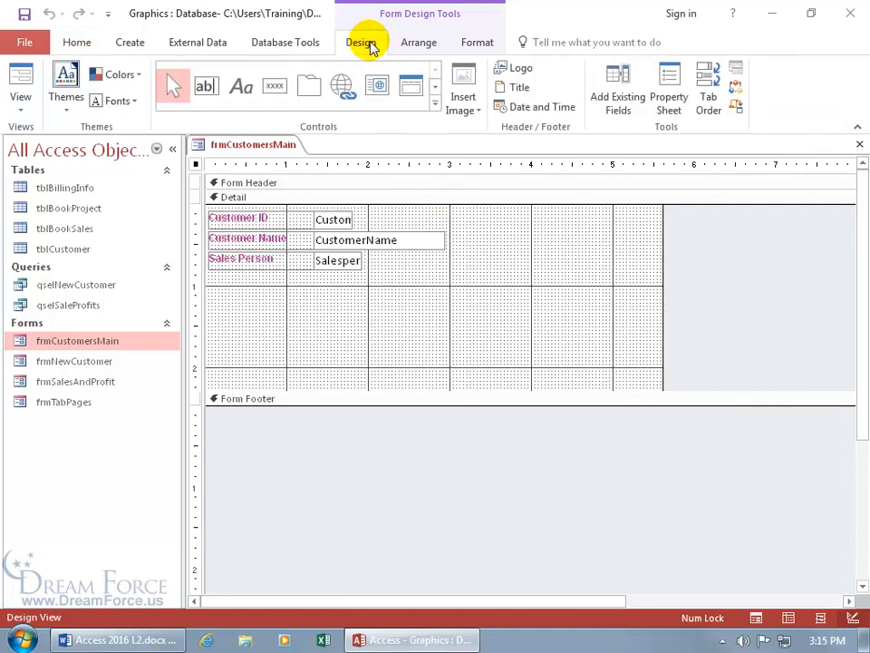
pyautogui.moveTo(429, 111)
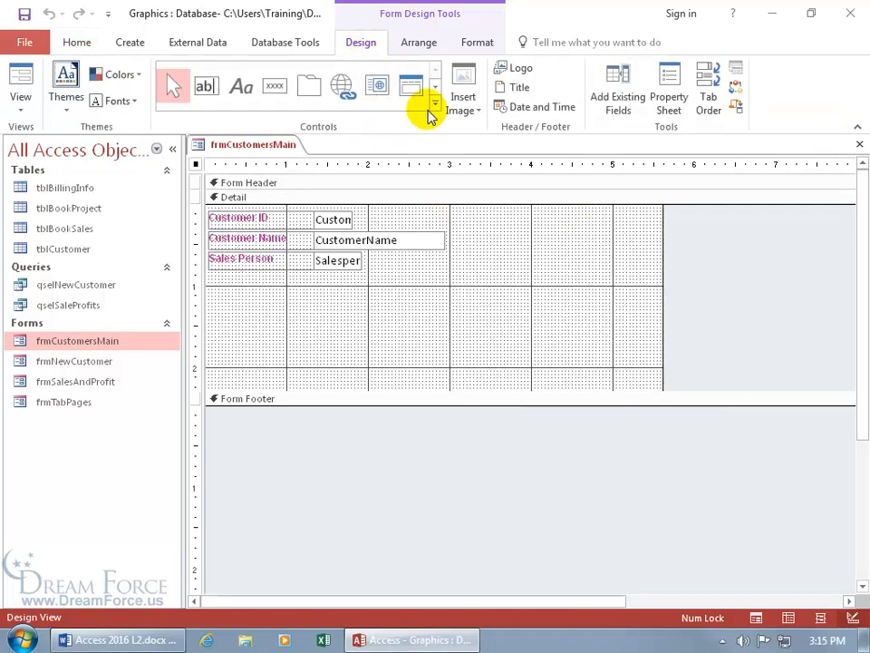
pyautogui.click(434, 111)
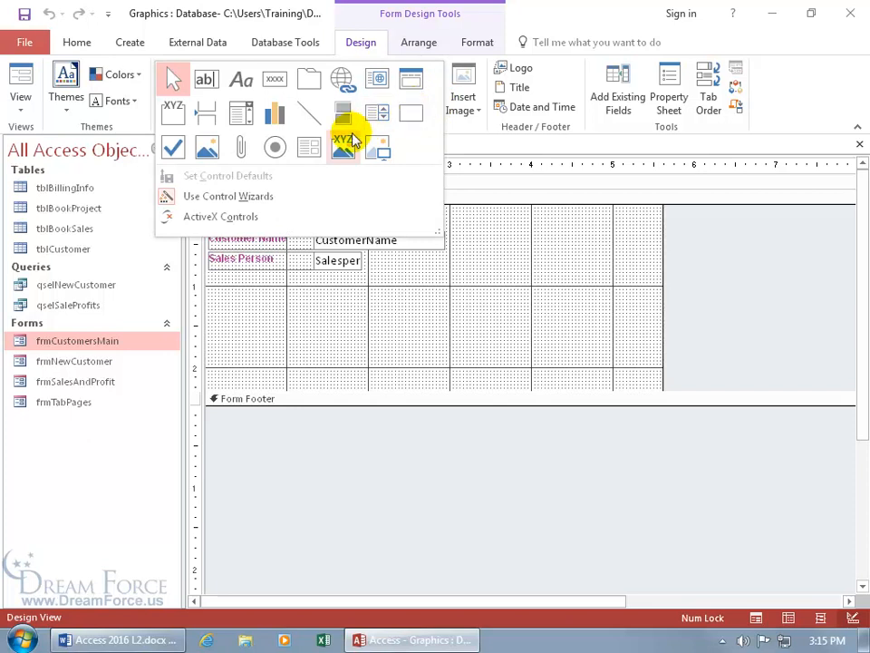
pyautogui.moveTo(308, 148)
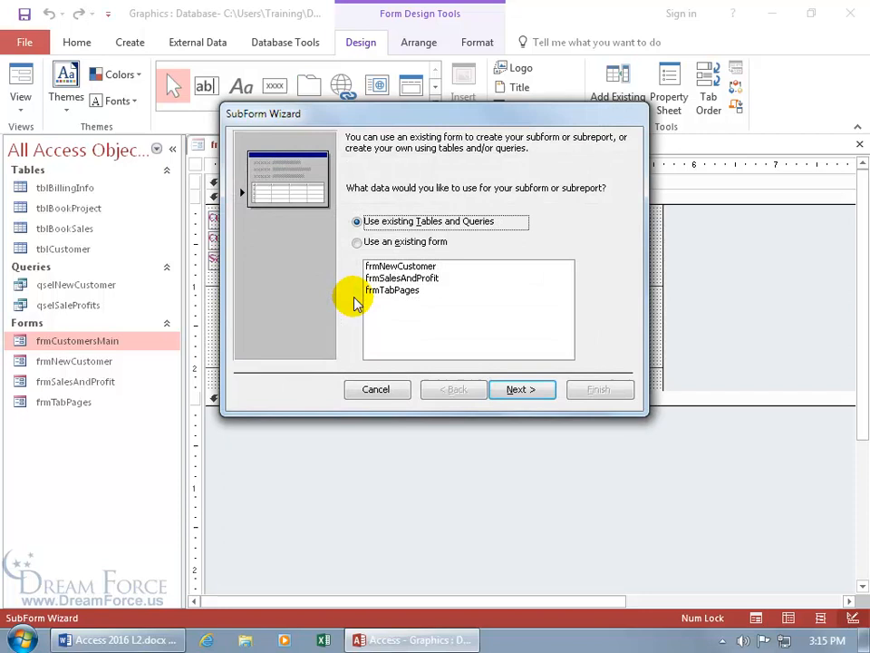
pyautogui.moveTo(325, 134)
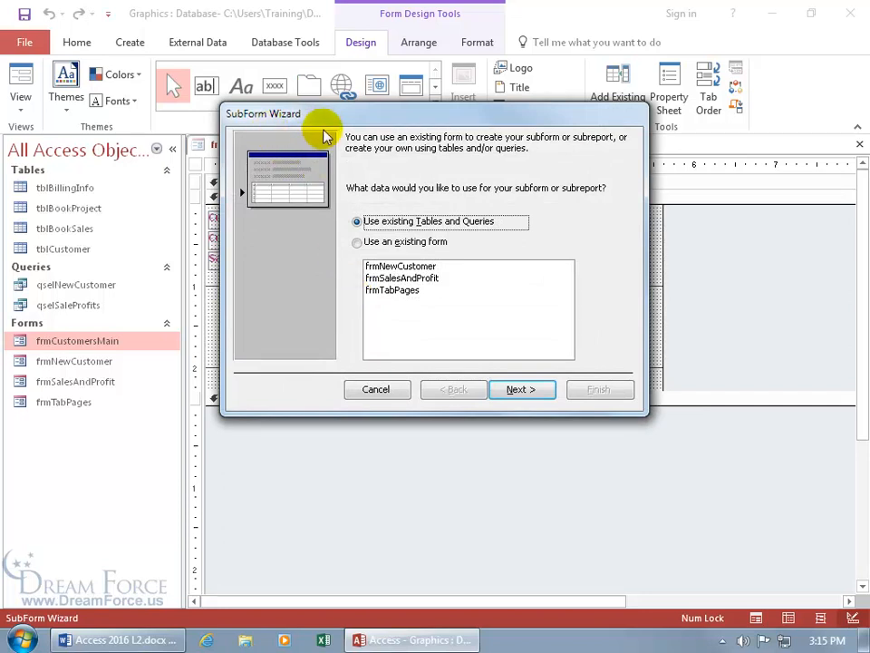
pyautogui.moveTo(349, 177)
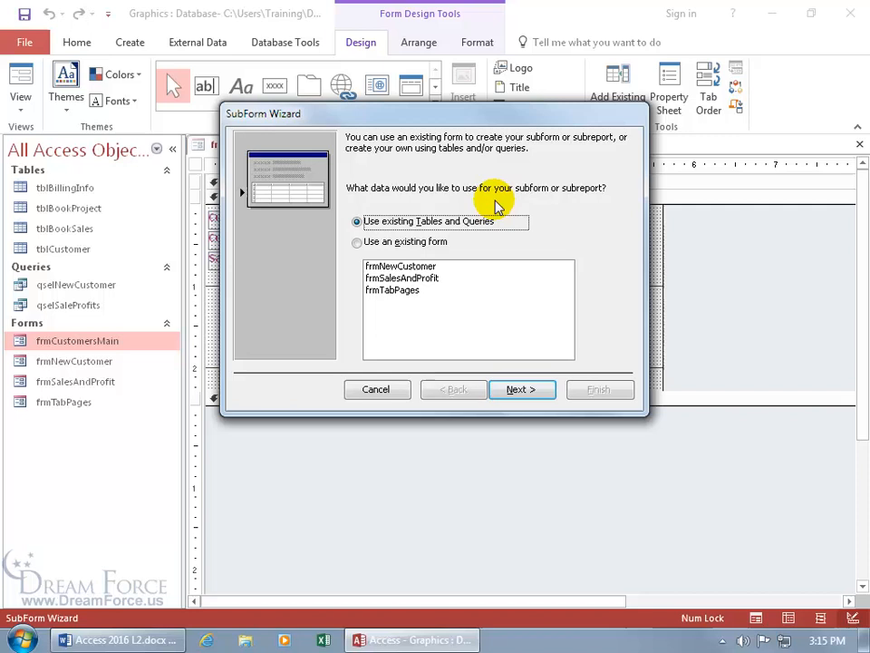
pyautogui.moveTo(567, 192)
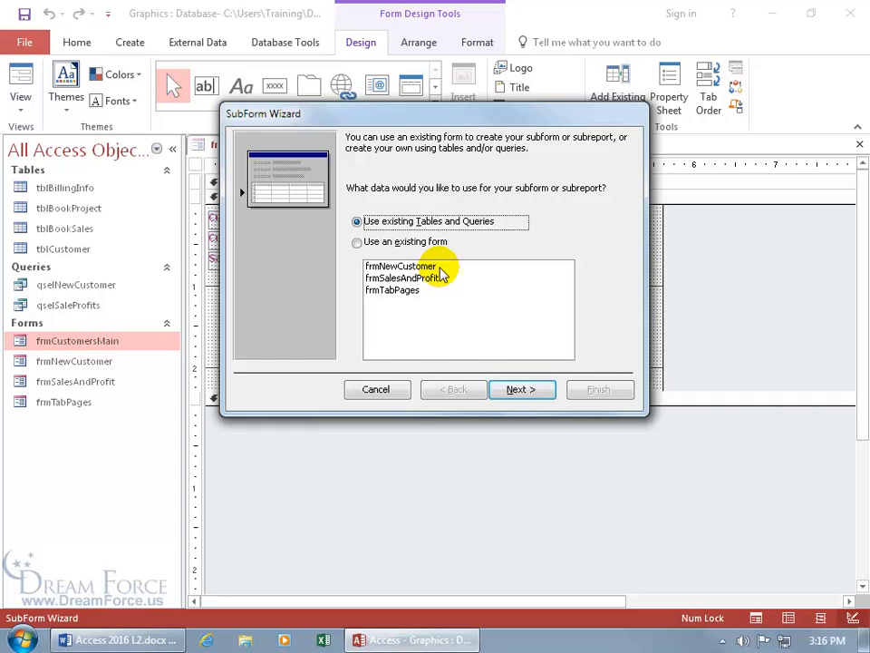
pyautogui.moveTo(417, 250)
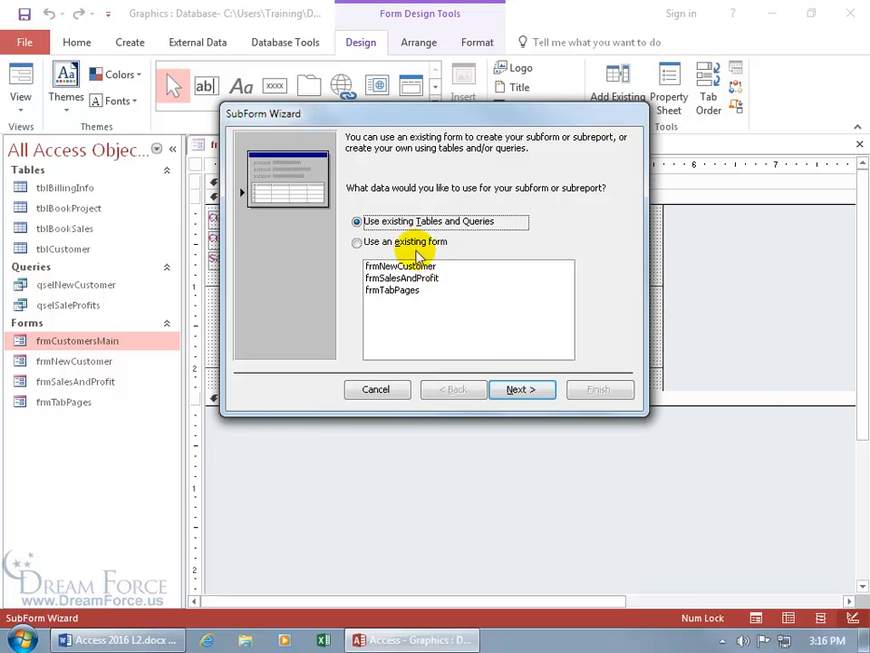
# Choose tblBookSales and select OrderID, SalesDate, PartNumber and BookSold, excluding CustomerID
pyautogui.click(521, 389)
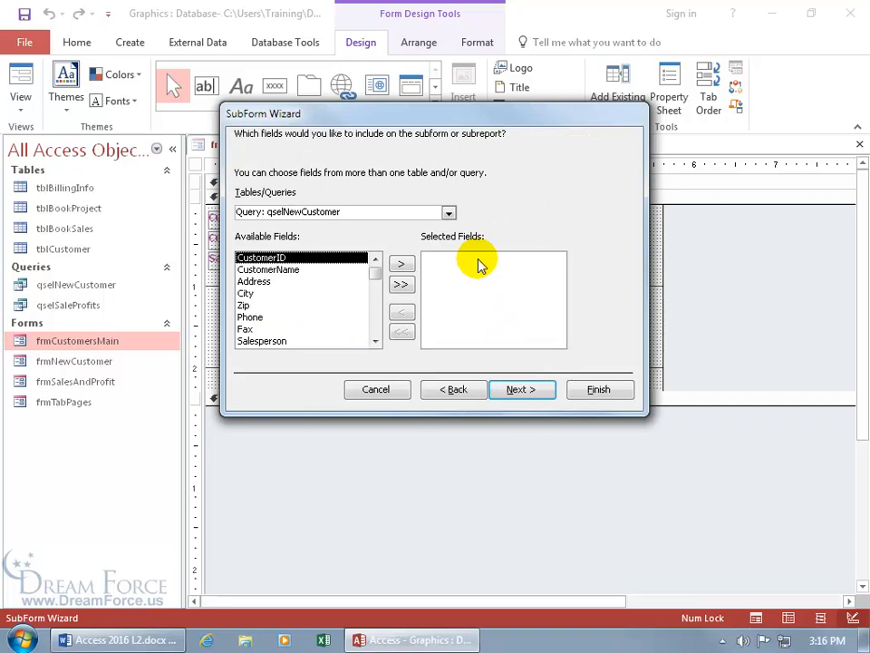
pyautogui.click(449, 211)
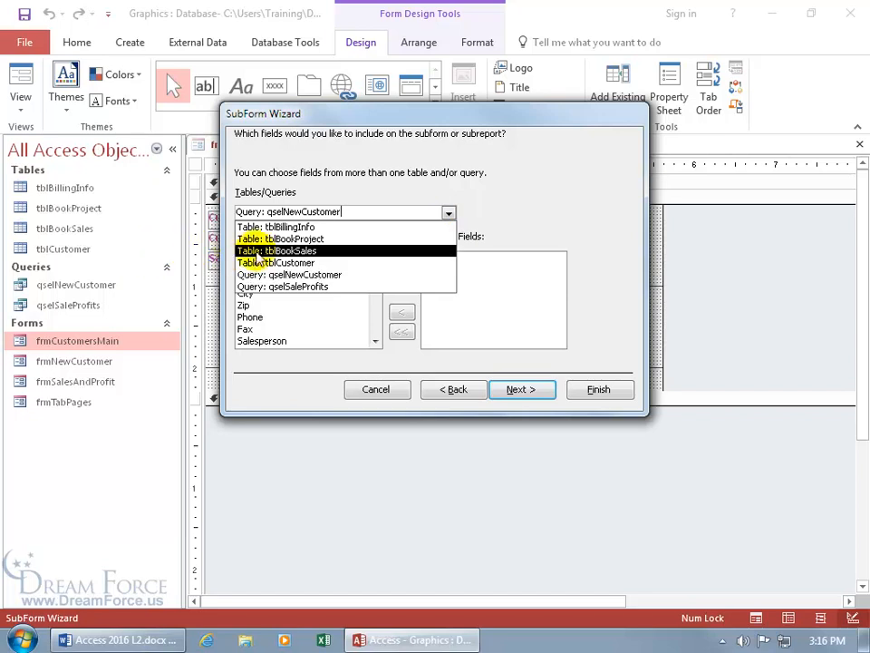
pyautogui.click(288, 250)
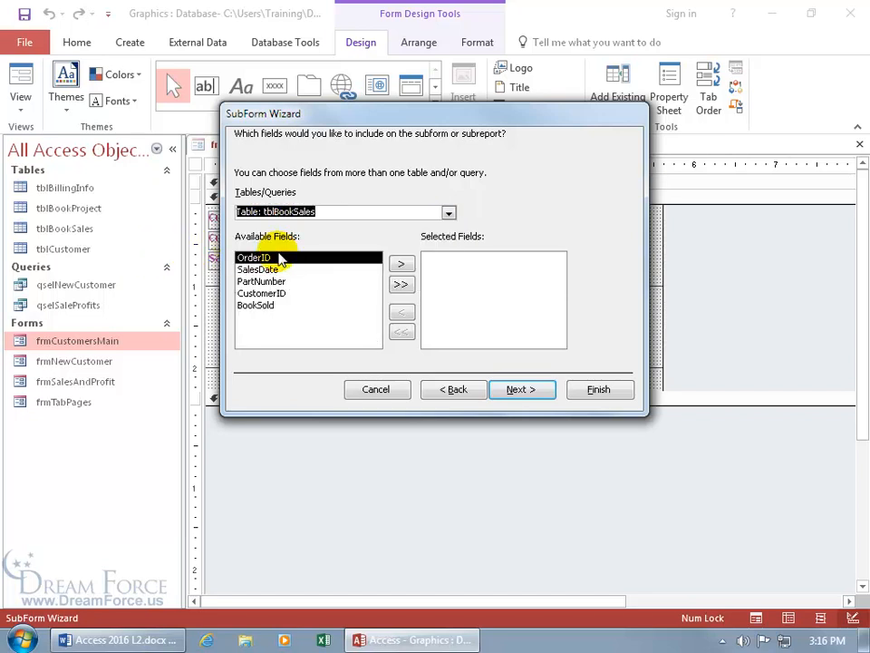
pyautogui.click(401, 284)
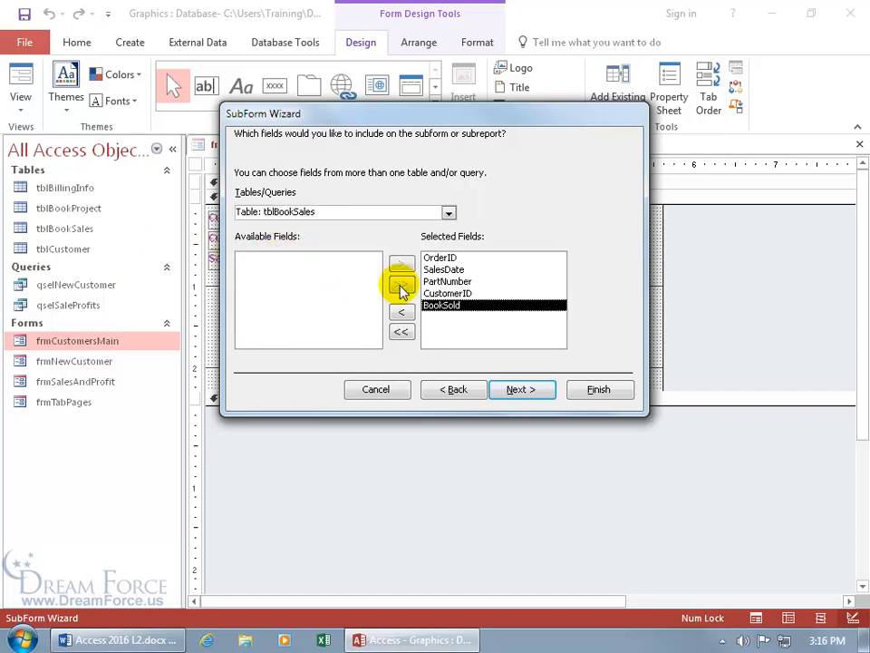
pyautogui.click(402, 311)
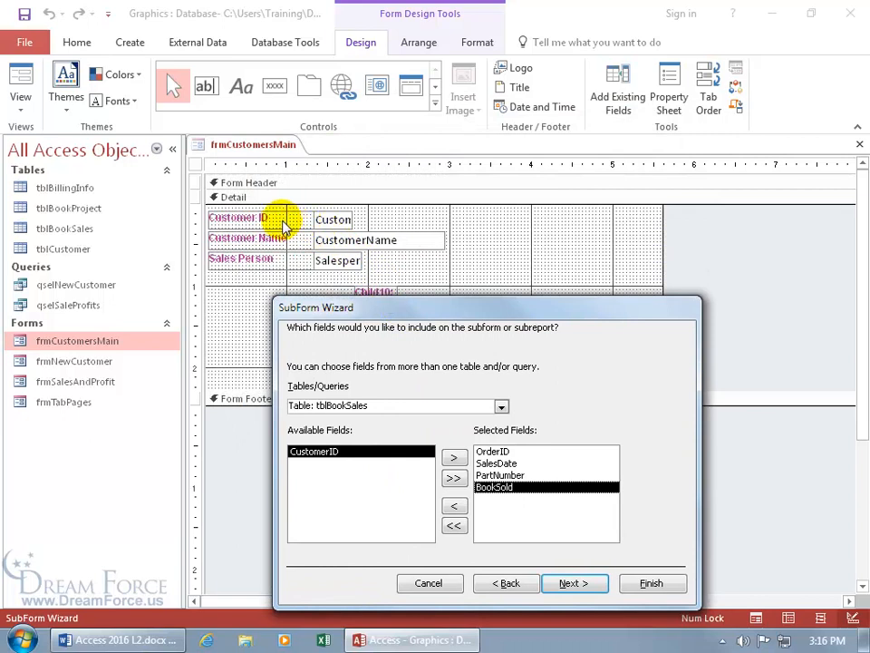
pyautogui.moveTo(323, 222)
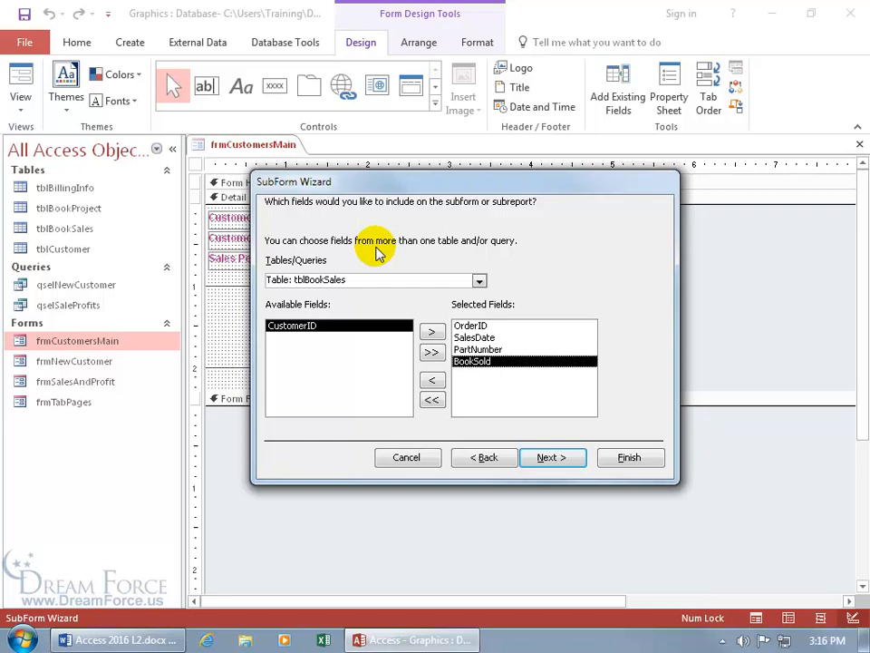
pyautogui.moveTo(363, 331)
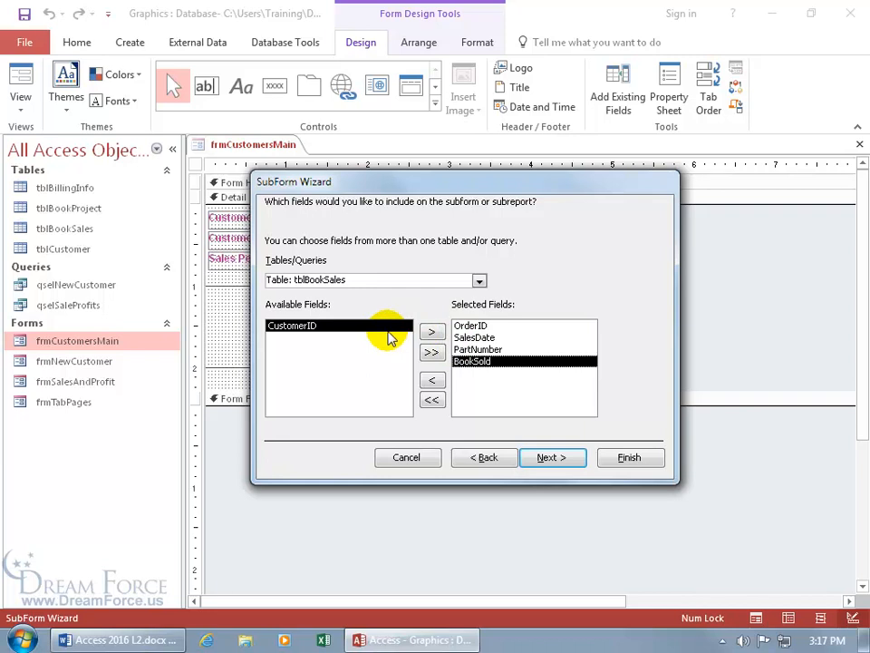
# Advance to linking, showing tblBookSales for each tblCustomer record using CustomerID
pyautogui.click(551, 457)
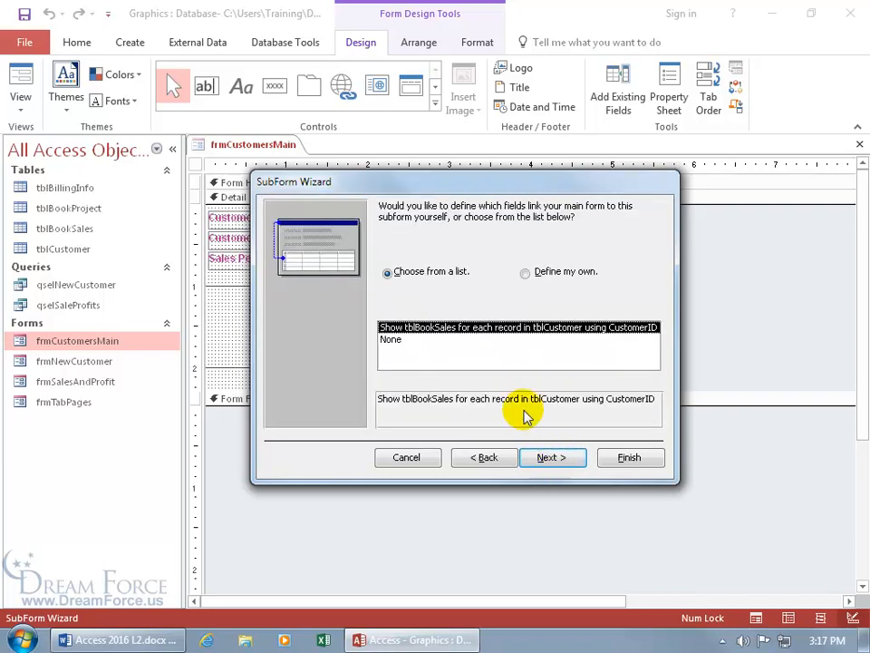
pyautogui.moveTo(438, 262)
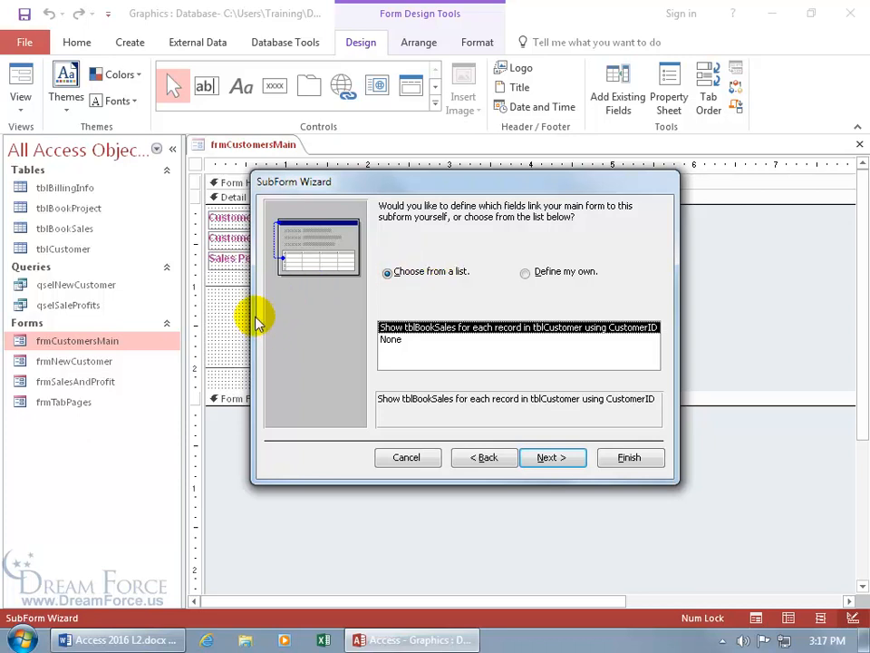
pyautogui.moveTo(376, 300)
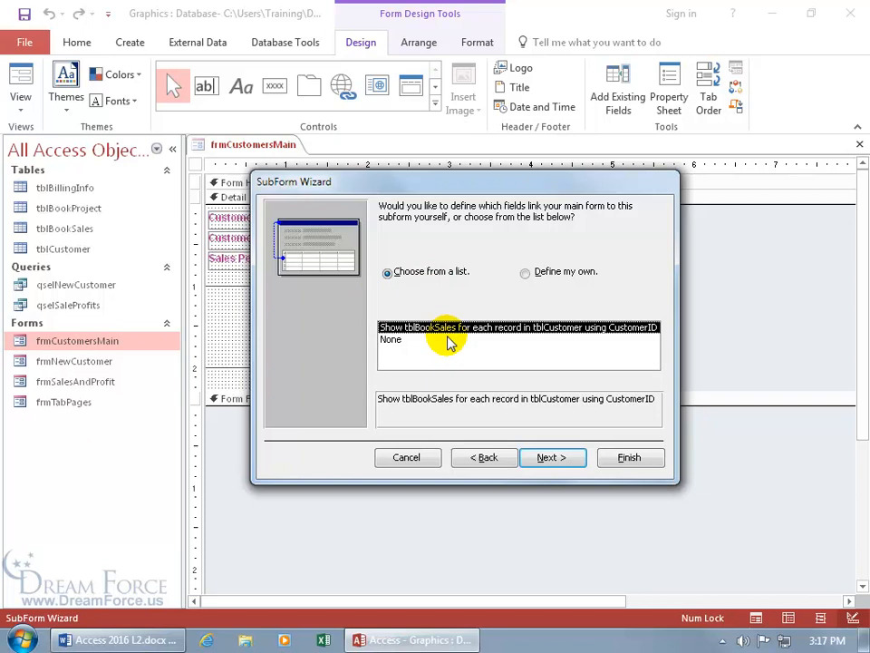
pyautogui.moveTo(622, 337)
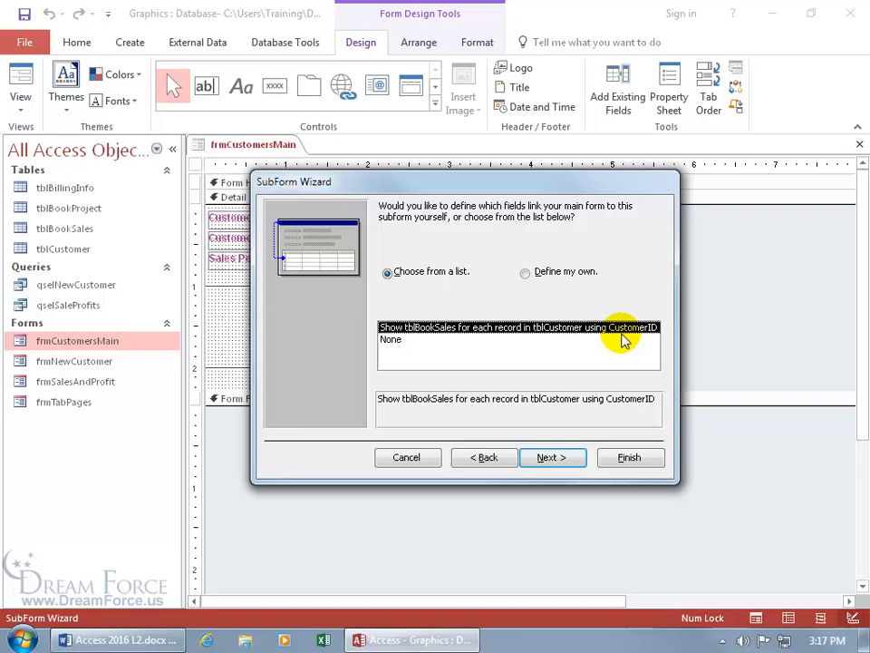
pyautogui.moveTo(435, 347)
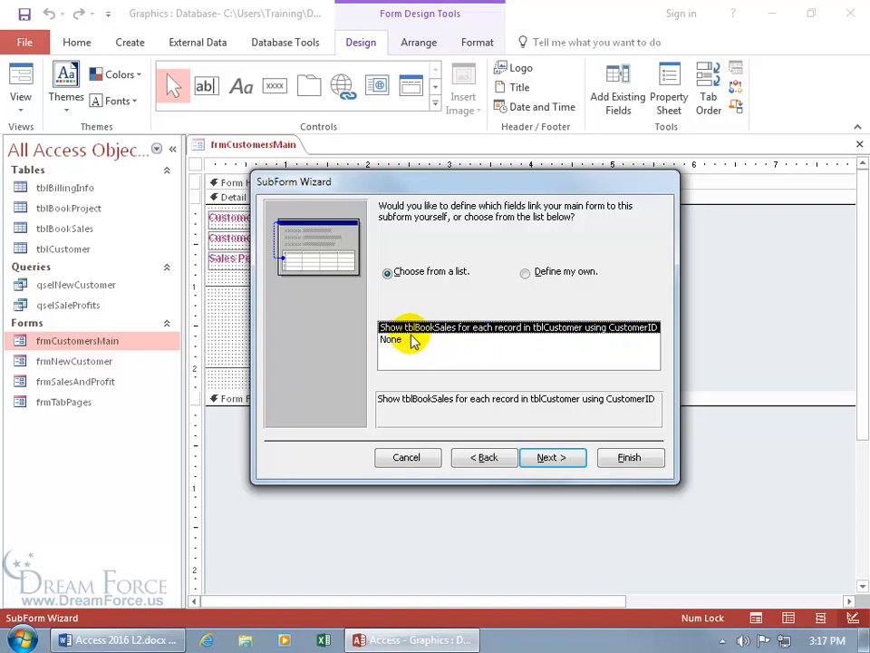
pyautogui.moveTo(487, 345)
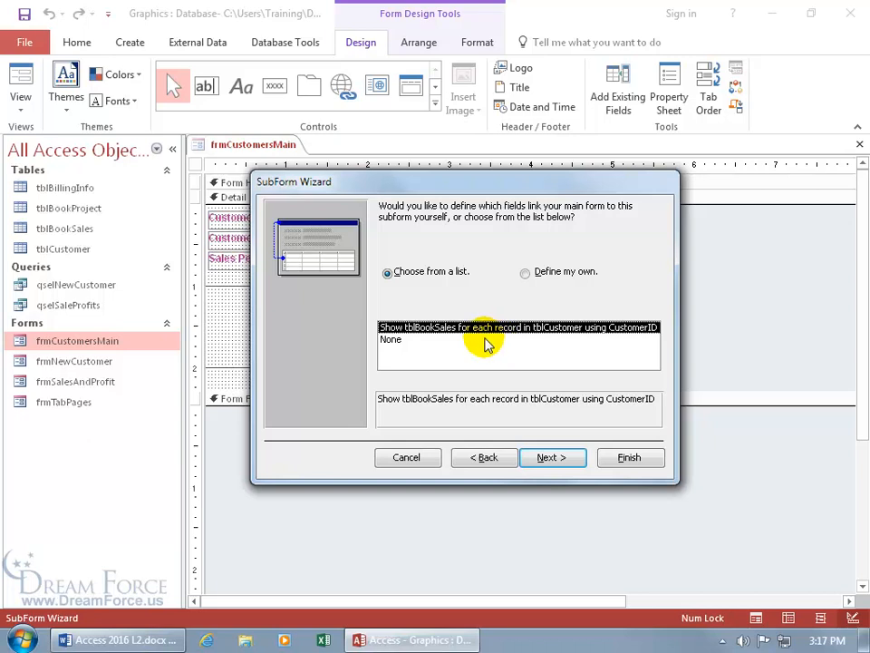
pyautogui.moveTo(630, 338)
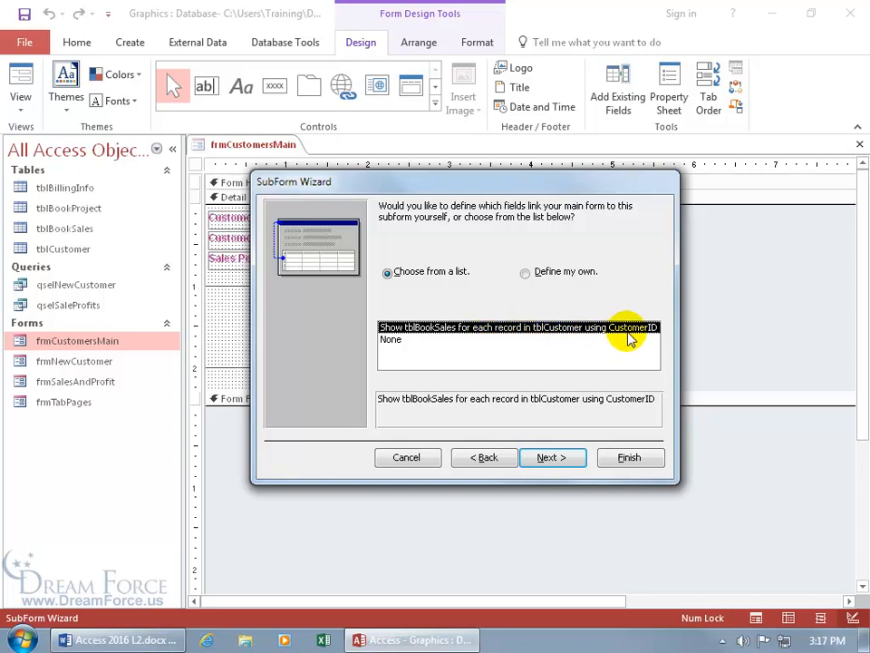
pyautogui.moveTo(562, 414)
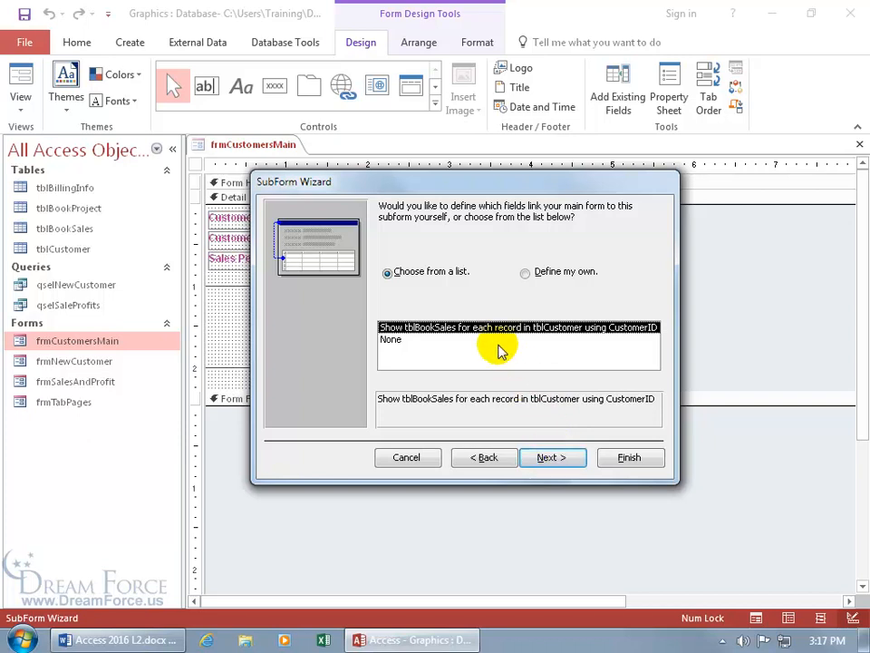
# Try defining custom link fields from the main form's CustomerID, then go back
pyautogui.click(525, 272)
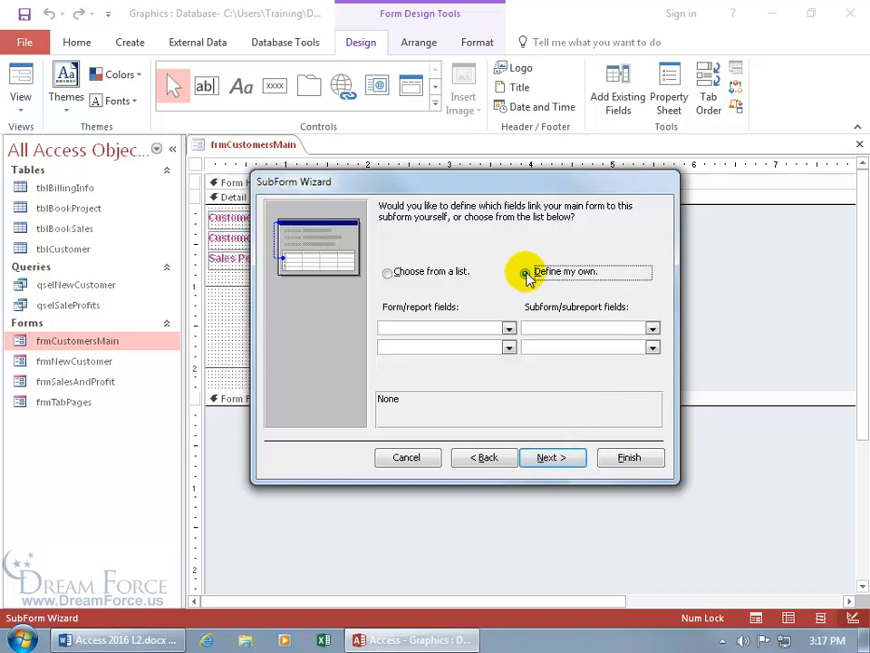
pyautogui.click(526, 273)
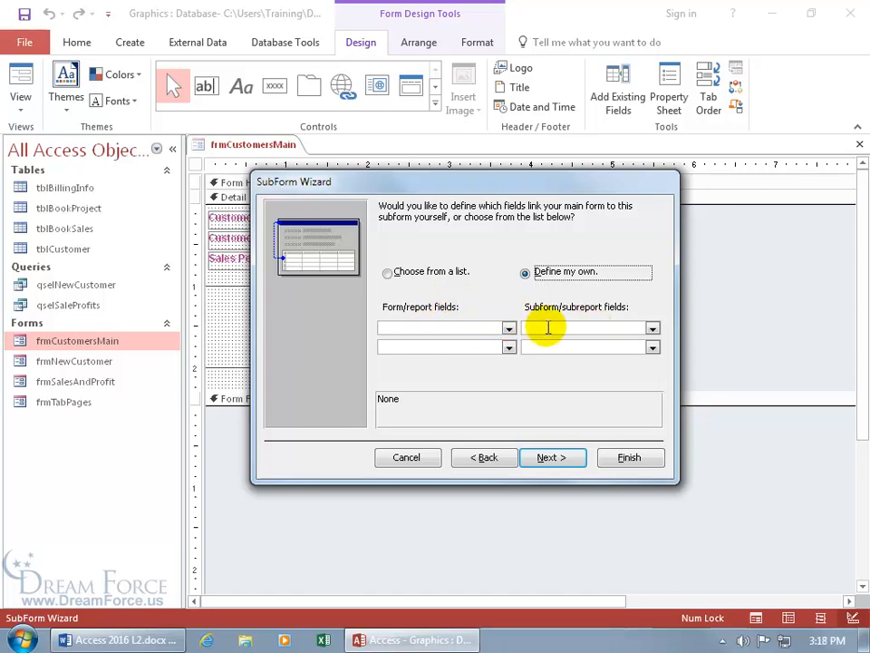
pyautogui.click(509, 328)
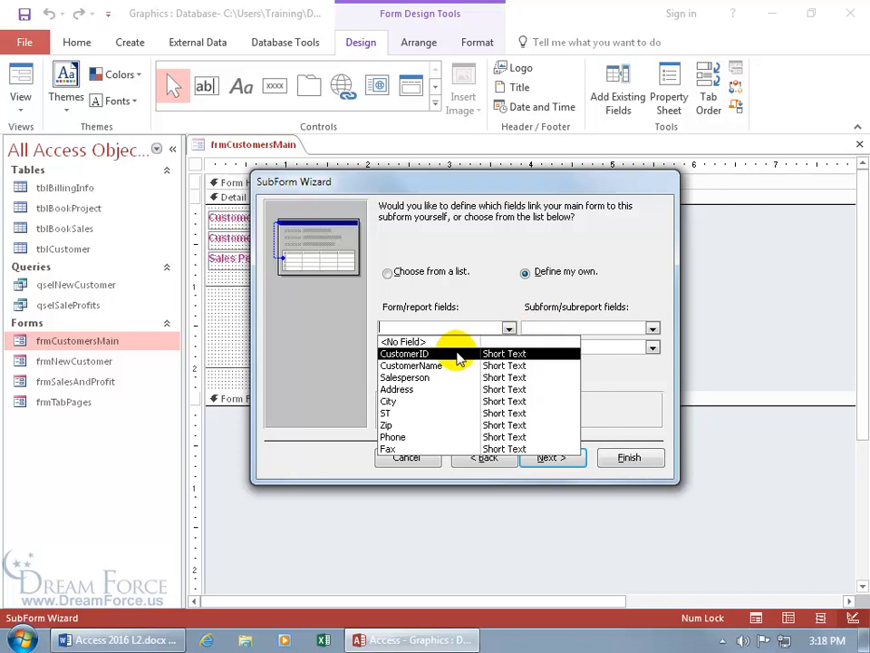
pyautogui.click(404, 353)
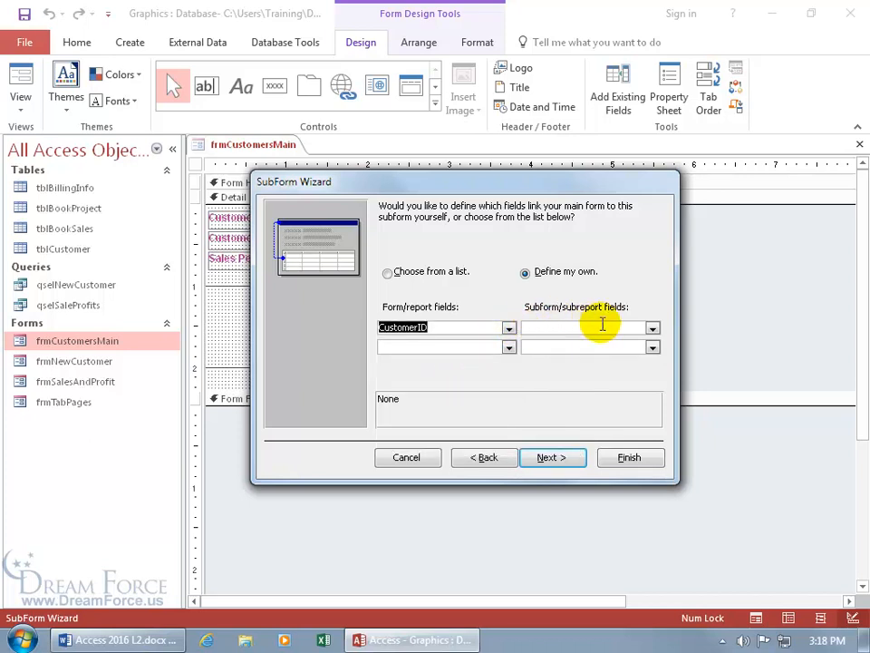
pyautogui.click(651, 327)
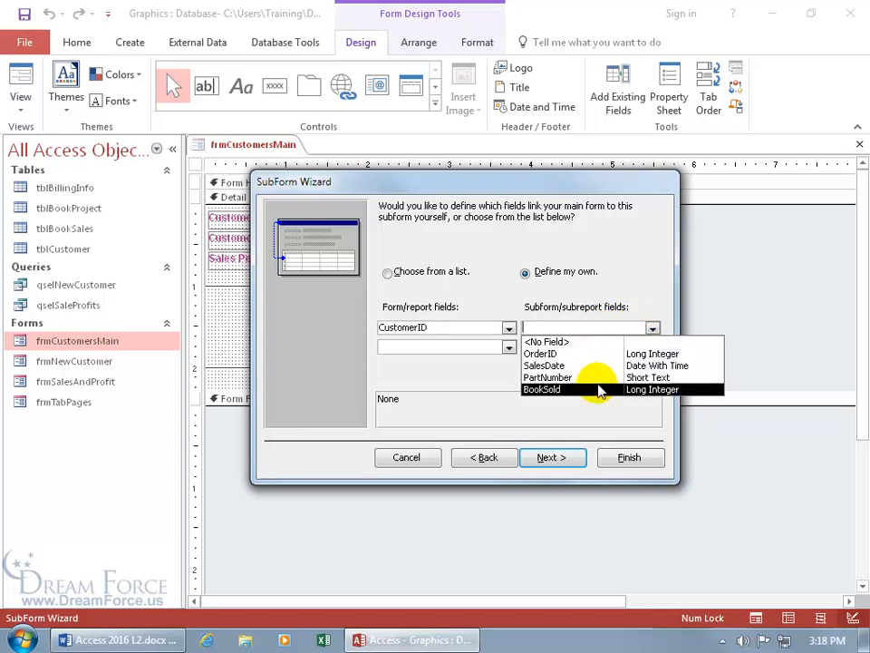
pyautogui.moveTo(585, 401)
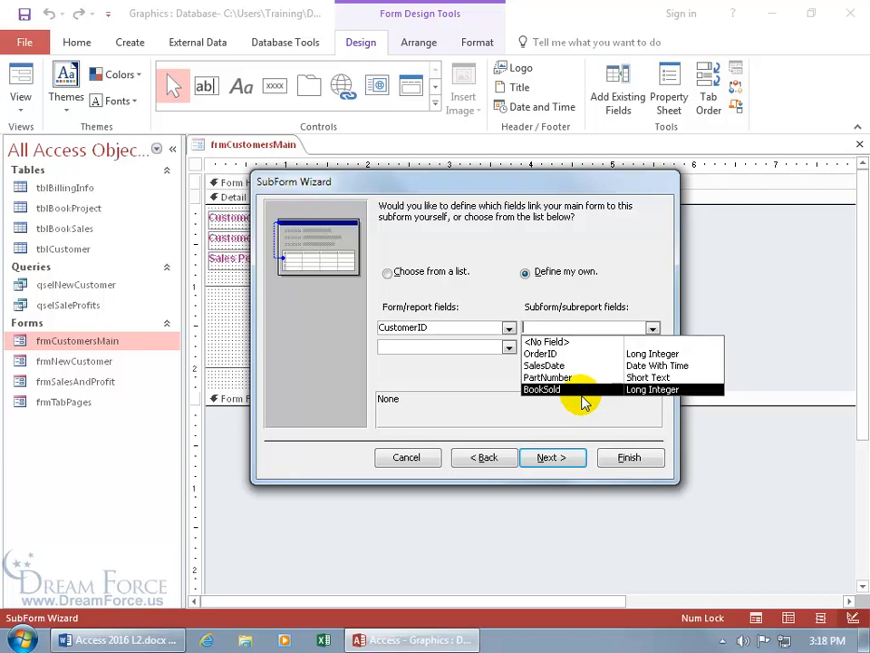
pyautogui.click(483, 457)
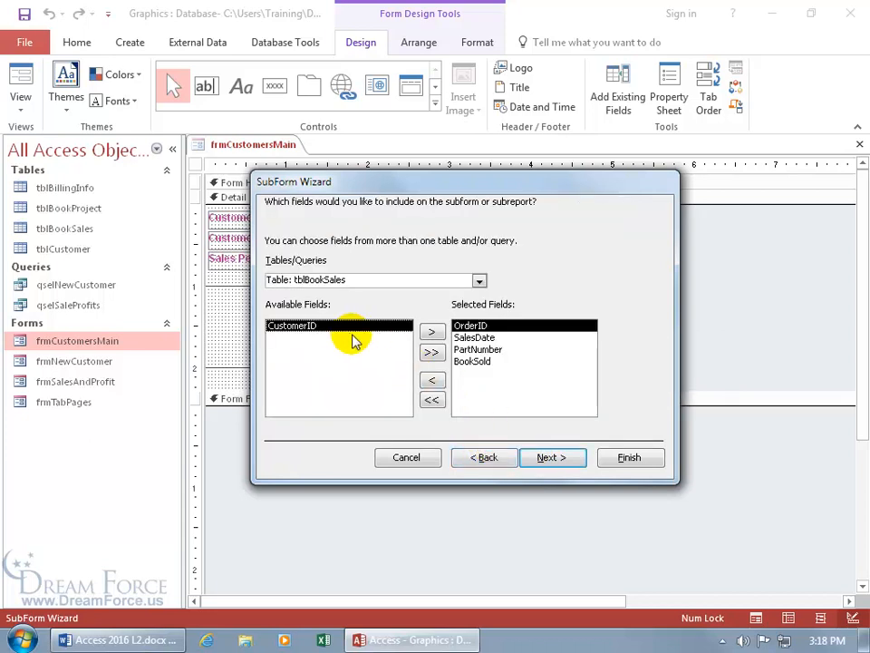
# Add CustomerID to the subform fields, link both forms on CustomerID, then go back
pyautogui.click(432, 331)
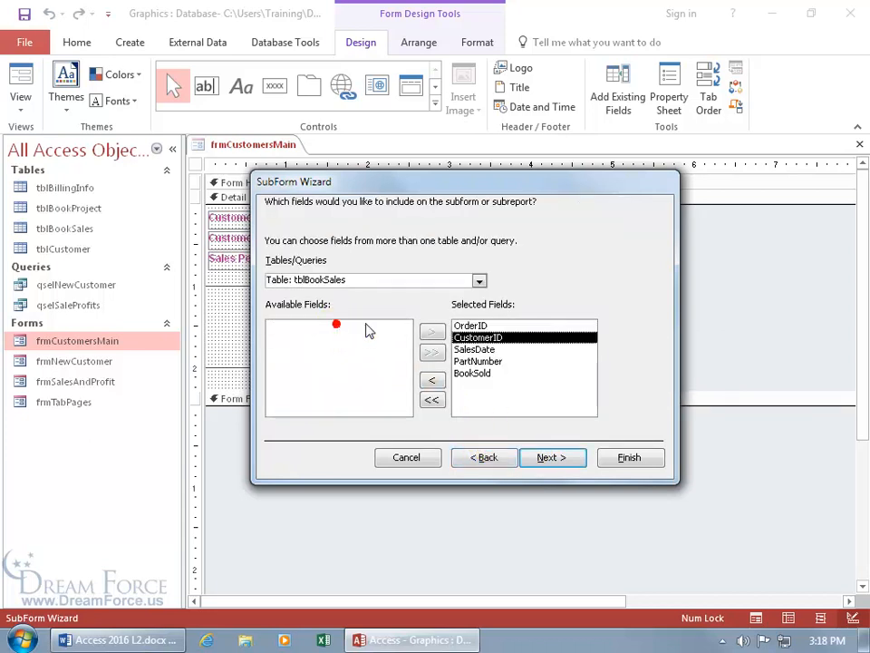
pyautogui.click(552, 456)
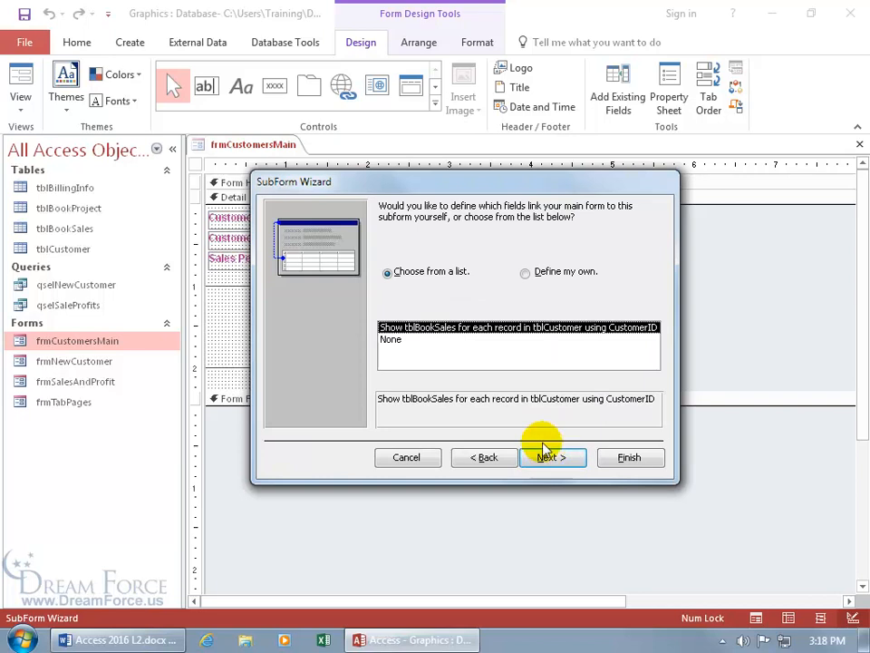
pyautogui.click(525, 272)
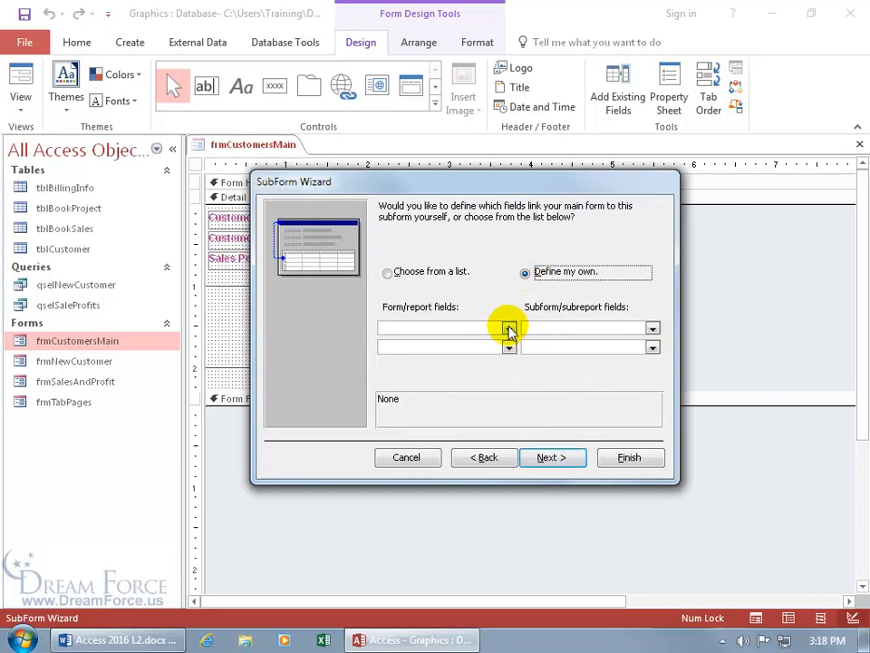
pyautogui.click(652, 327)
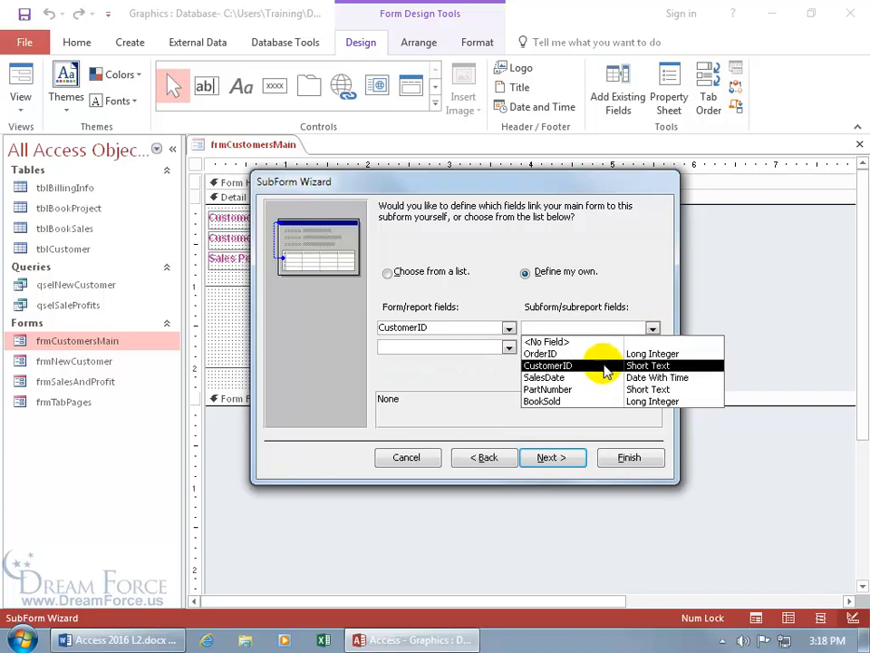
pyautogui.click(547, 365)
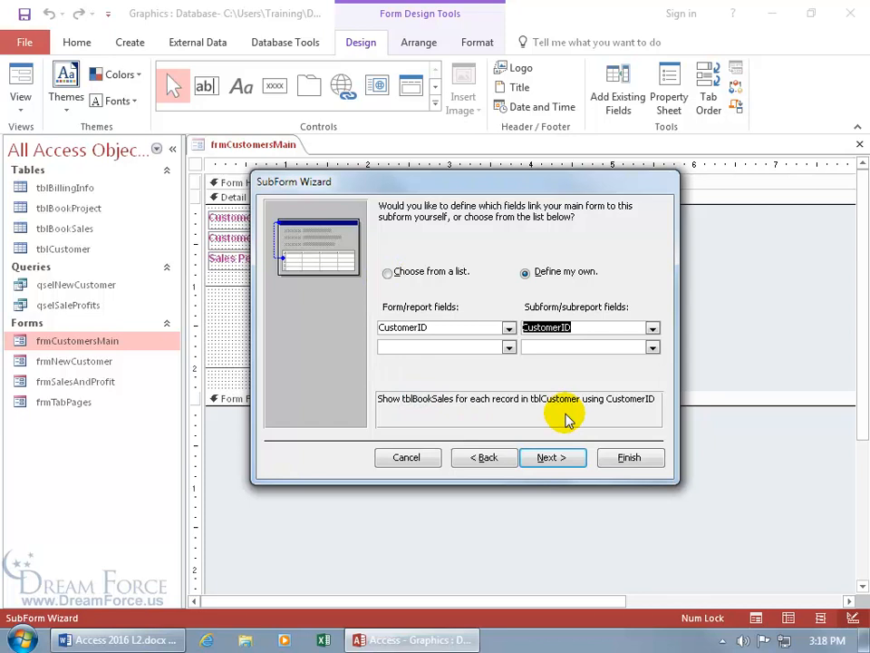
pyautogui.moveTo(648, 417)
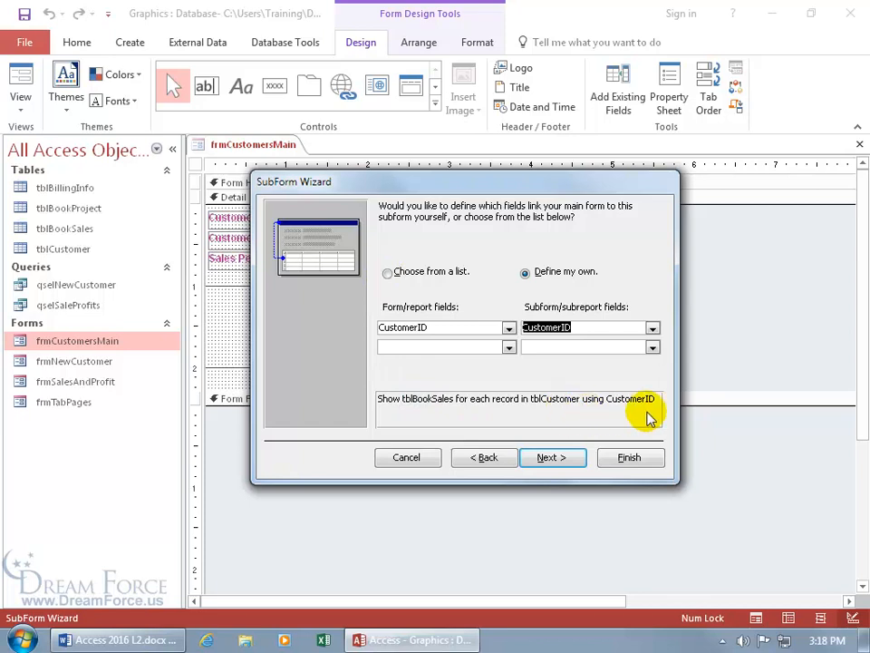
pyautogui.click(484, 457)
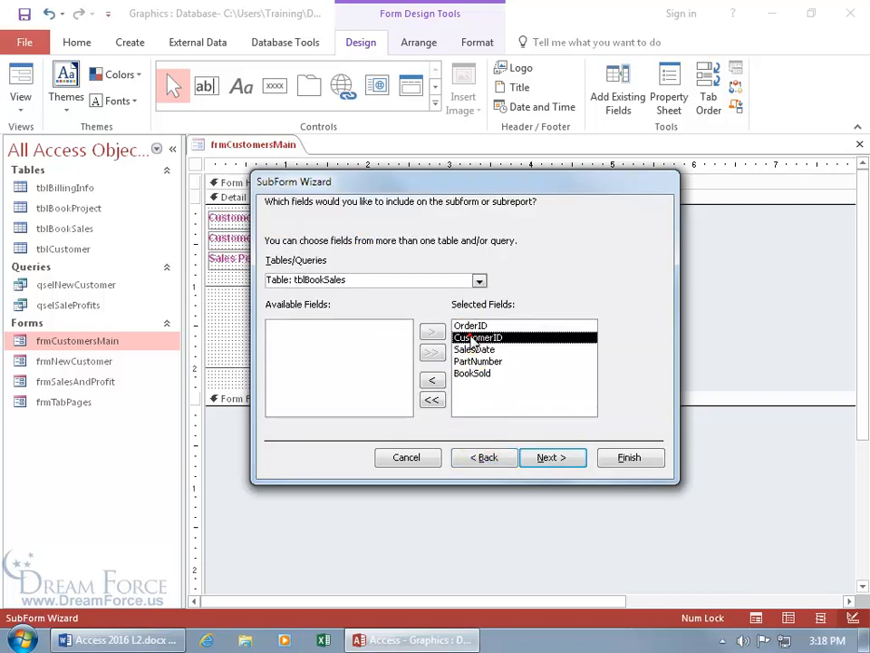
# Advance past linking, name the subform fsubBookSales, and finish the wizard
pyautogui.click(552, 457)
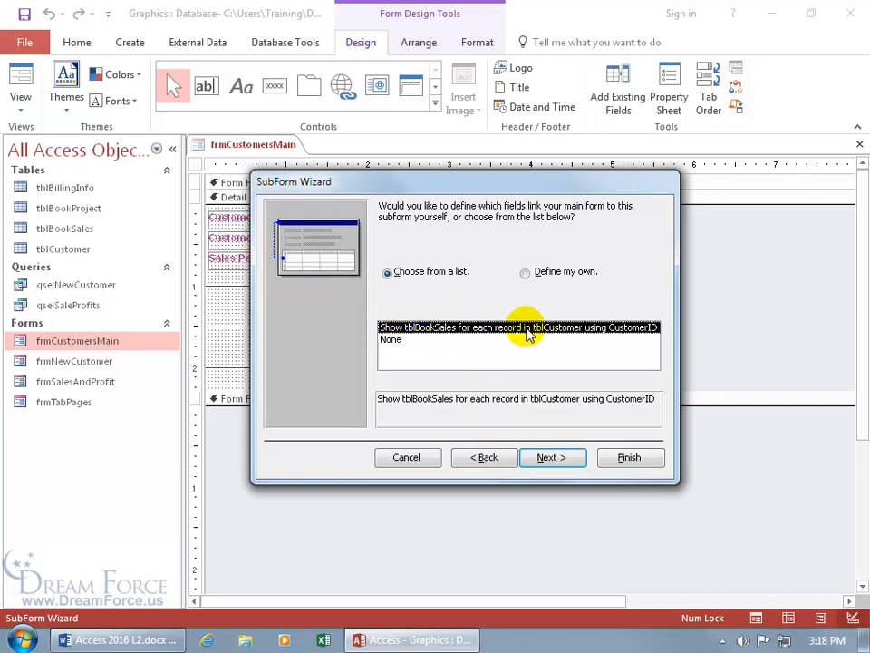
pyautogui.click(551, 457)
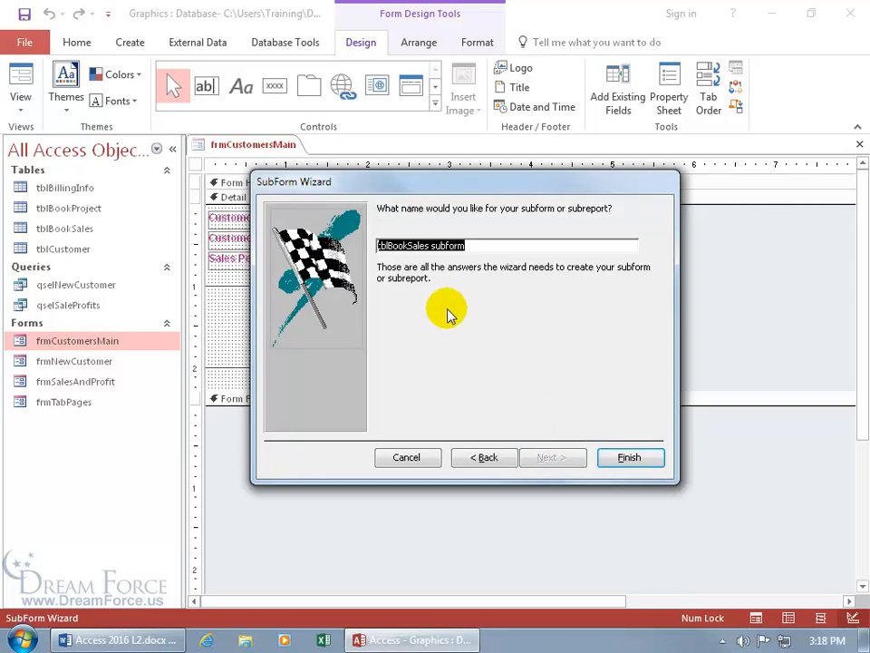
pyautogui.write('fsub')
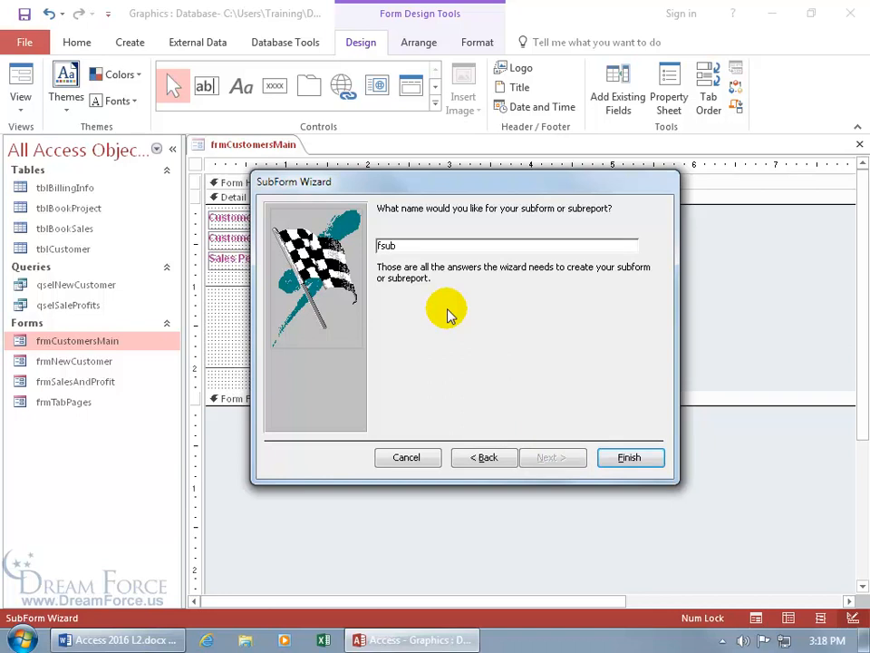
pyautogui.write('b')
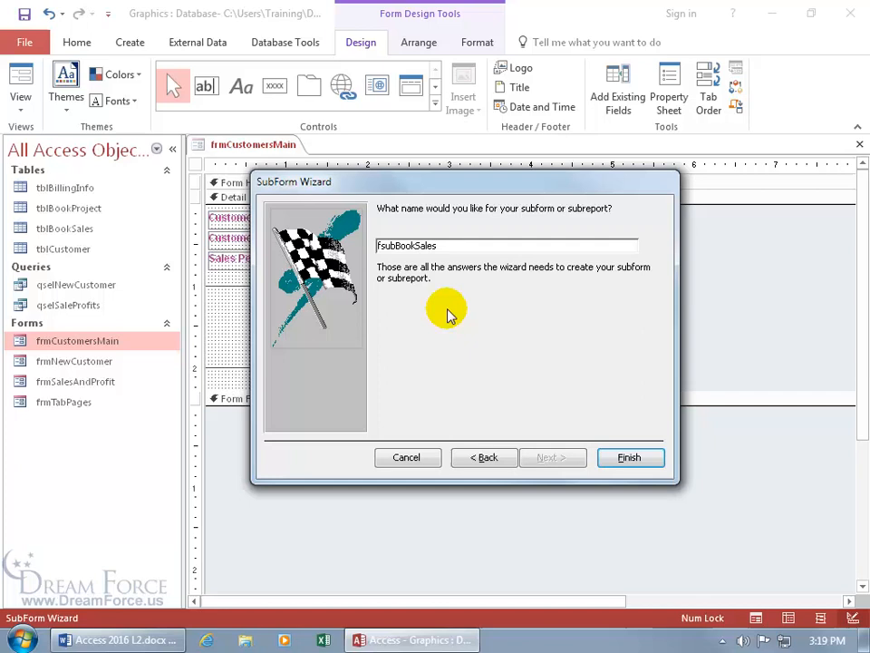
pyautogui.click(629, 457)
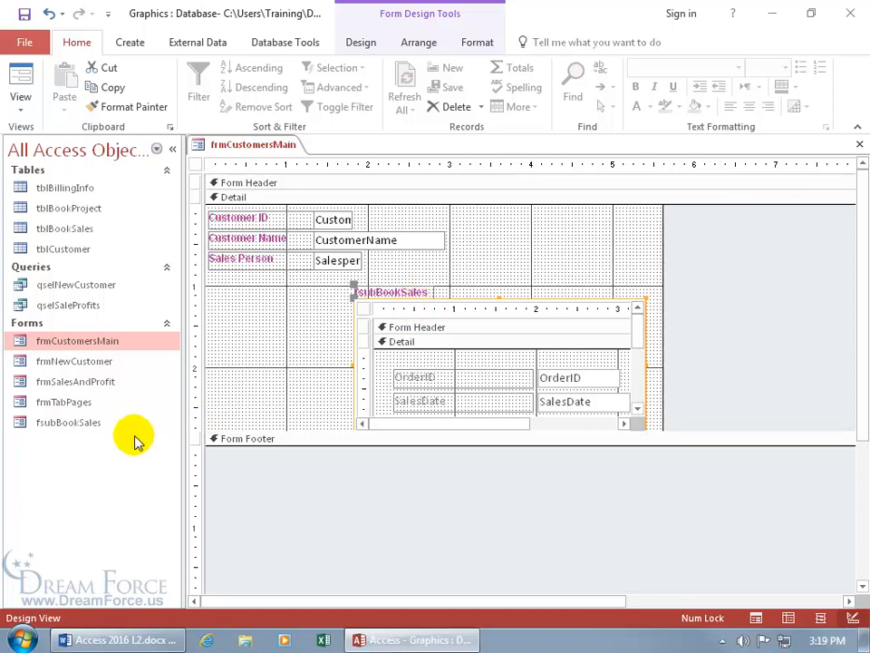
pyautogui.moveTo(354, 303)
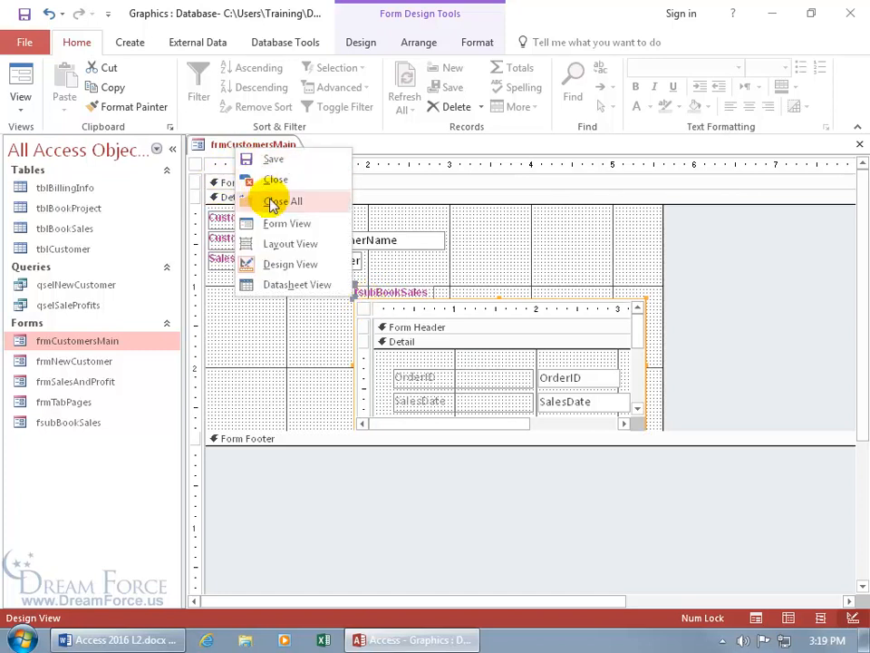
pyautogui.click(286, 223)
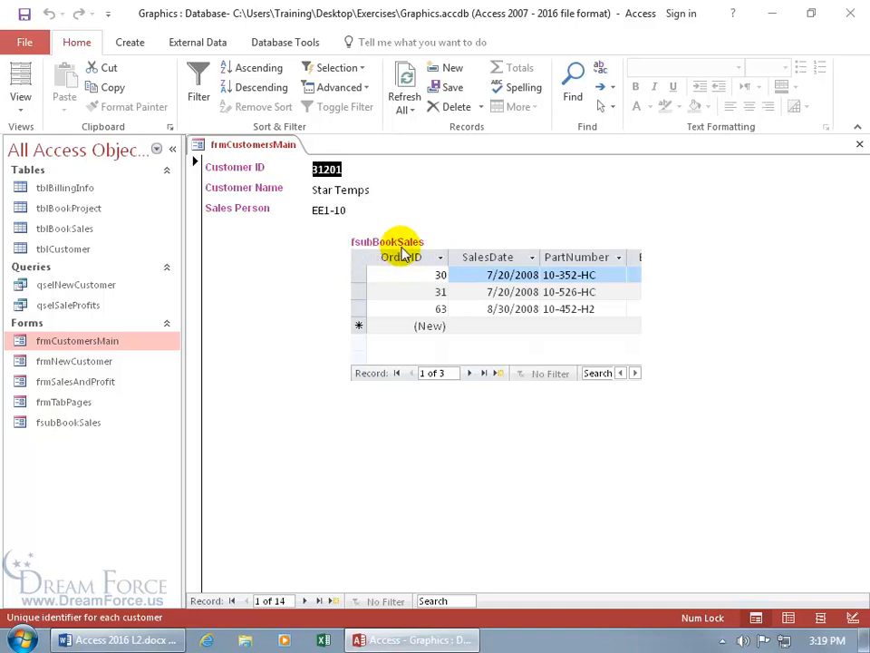
pyautogui.moveTo(181, 397)
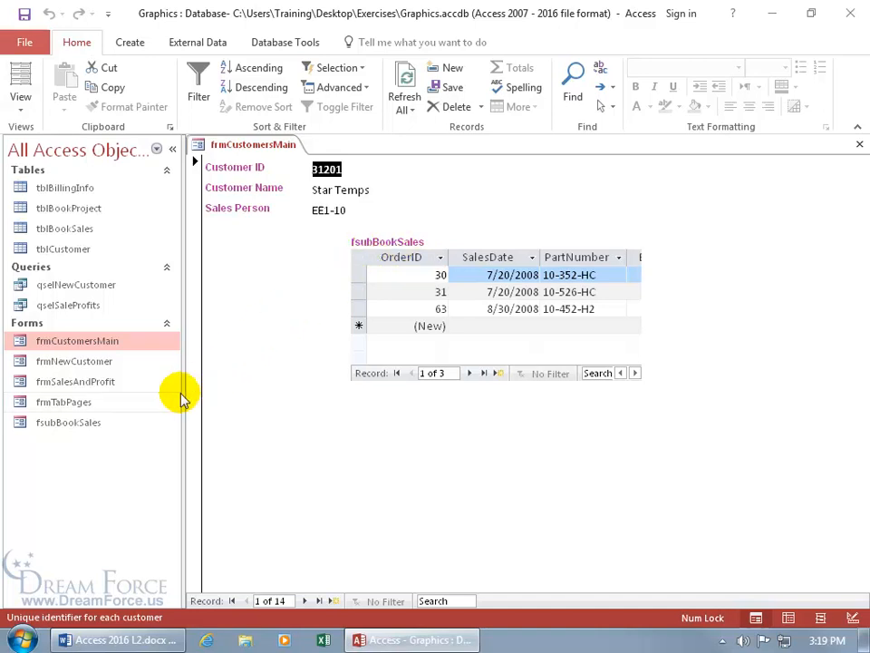
pyautogui.moveTo(73, 432)
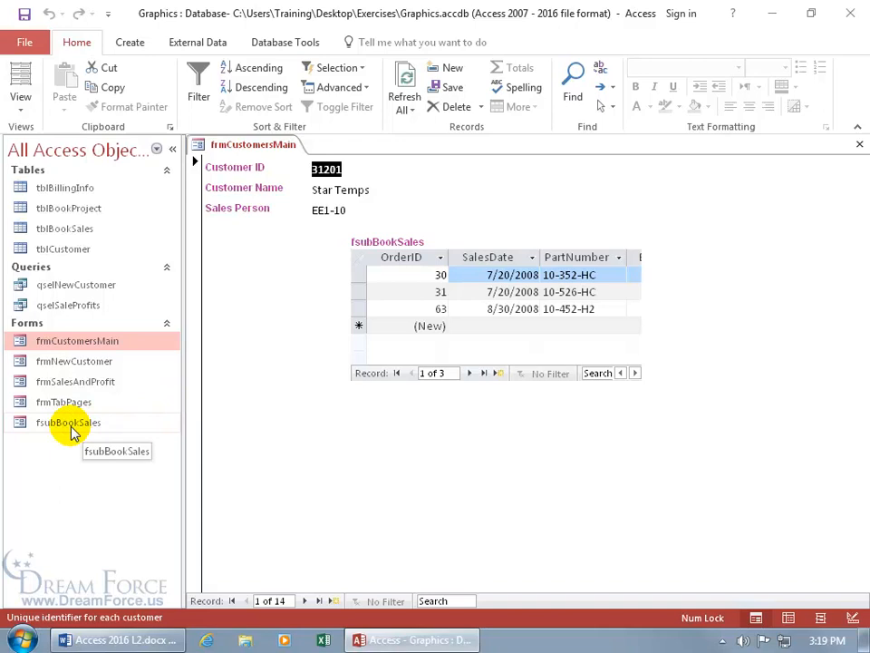
pyautogui.moveTo(104, 401)
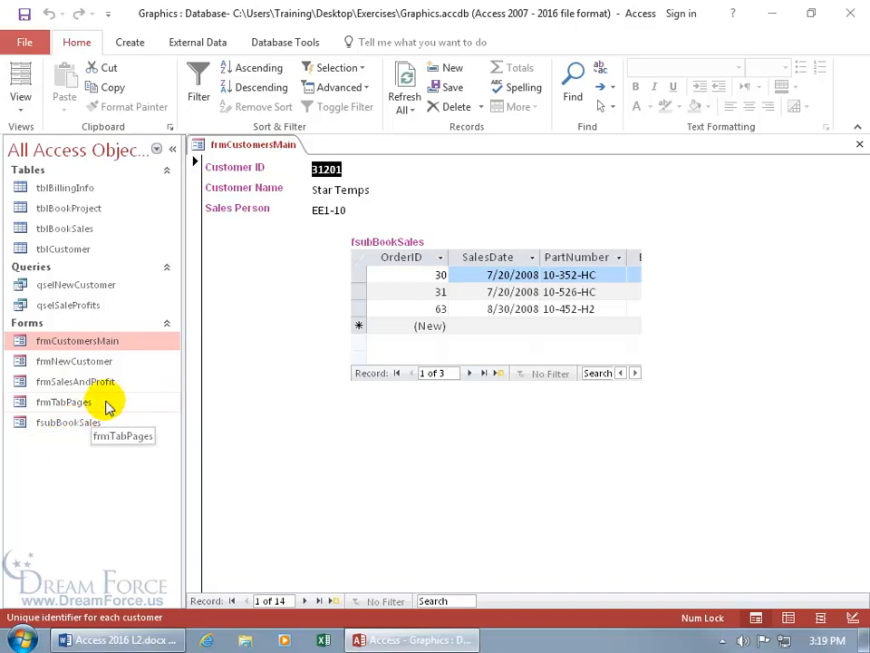
pyautogui.moveTo(163, 435)
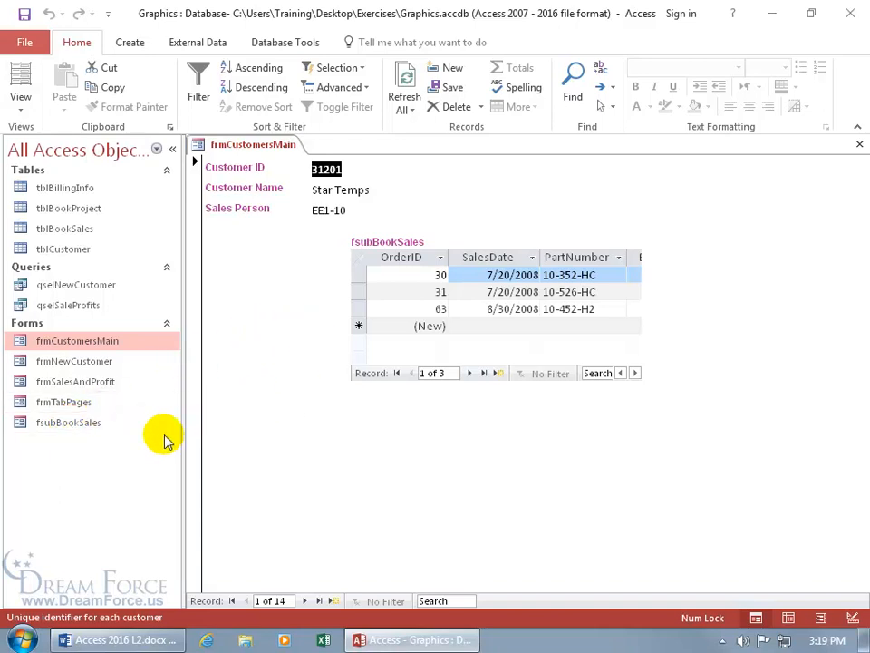
pyautogui.moveTo(326, 376)
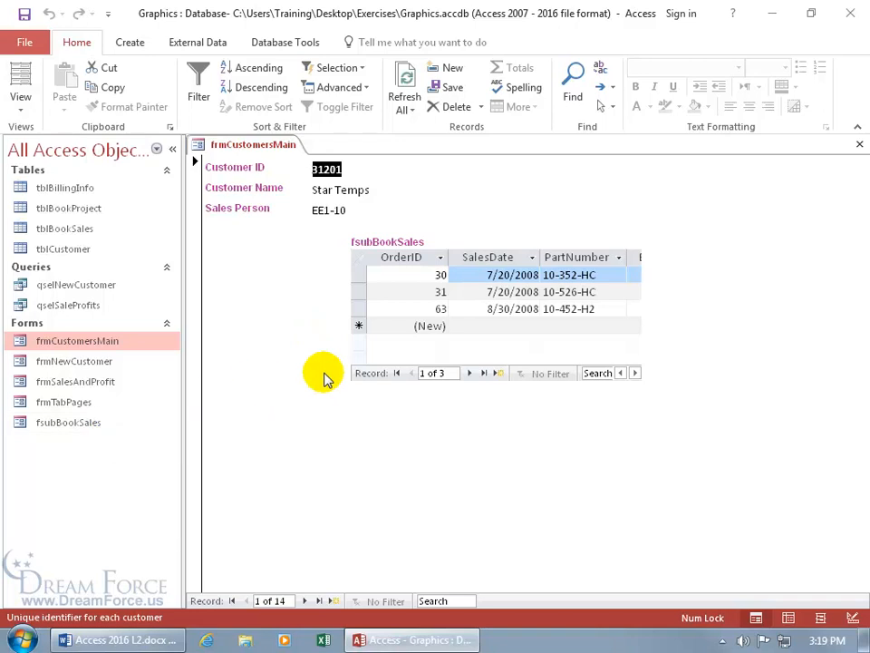
pyautogui.moveTo(290, 320)
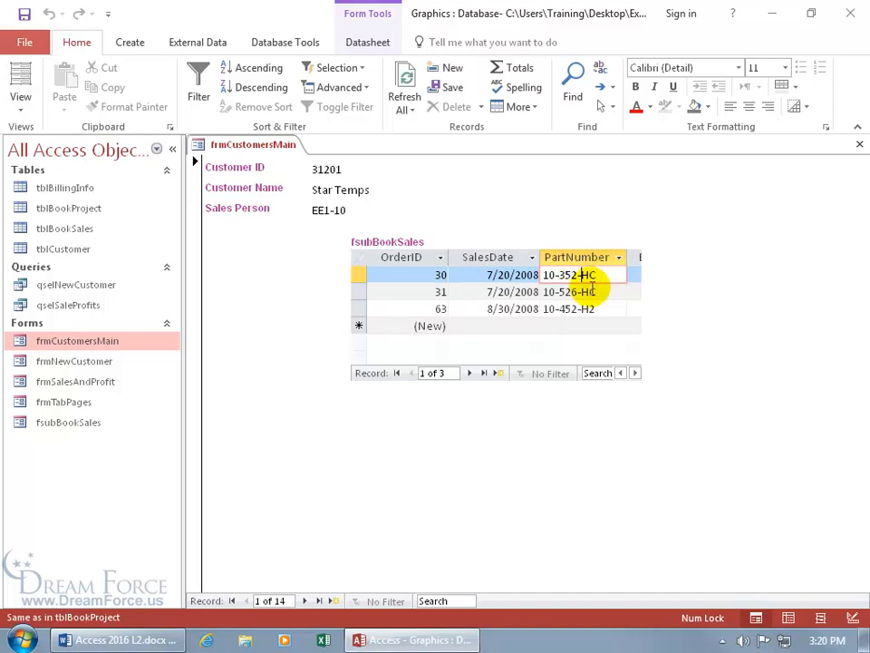
pyautogui.moveTo(626, 276)
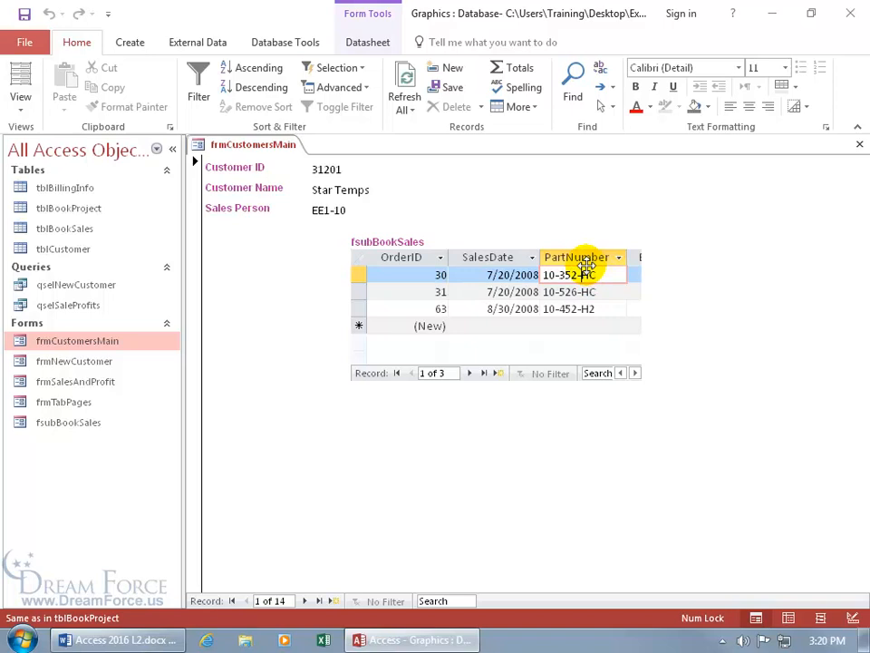
pyautogui.moveTo(538, 217)
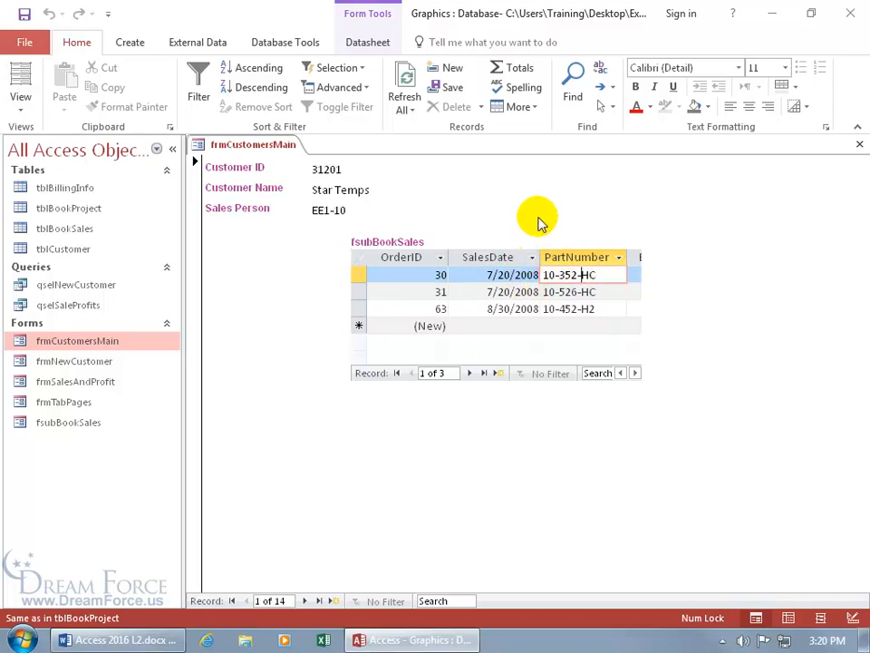
pyautogui.moveTo(91, 423)
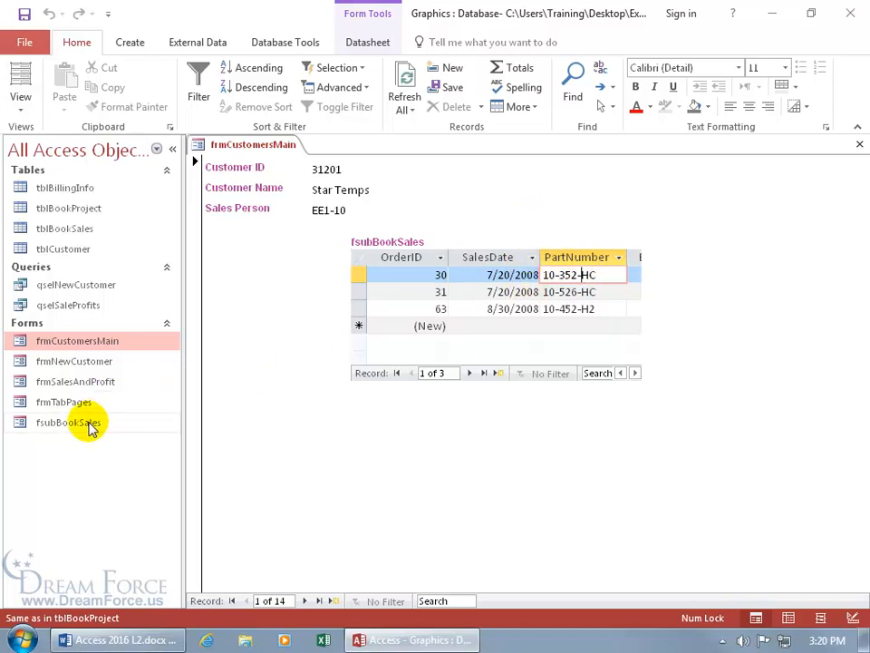
pyautogui.moveTo(67, 422)
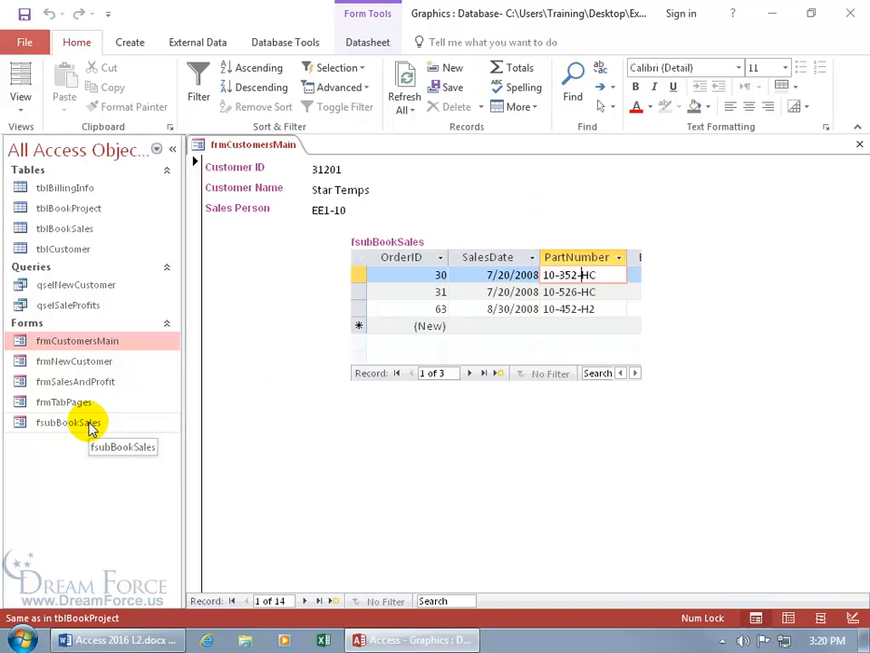
# Open fsubBookSales separately to view all 82 book sales, then close it
pyautogui.doubleClick(67, 422)
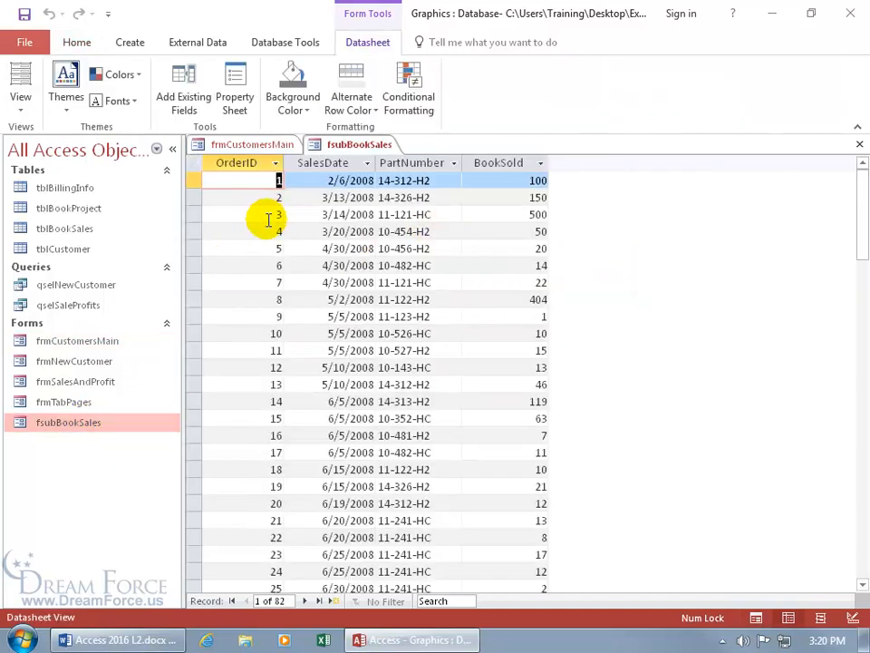
pyautogui.click(254, 144)
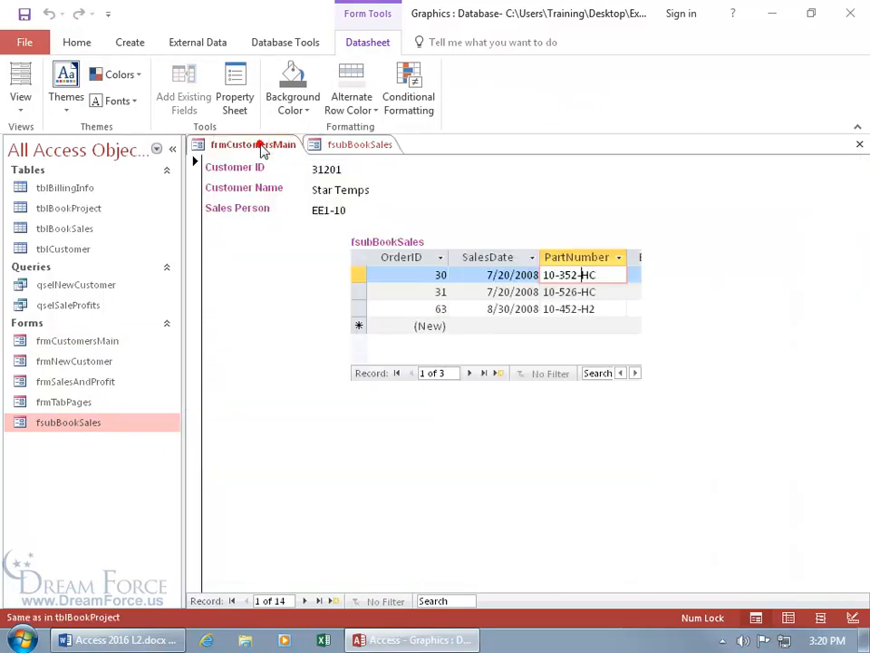
pyautogui.click(569, 274)
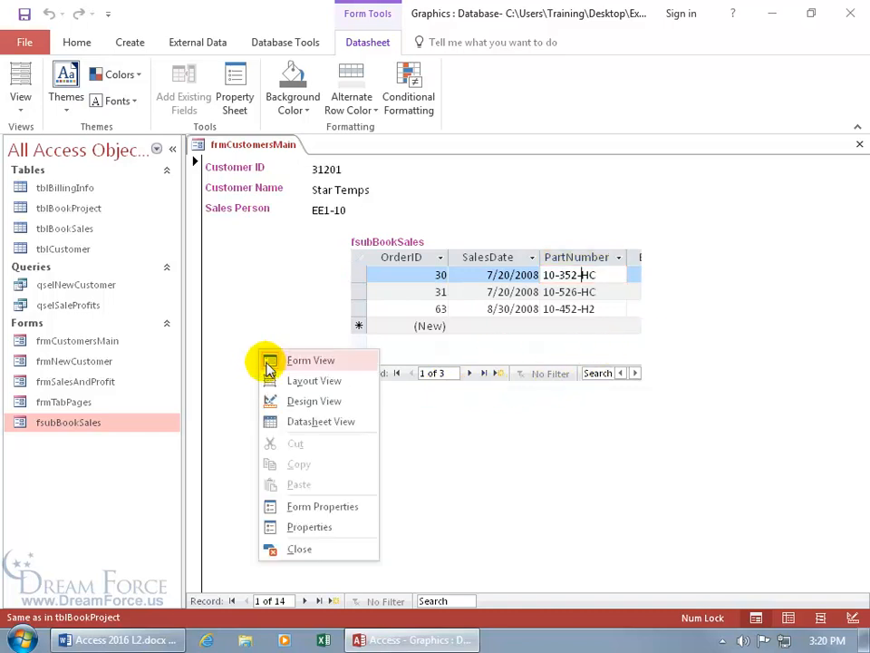
# Switch frmCustomersMain to Design View and show the Form Design Tools Design tab
pyautogui.click(314, 401)
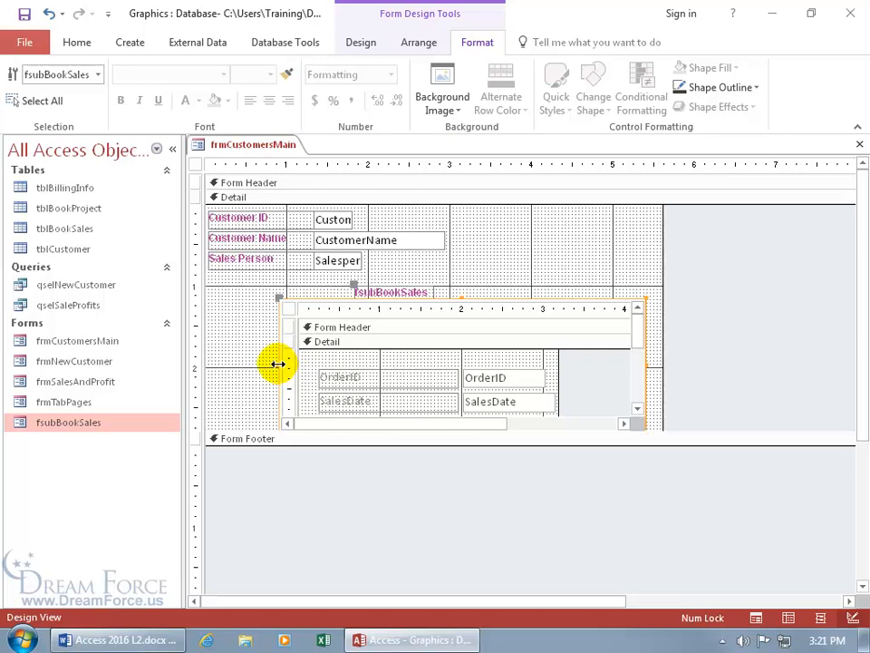
pyautogui.moveTo(281, 356)
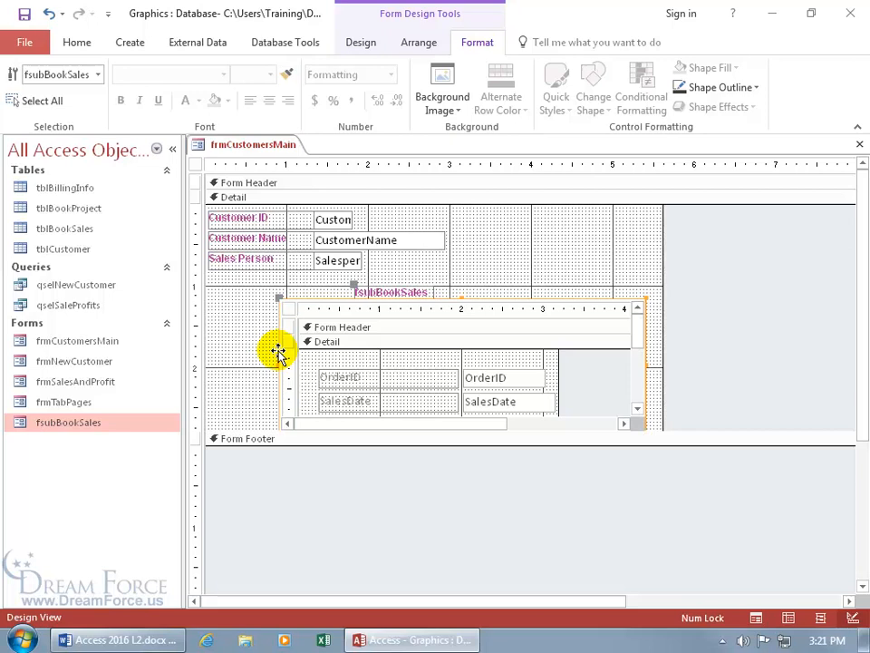
pyautogui.moveTo(360, 127)
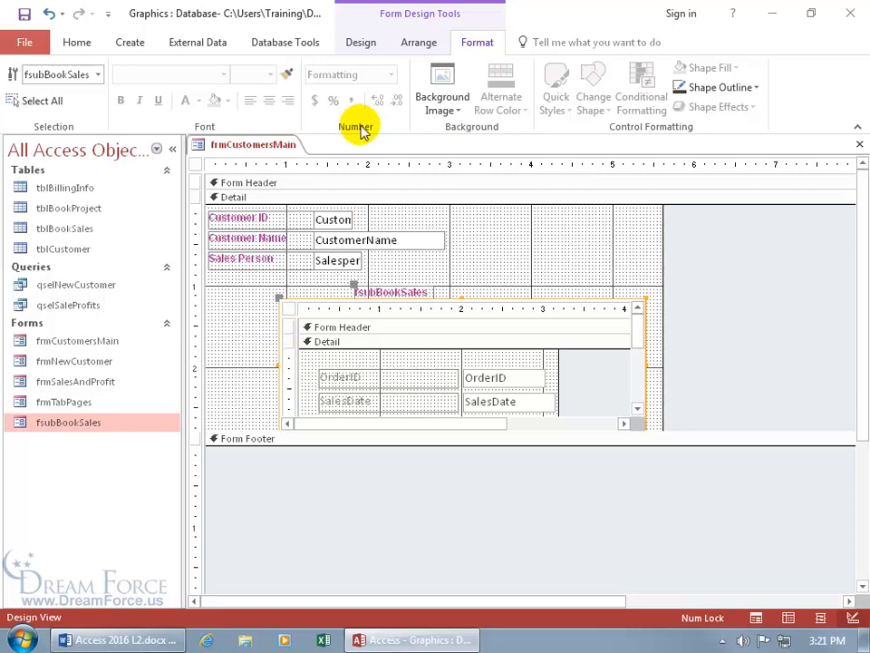
pyautogui.click(361, 42)
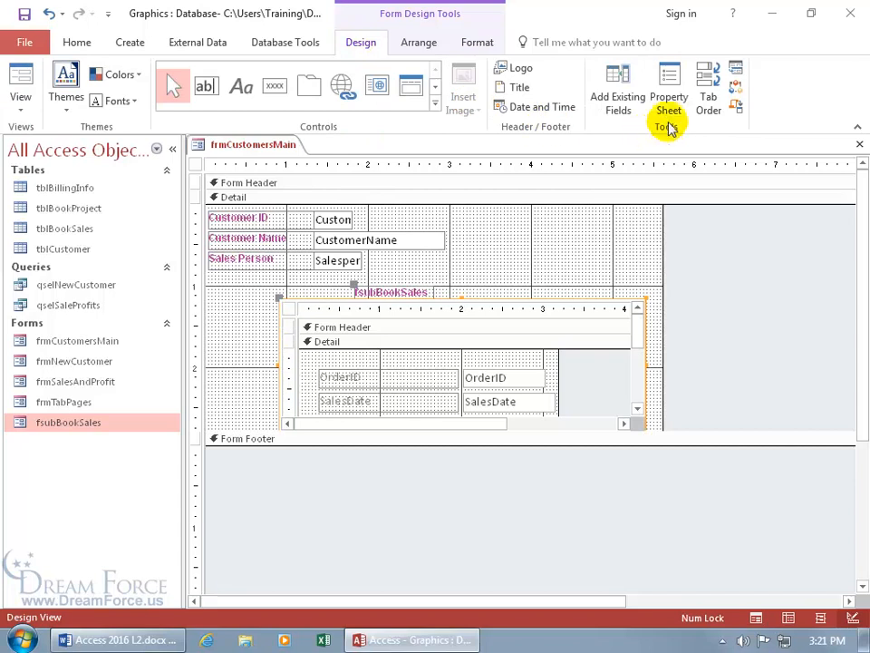
# Open the Property Sheet for the fsubBookSales control and select its 4.4792" Width
pyautogui.click(669, 86)
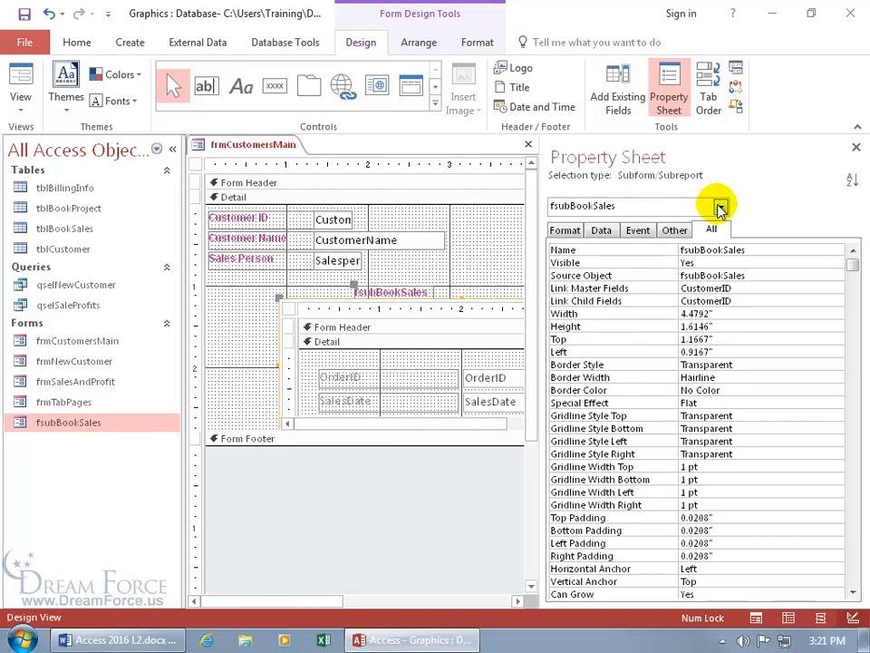
pyautogui.click(720, 206)
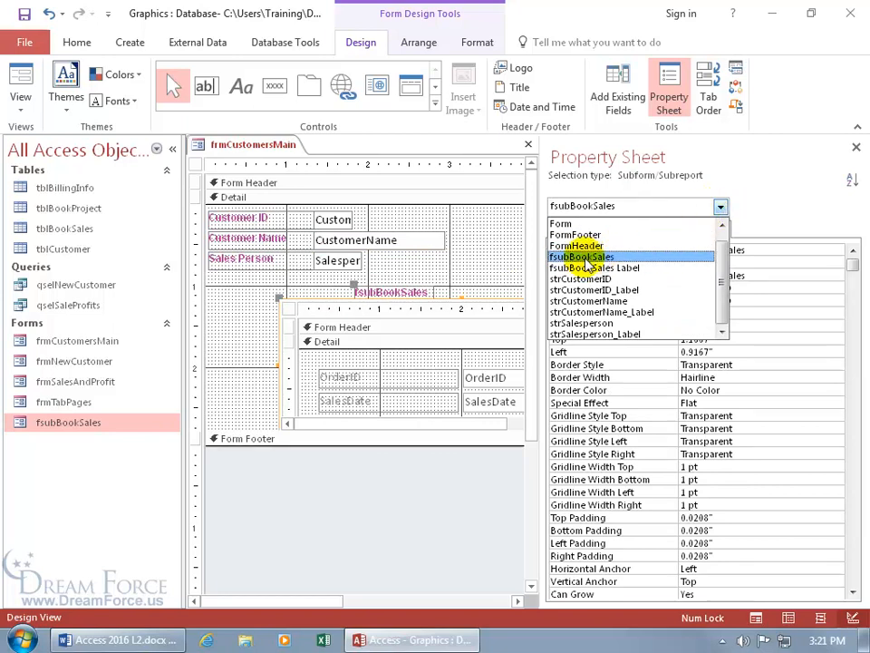
pyautogui.click(581, 257)
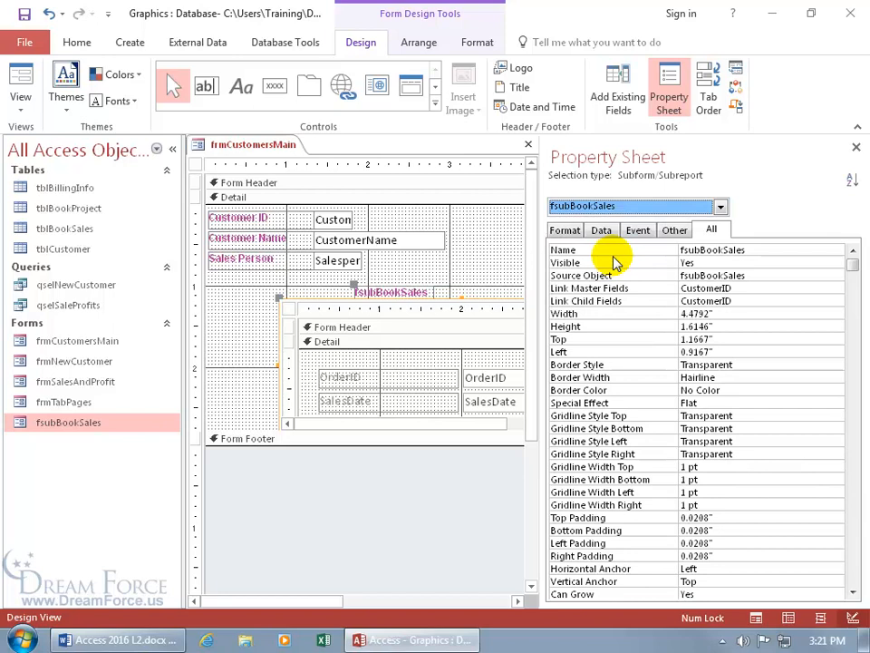
pyautogui.moveTo(671, 286)
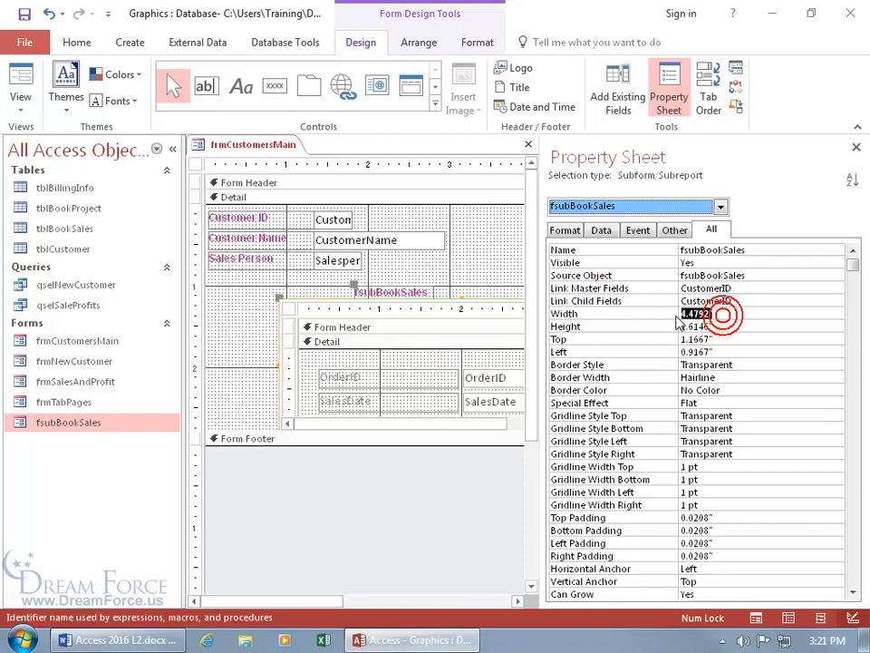
pyautogui.click(716, 313)
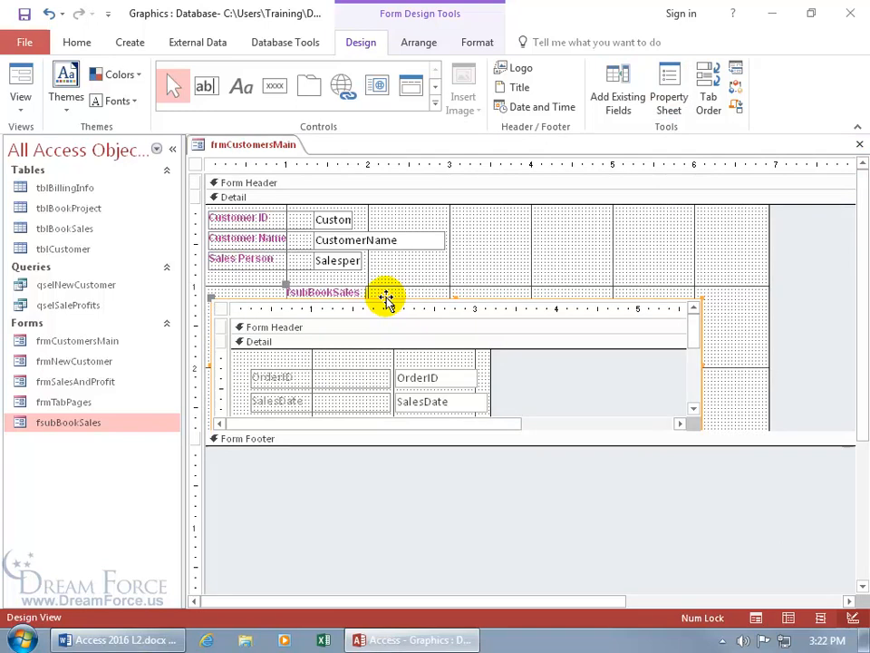
pyautogui.moveTo(285, 284)
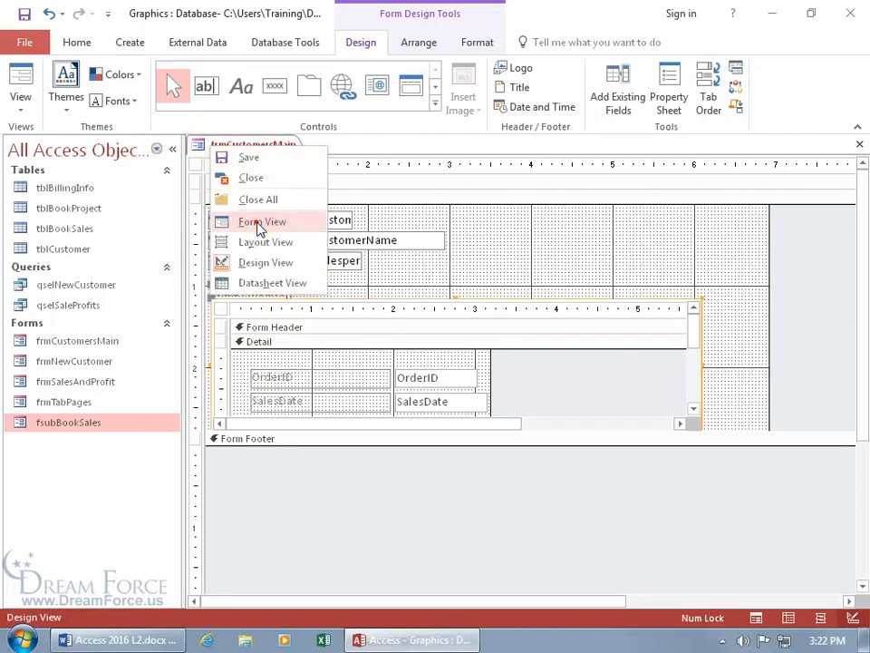
# Return frmCustomersMain to Form View, showing Star Temps' three sales in the wider subform
pyautogui.click(261, 221)
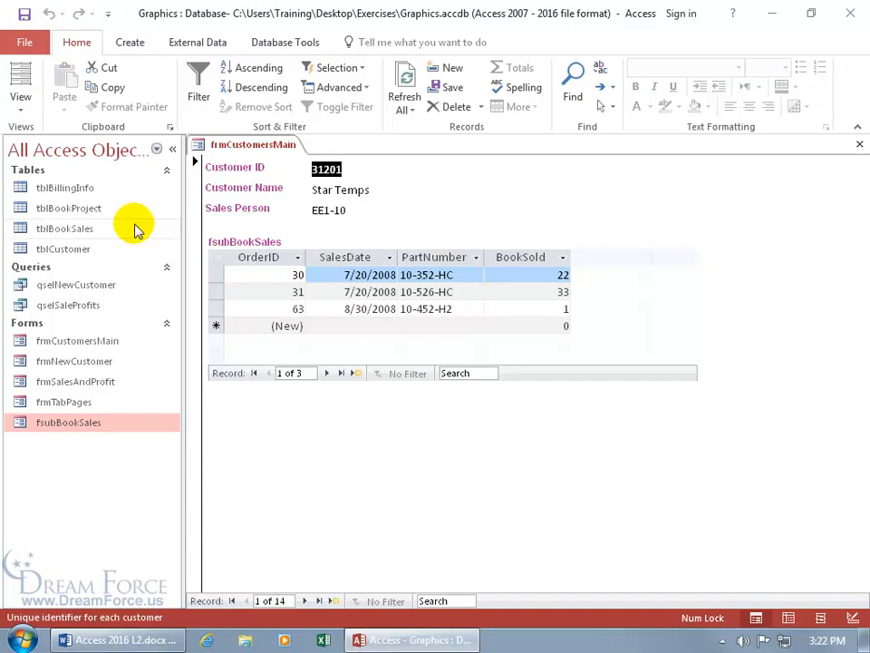
# Open fsubBookSales from the Navigation Pane in its own tab
pyautogui.click(68, 421)
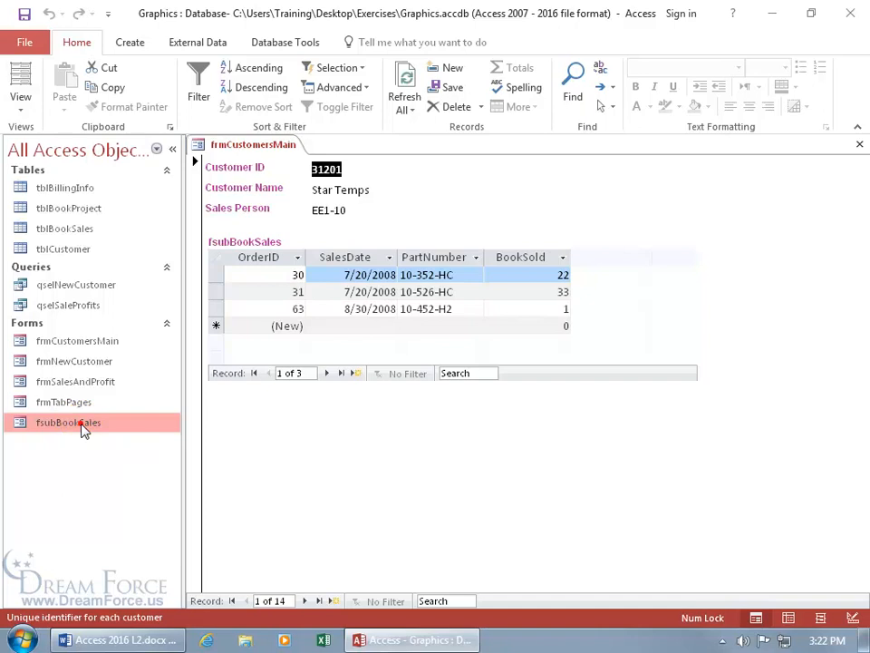
pyautogui.doubleClick(67, 421)
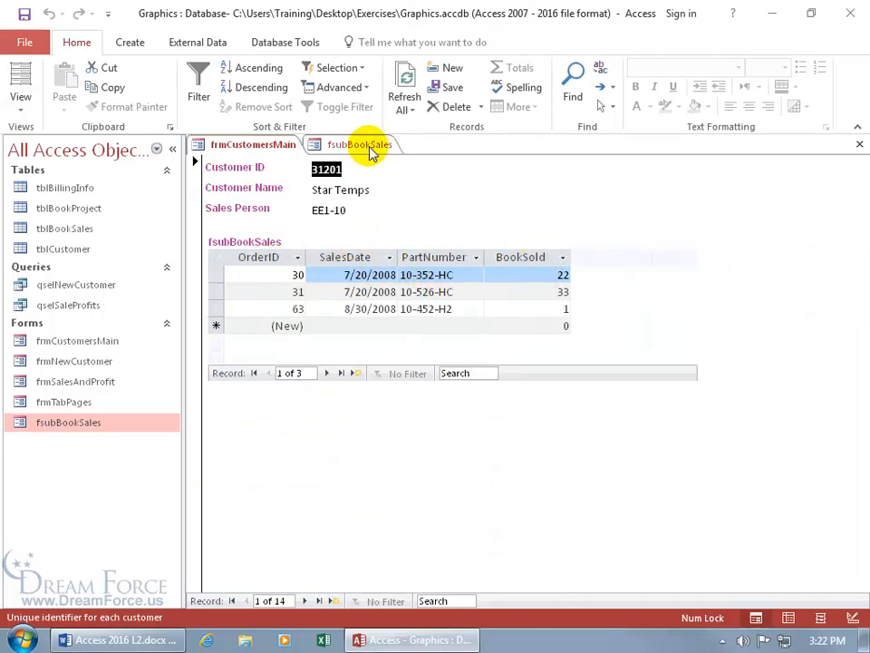
# Switch fsubBookSales to Design View and select the PartNumber control
pyautogui.rightClick(360, 144)
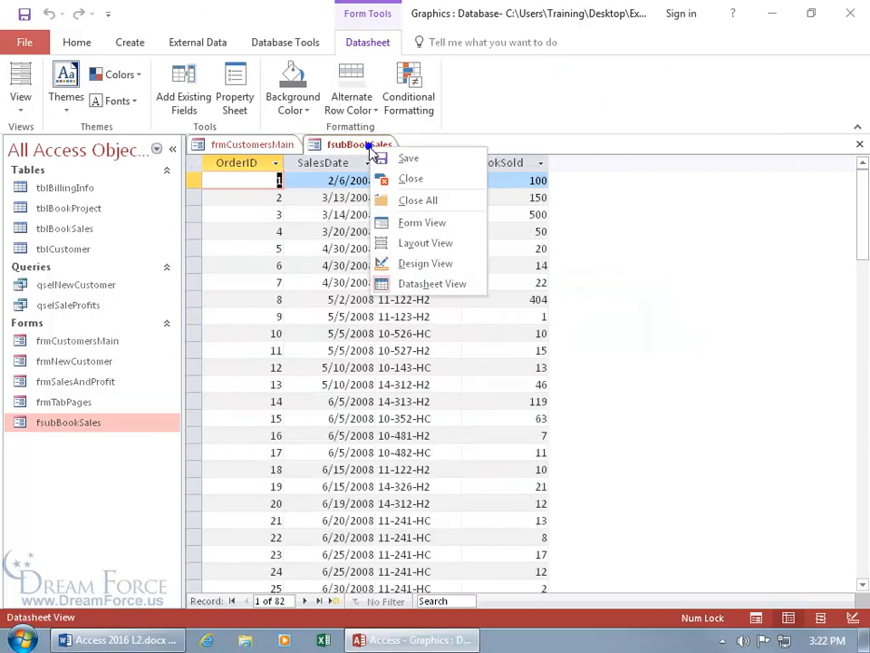
pyautogui.click(425, 263)
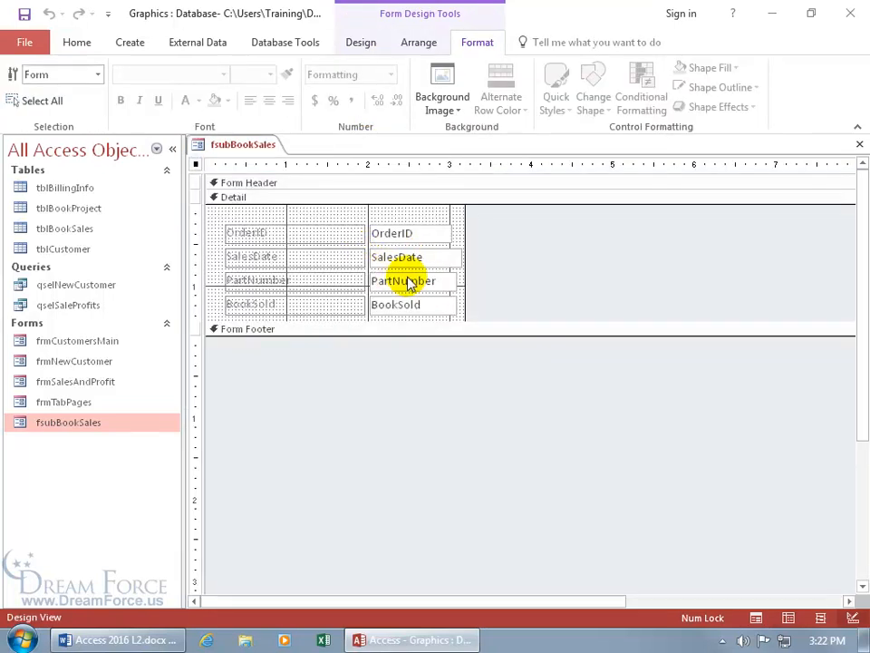
pyautogui.click(402, 280)
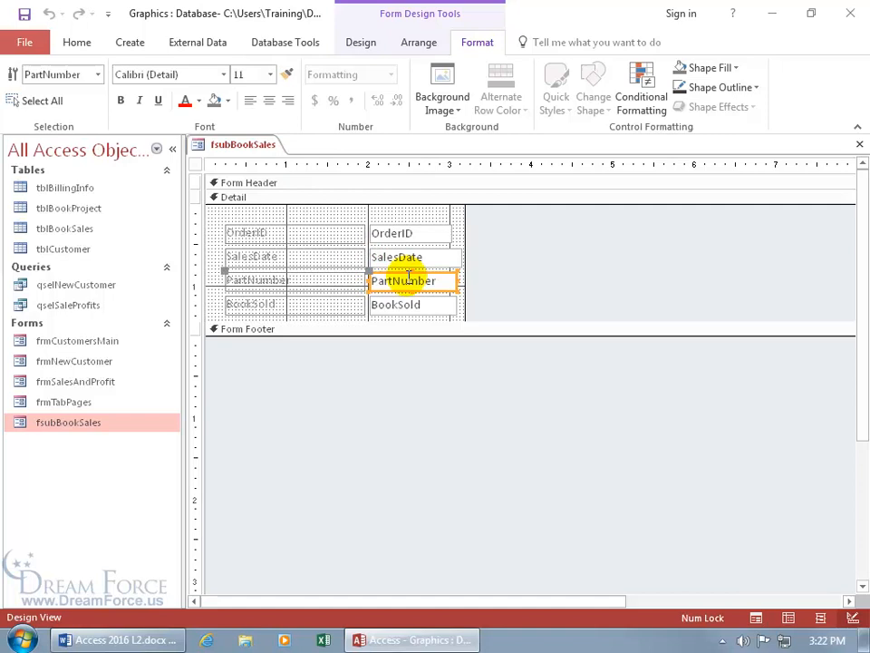
pyautogui.click(361, 42)
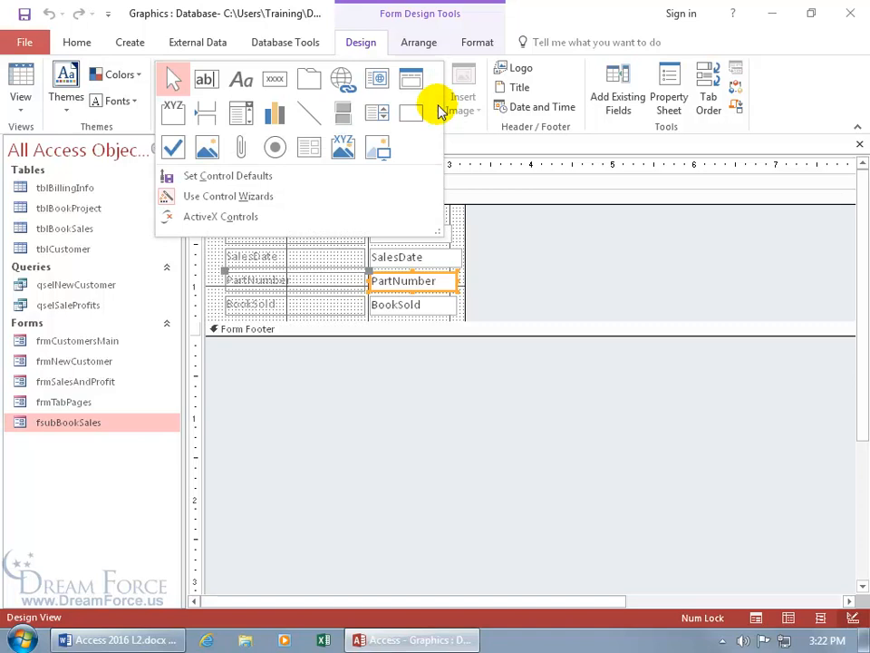
pyautogui.moveTo(241, 112)
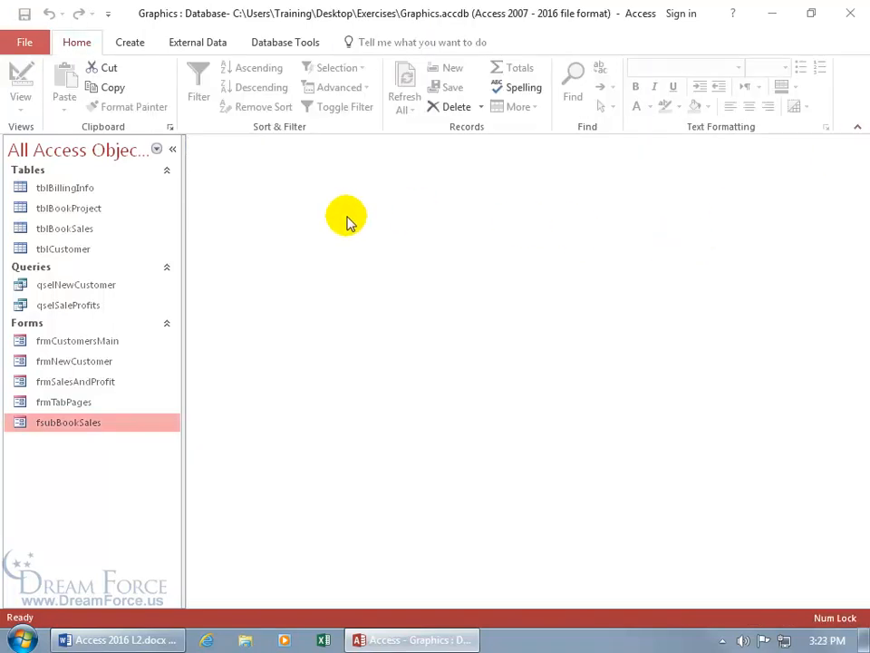
pyautogui.doubleClick(77, 340)
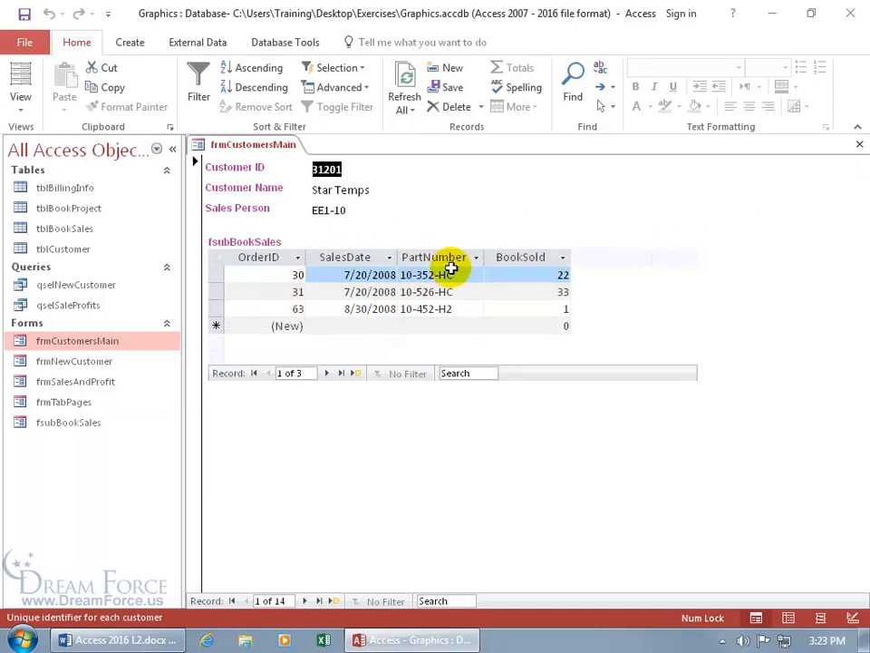
pyautogui.rightClick(451, 275)
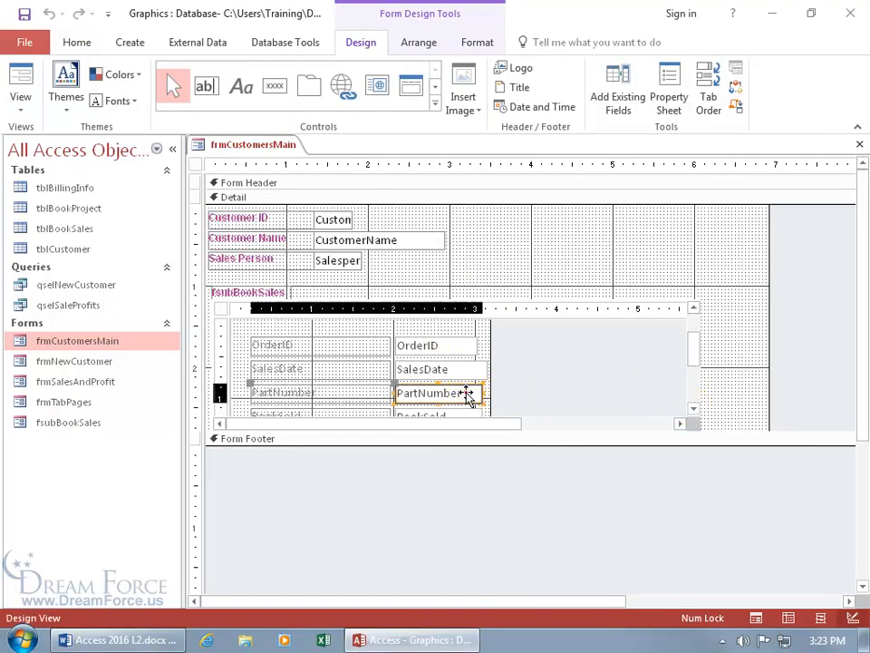
pyautogui.click(439, 393)
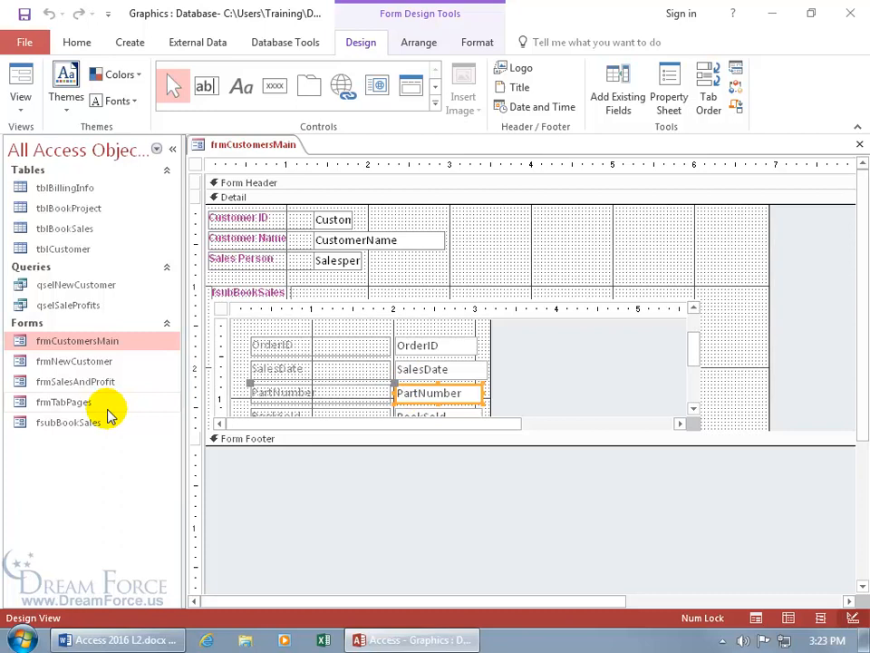
pyautogui.click(68, 421)
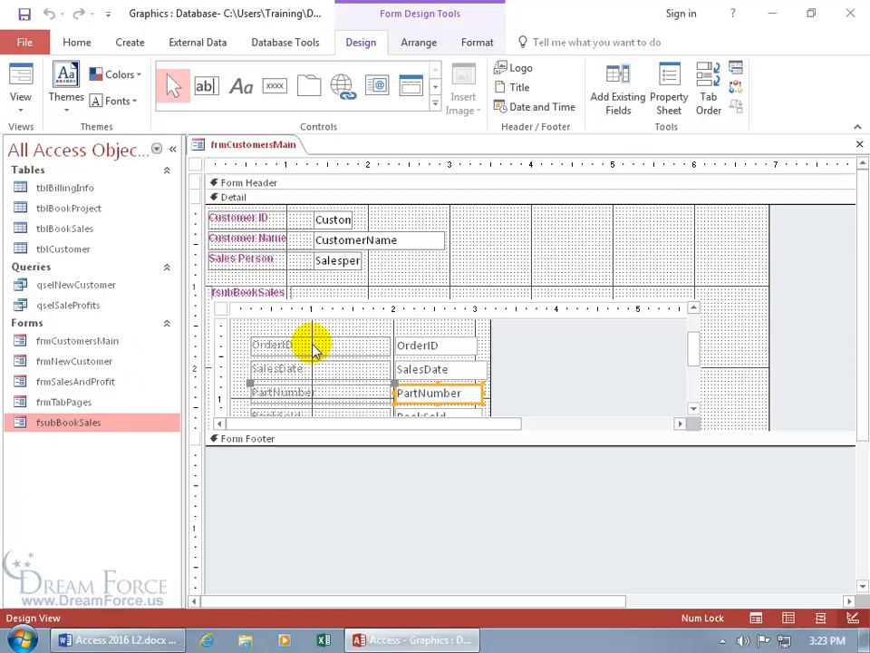
pyautogui.moveTo(343, 315)
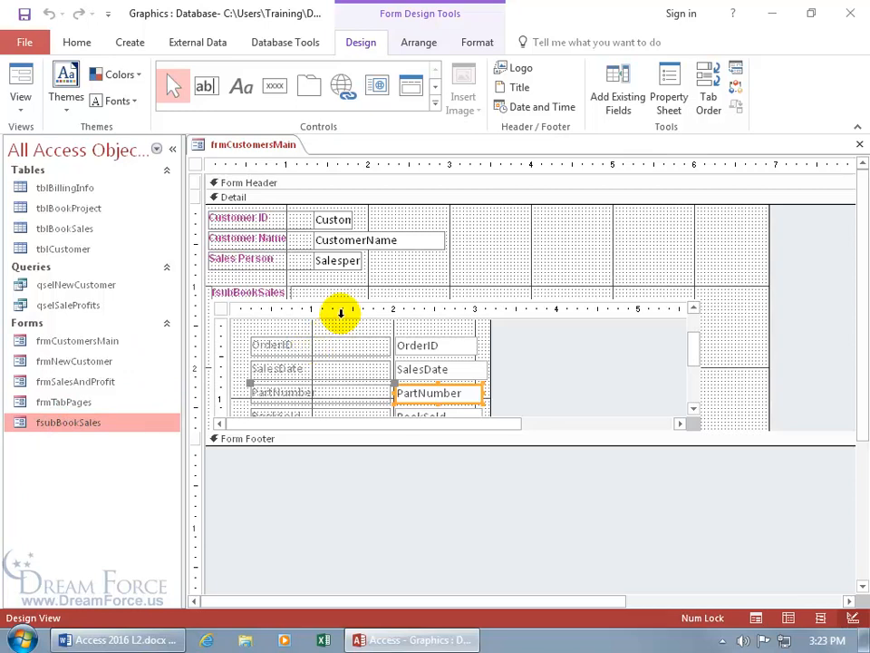
pyautogui.moveTo(86, 422)
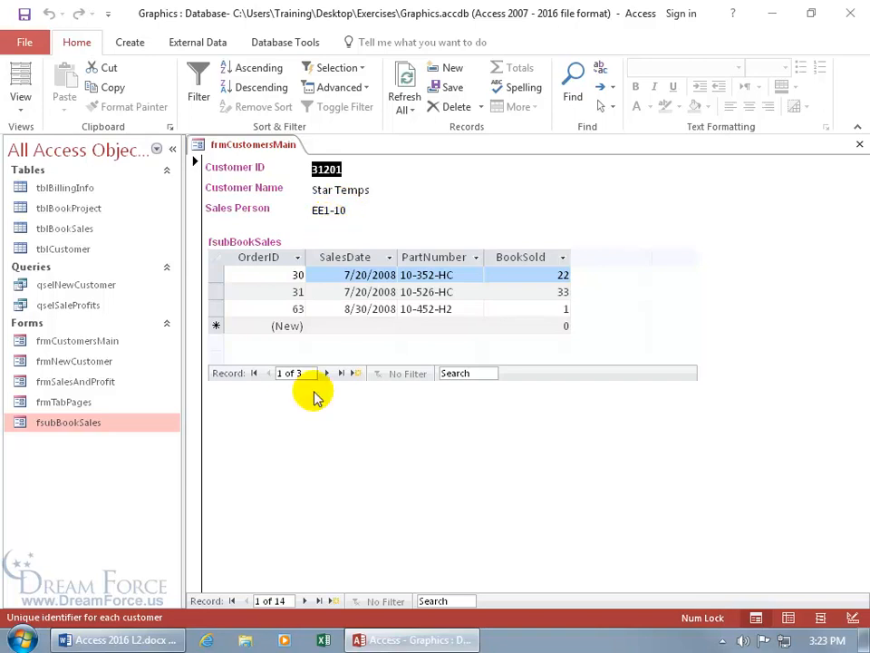
# Step through customers and their orders until Fall Cleaning with two book sales appears
pyautogui.click(306, 600)
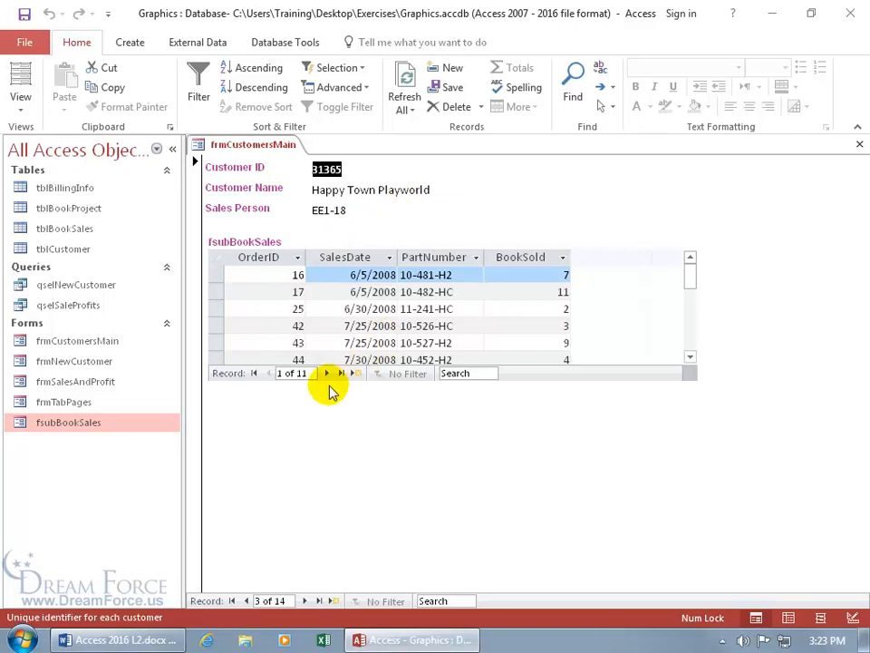
pyautogui.moveTo(327, 373)
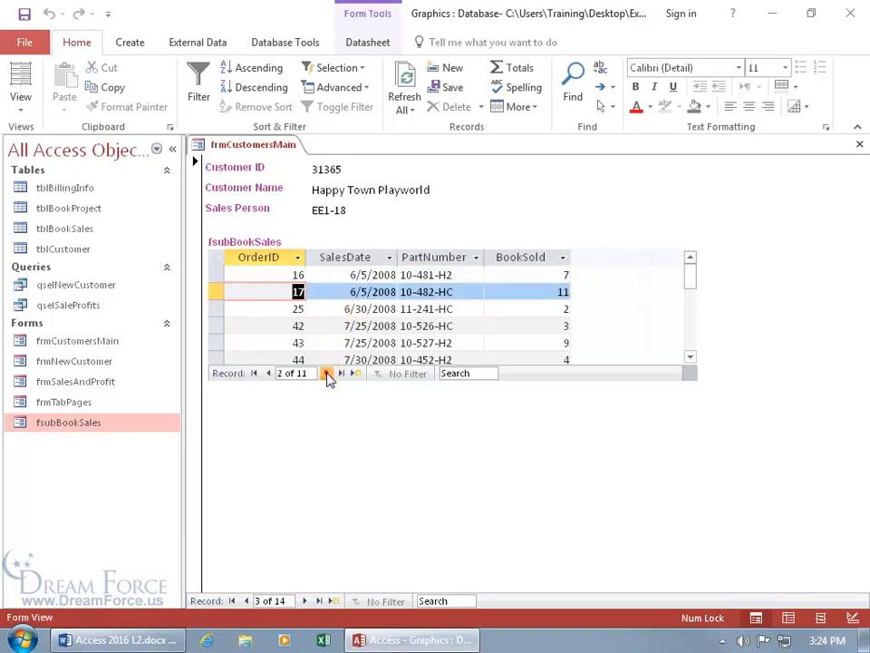
pyautogui.click(328, 373)
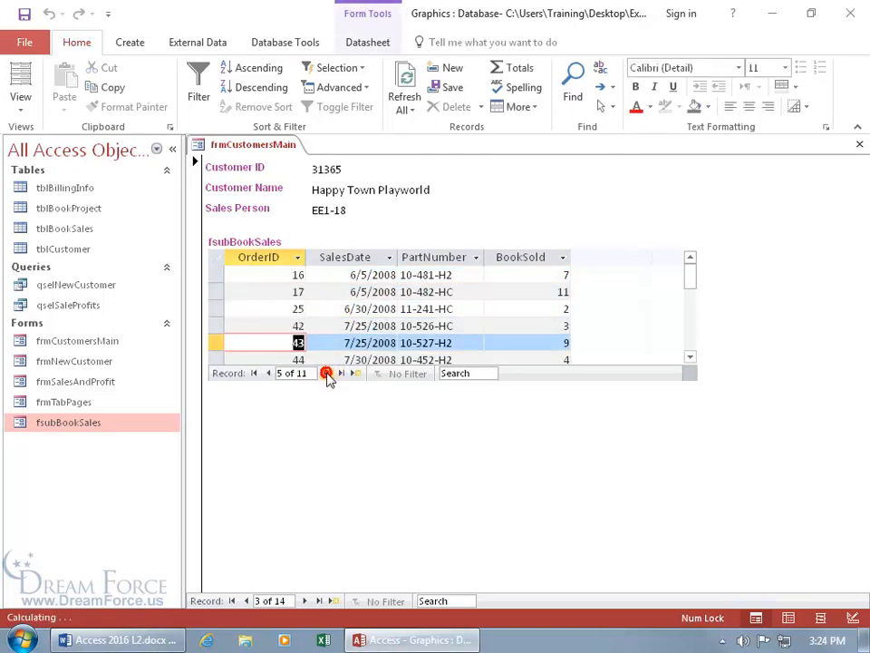
pyautogui.click(341, 372)
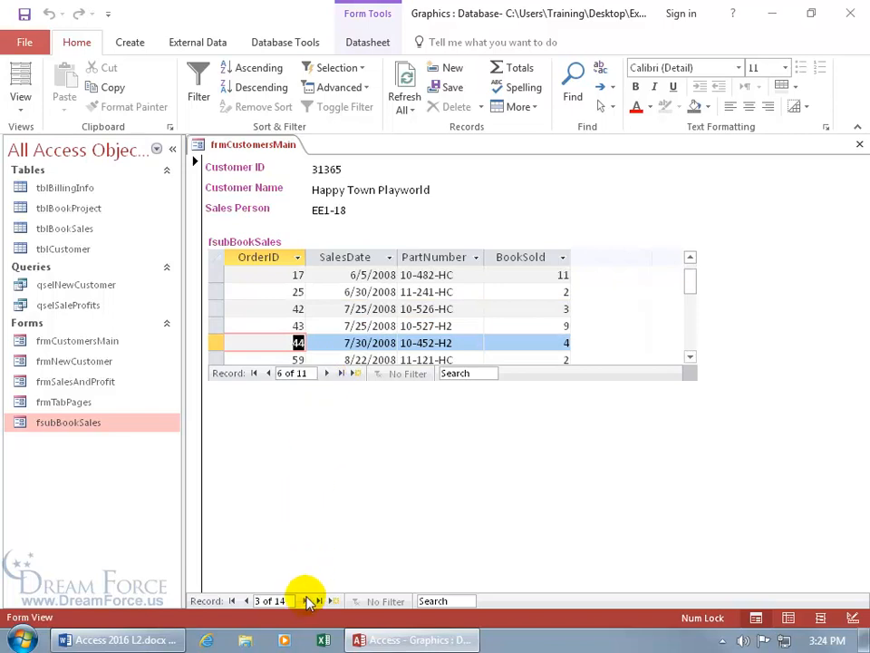
pyautogui.click(305, 600)
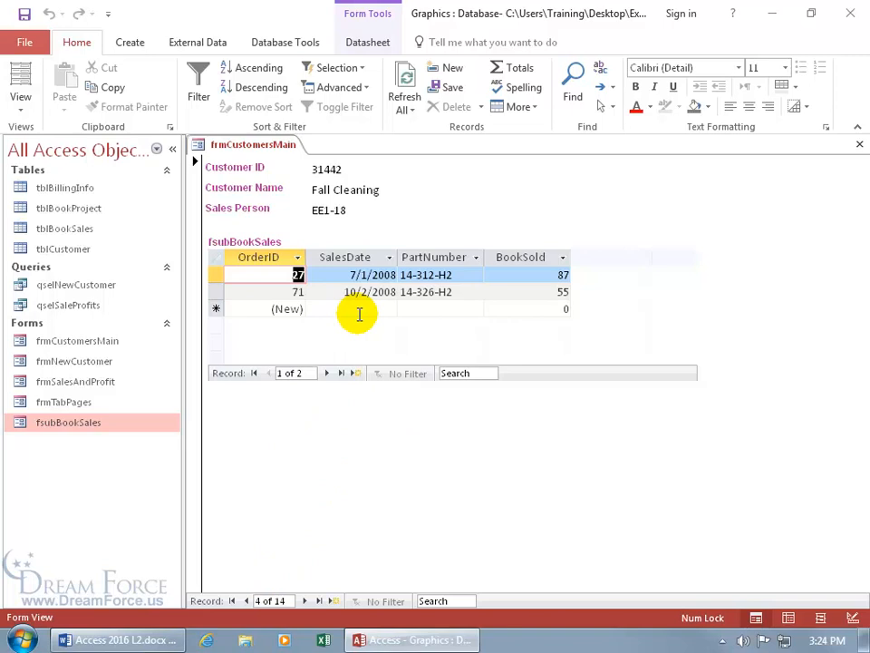
pyautogui.moveTo(394, 217)
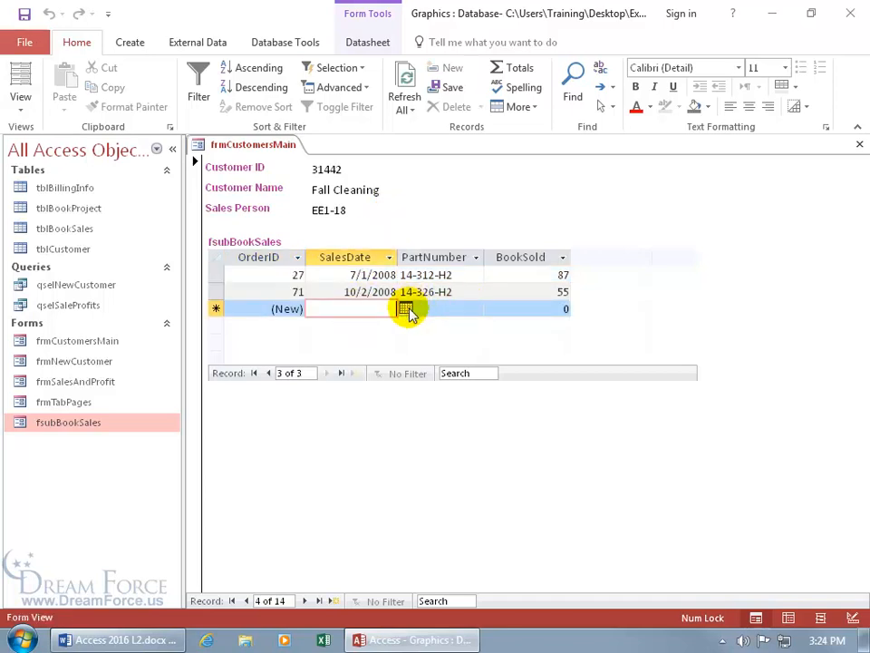
# Enter sales date 7/11/2017 and part number 11-121-HC in the new order row
pyautogui.write('7/11/2017')
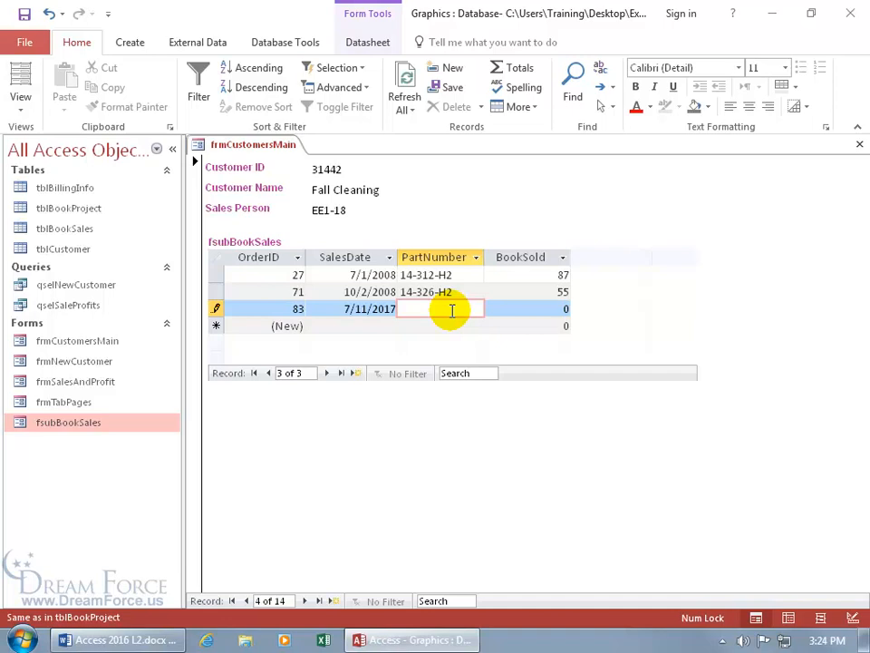
pyautogui.write('11-')
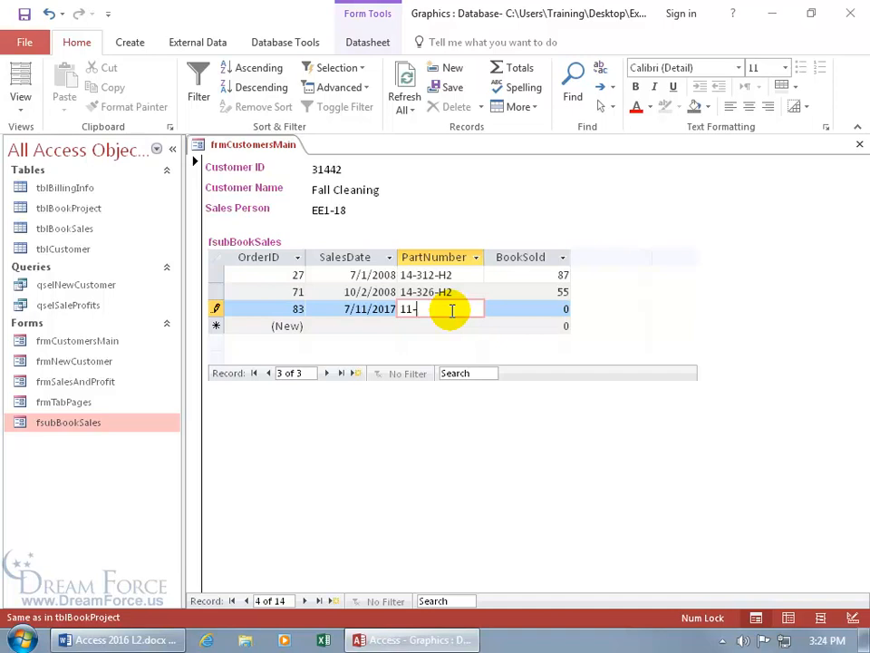
pyautogui.write('121-')
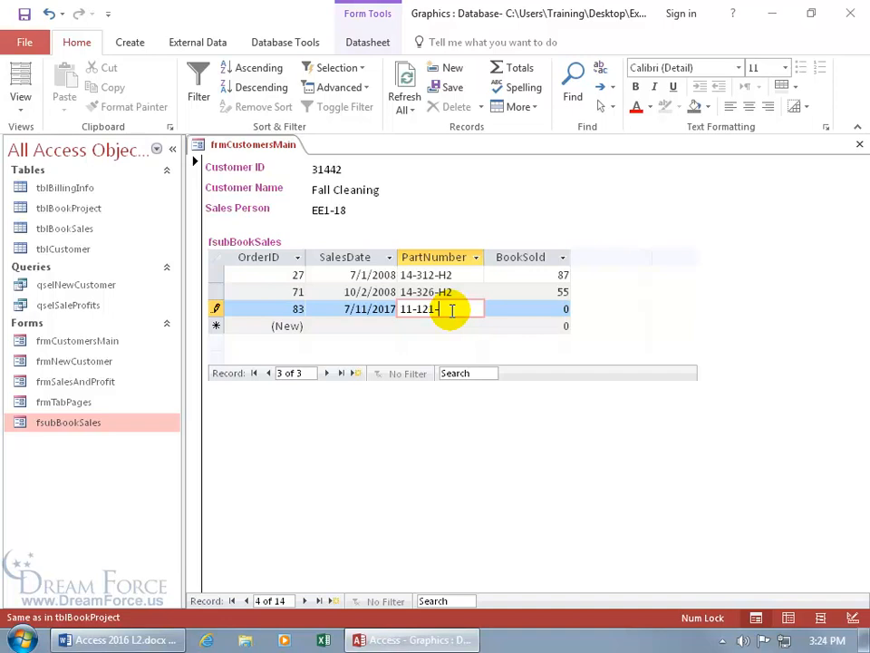
pyautogui.write('HQ')
pyautogui.click(527, 309)
pyautogui.write('10')
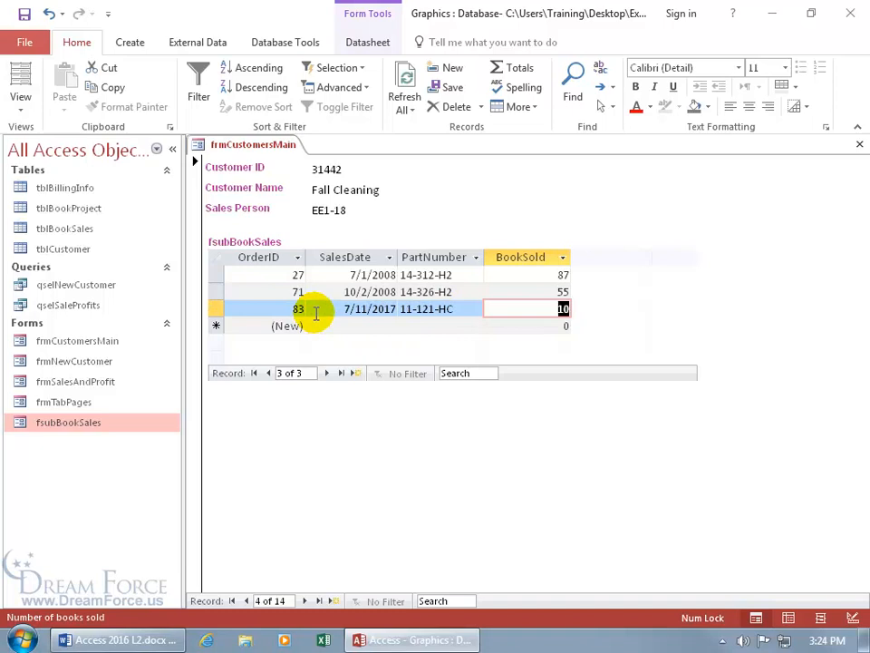
pyautogui.moveTo(349, 228)
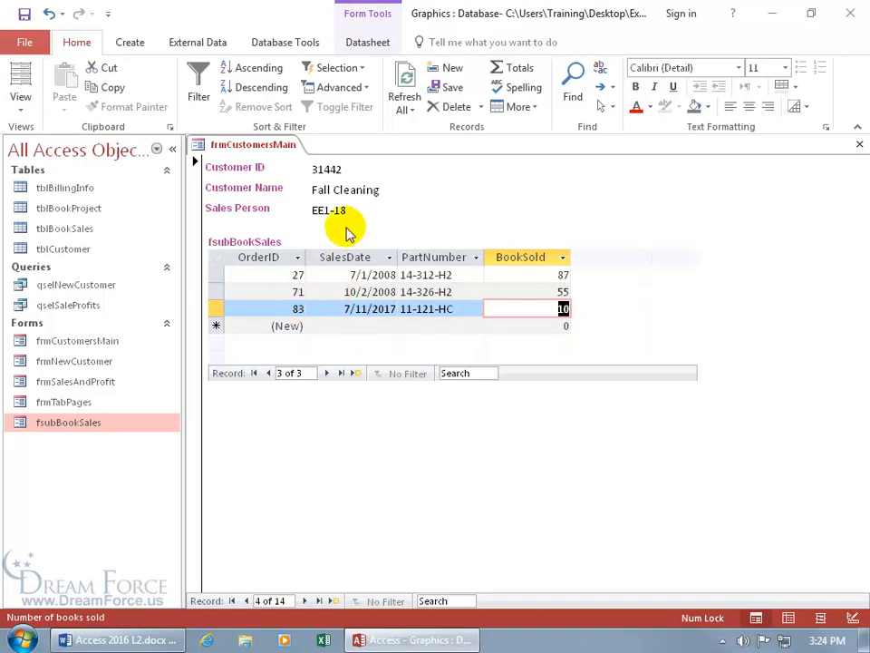
pyautogui.moveTo(115, 246)
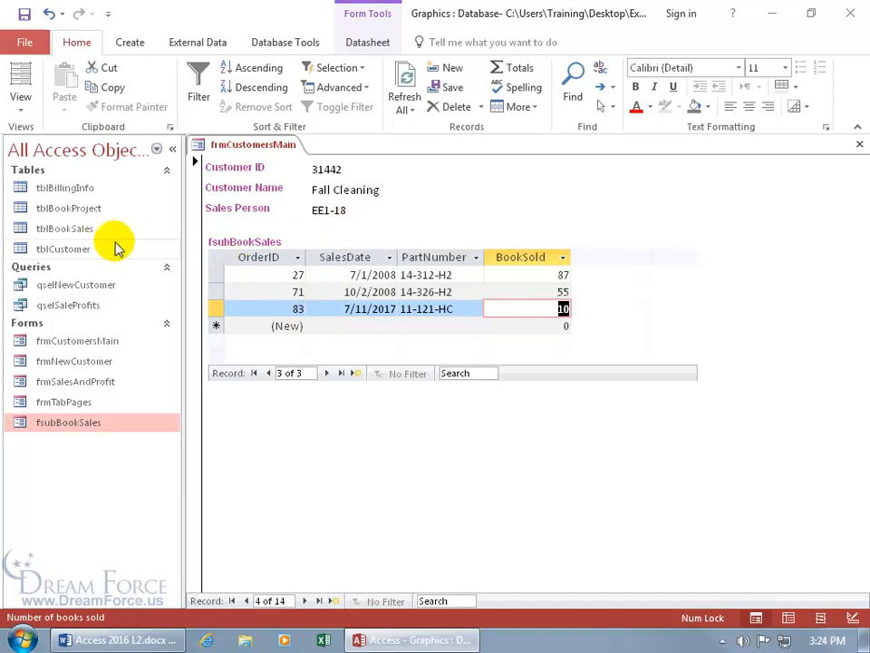
pyautogui.moveTo(99, 229)
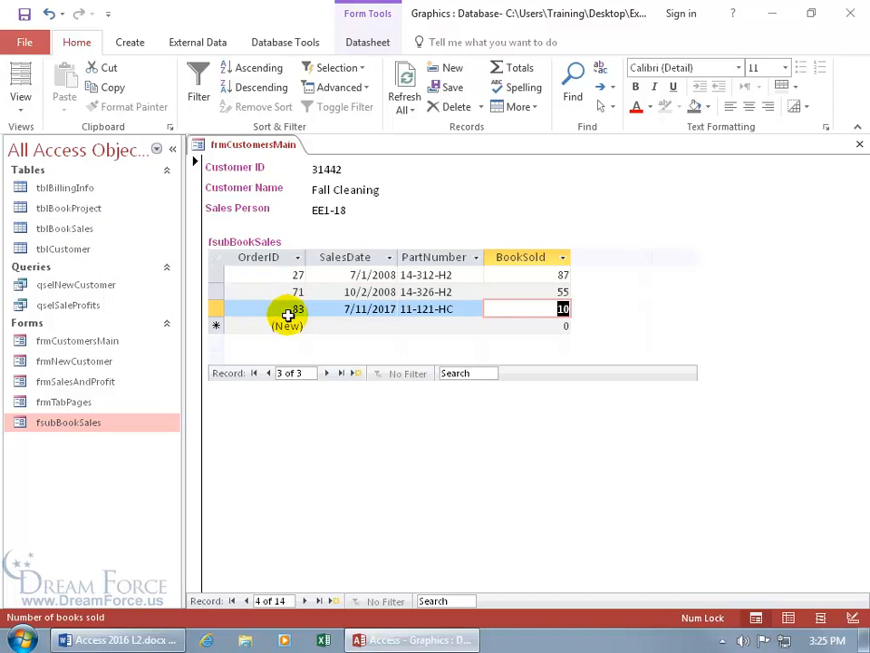
# Open tblBookSales to see order 83 for customer 31442
pyautogui.doubleClick(65, 229)
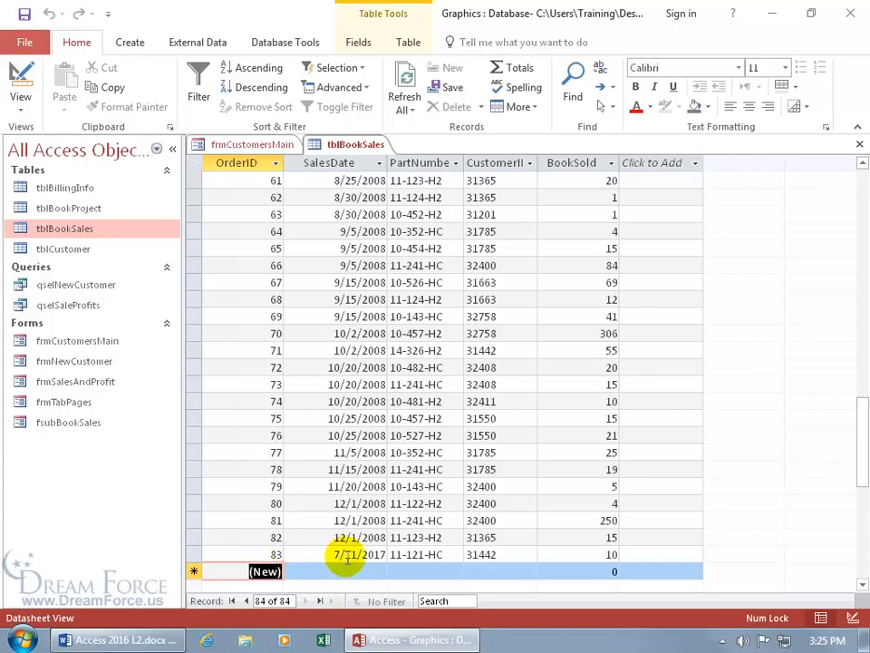
pyautogui.moveTo(593, 553)
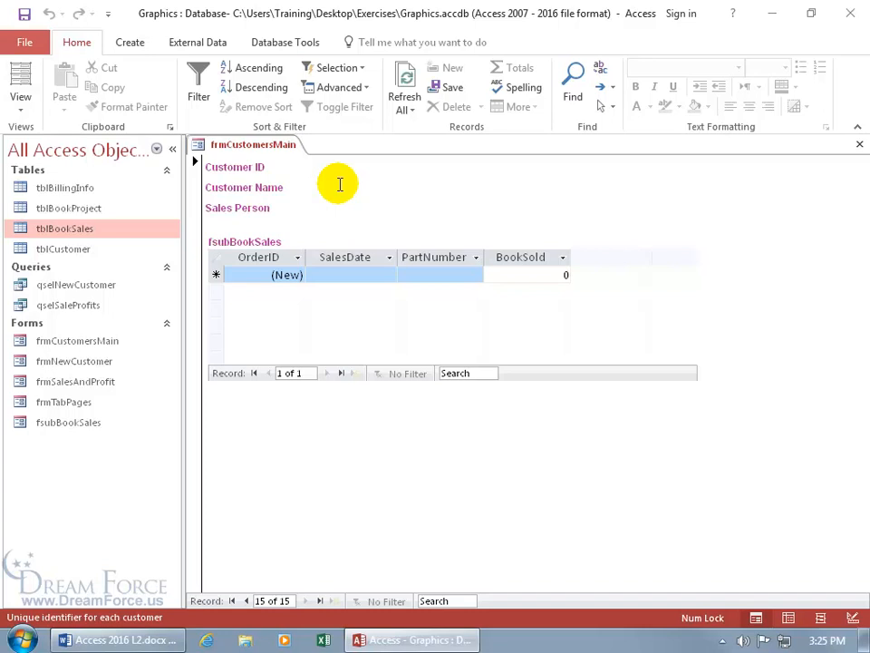
# Enter customer ID 11246, name Good Monkeys and salesperson EE1-10 in a new record
pyautogui.write('11246')
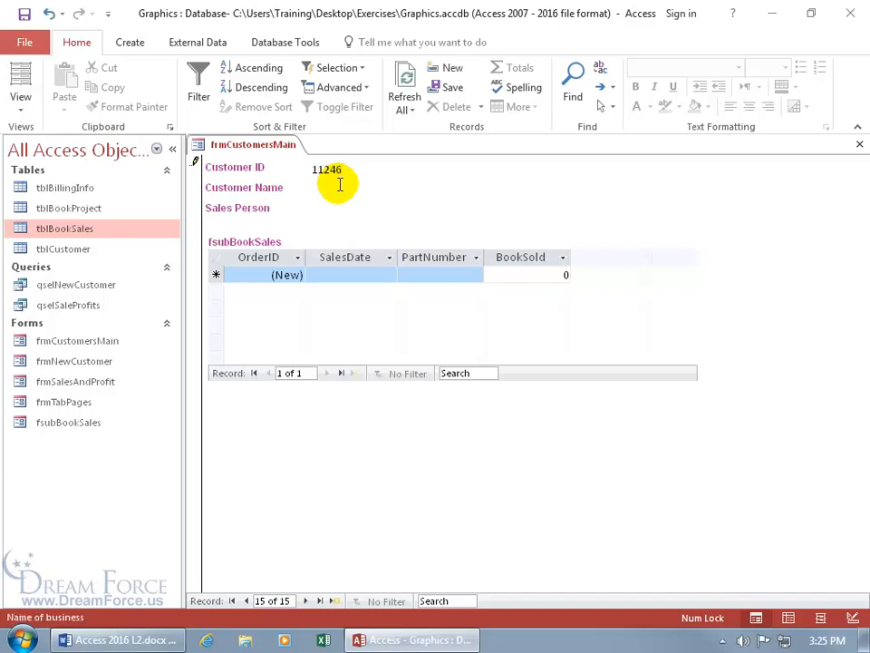
pyautogui.write('Good Monkeys')
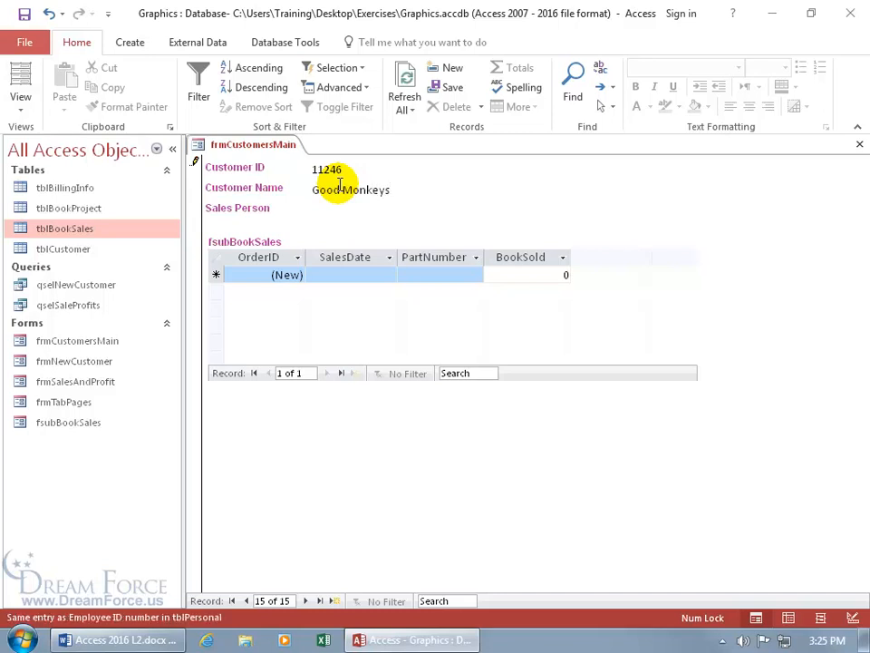
pyautogui.write('EE1-10')
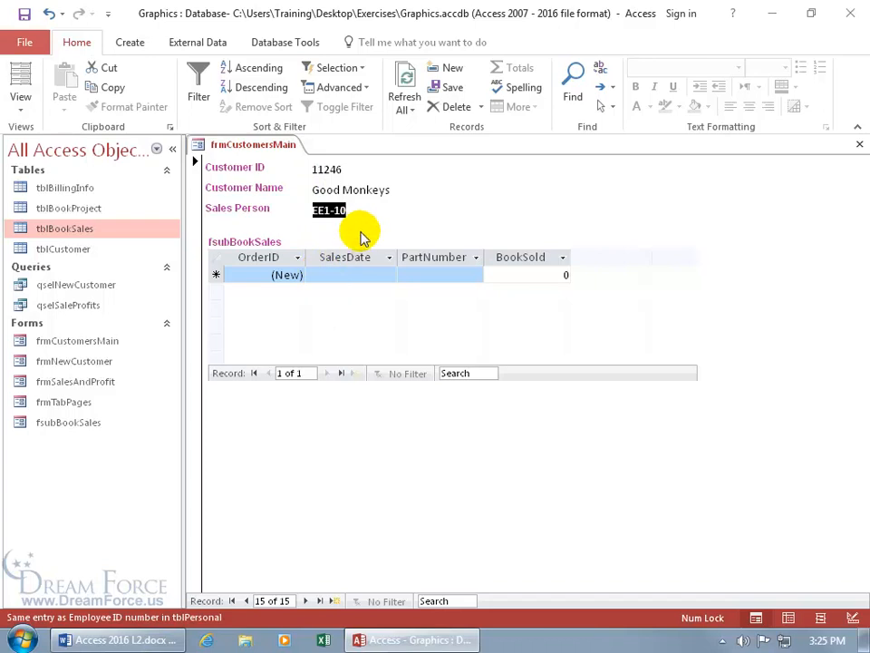
pyautogui.moveTo(374, 215)
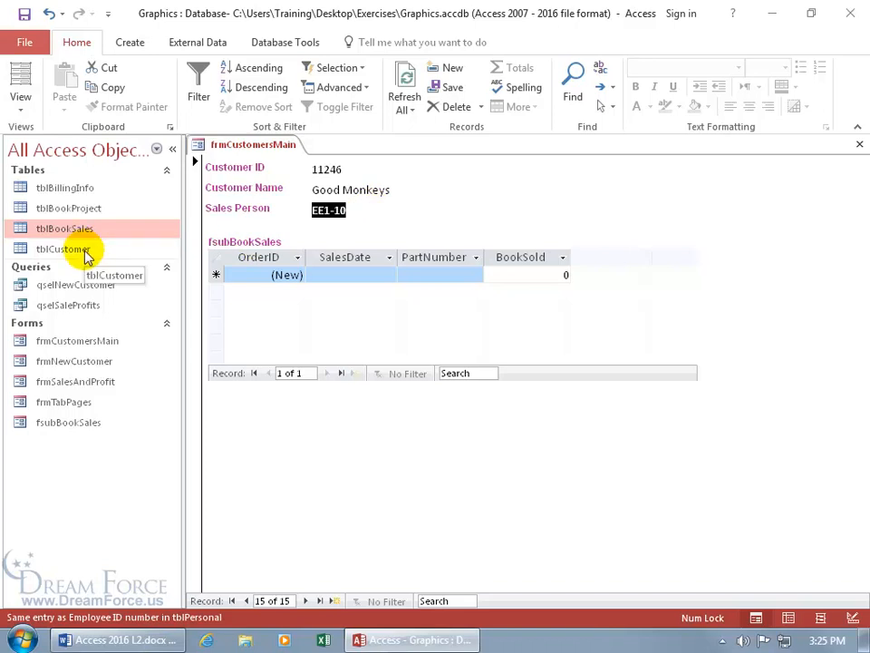
# Open tblCustomer to confirm Good Monkeys, then return to frmCustomersMain
pyautogui.doubleClick(63, 248)
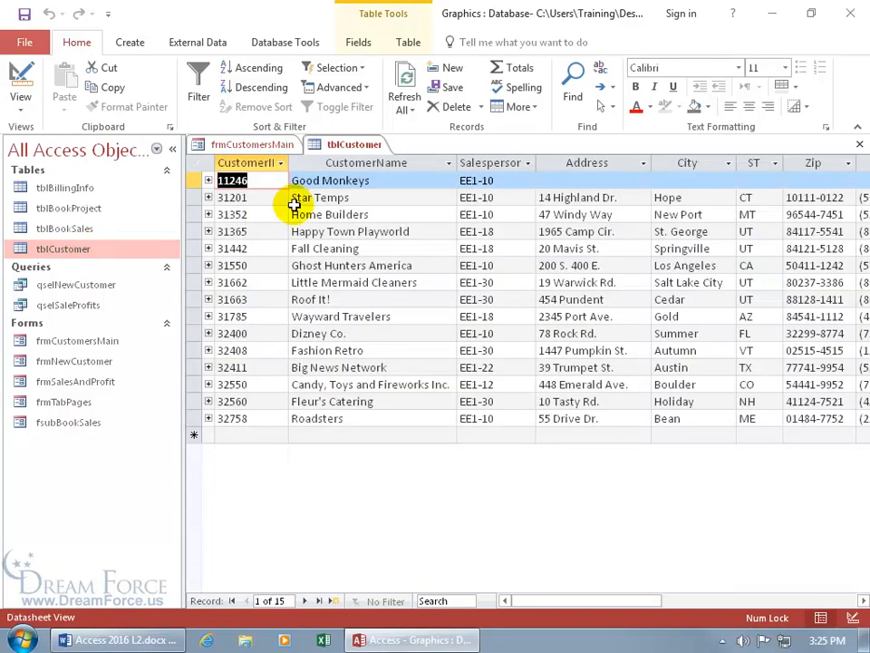
pyautogui.moveTo(428, 190)
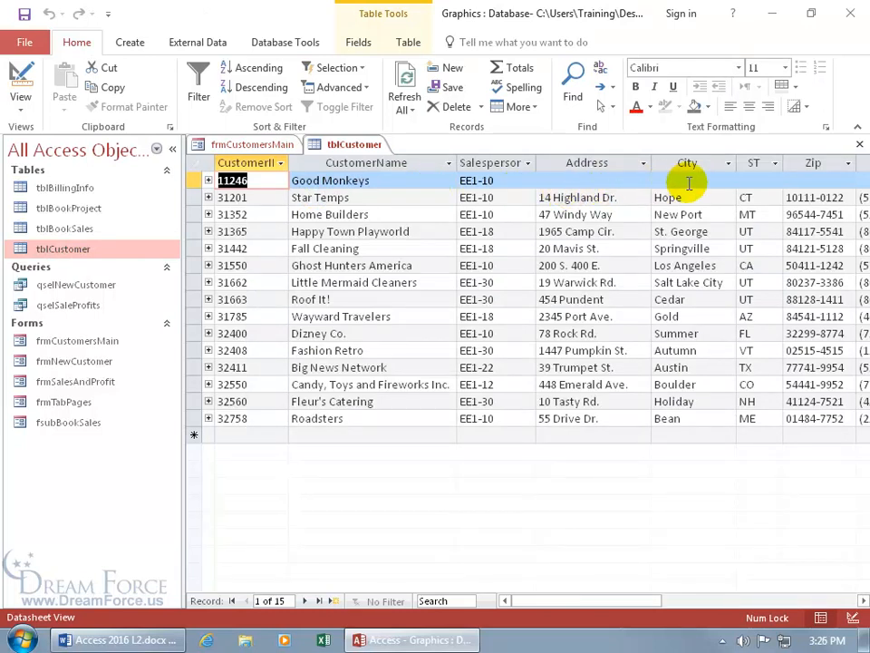
pyautogui.click(254, 144)
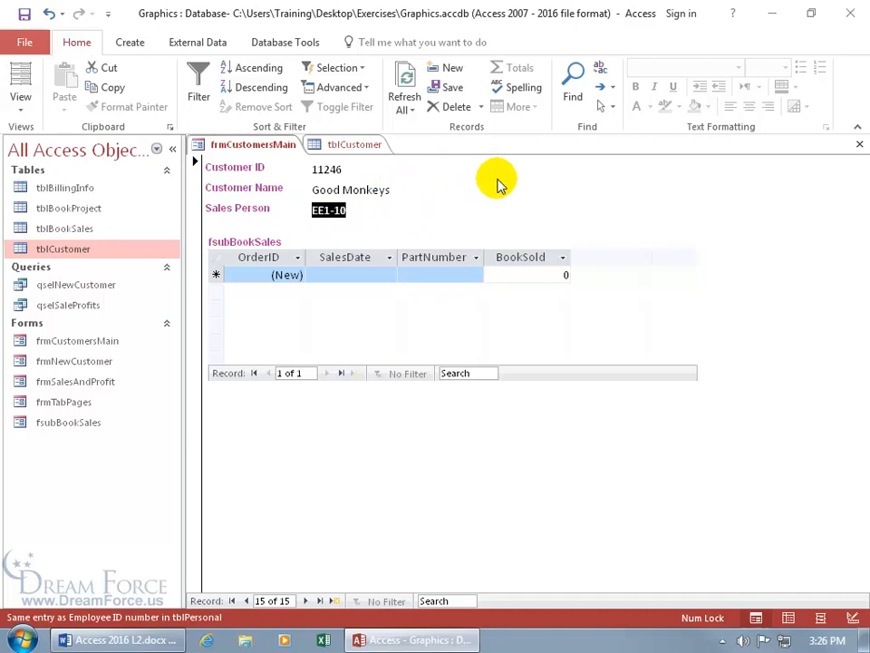
pyautogui.moveTo(497, 311)
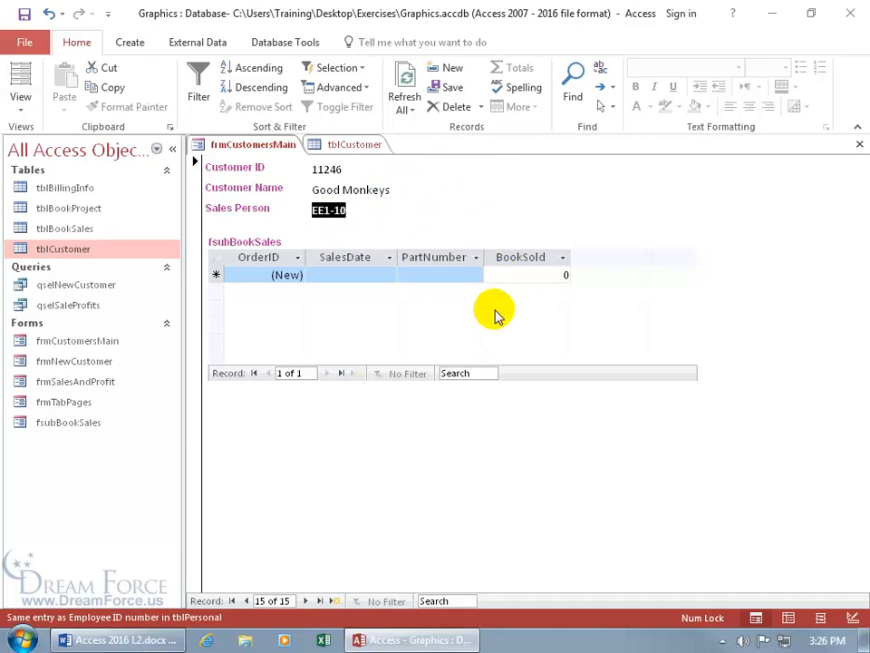
pyautogui.click(534, 274)
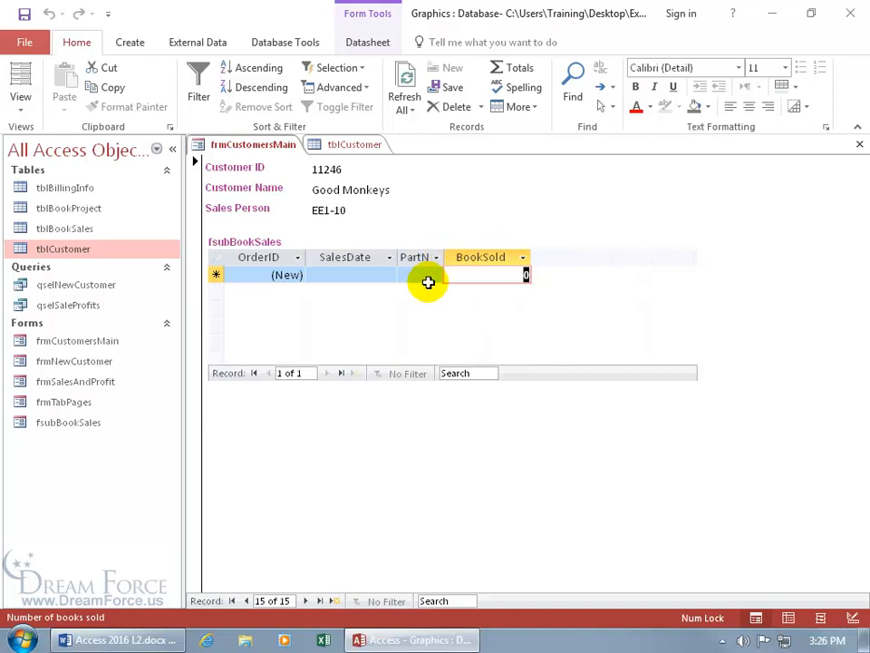
pyautogui.moveTo(445, 258)
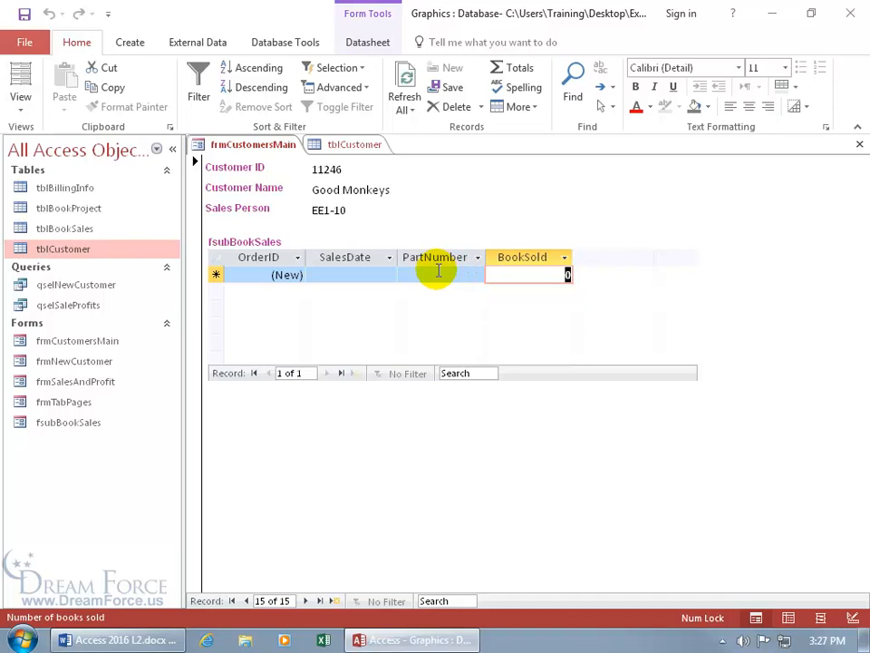
pyautogui.moveTo(485, 315)
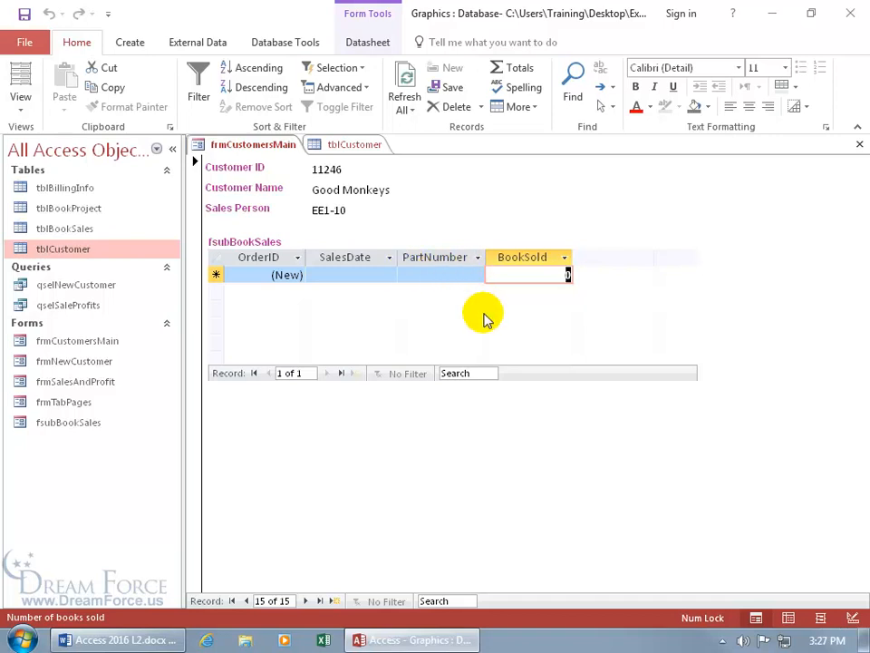